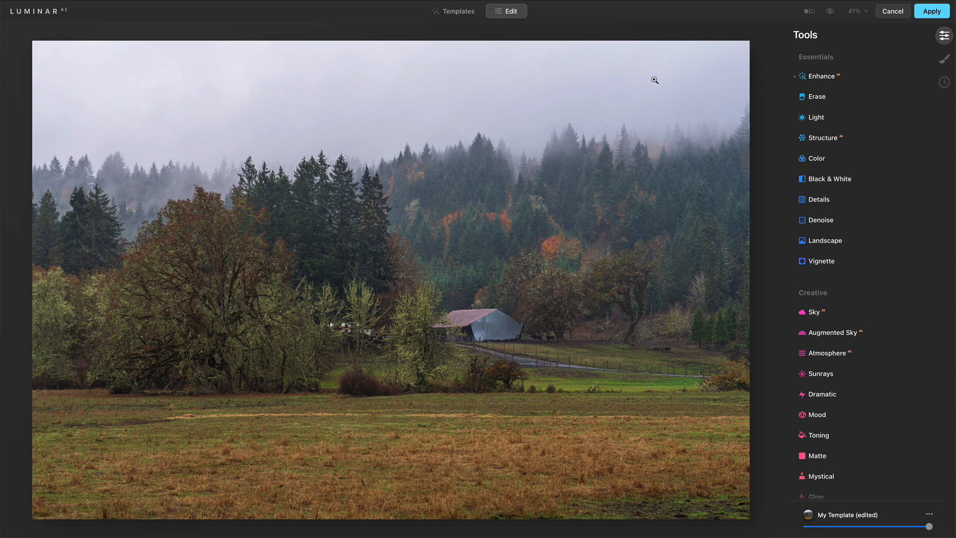
Expand the Atmosphere tool under Creative and keep Fog as its mode, Amount still zero
{"action": "scroll", "scroll_direction": "down", "scroll_amount": 3}
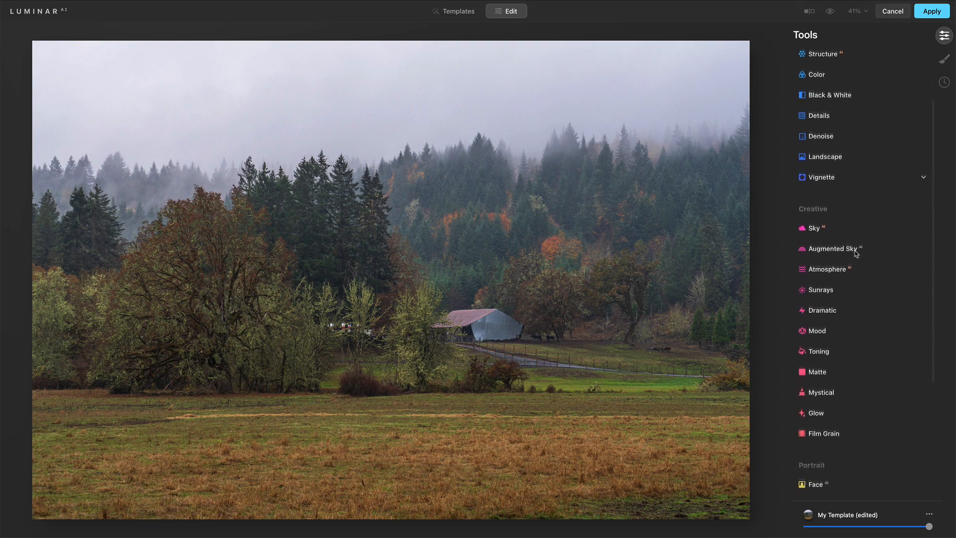
{"action": "left_click", "coordinate": [826, 268]}
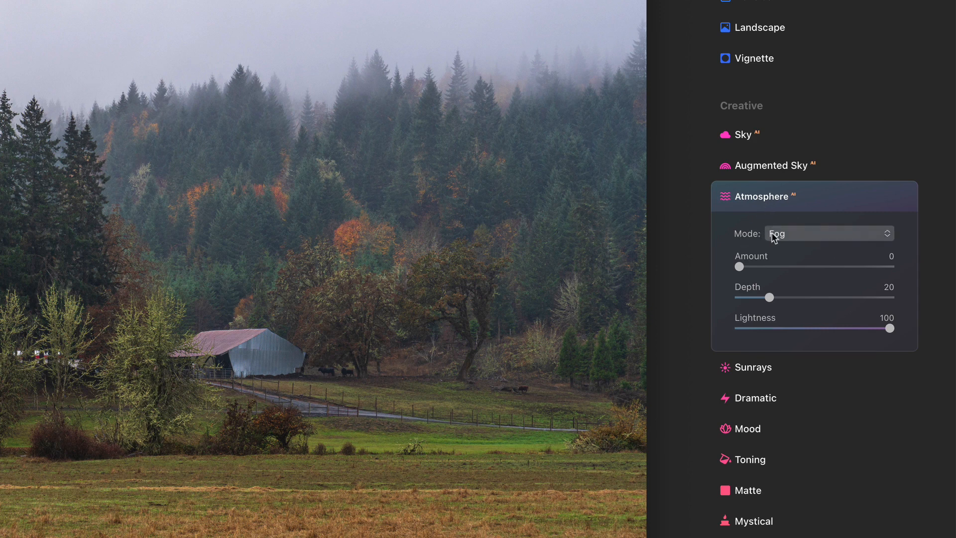
{"action": "left_click", "coordinate": [827, 233]}
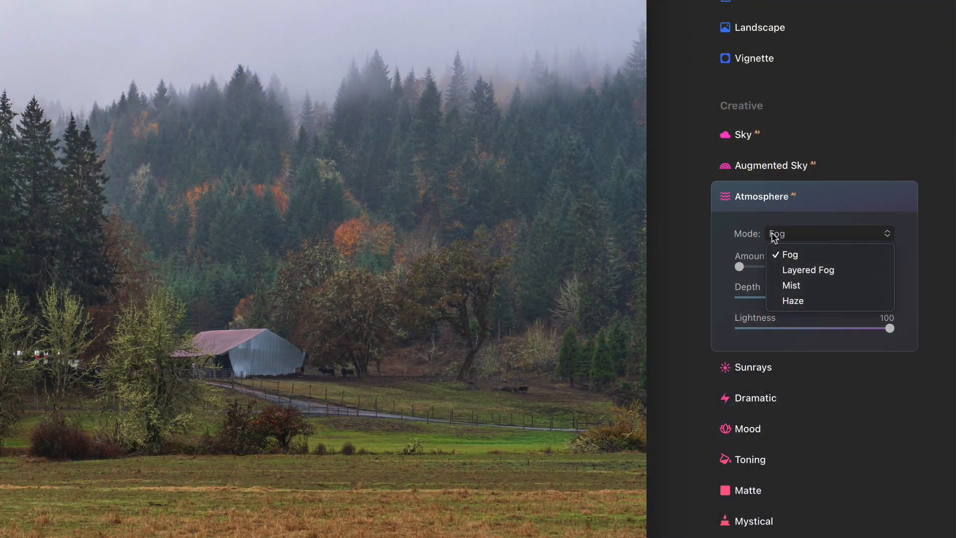
{"action": "left_click", "coordinate": [789, 254]}
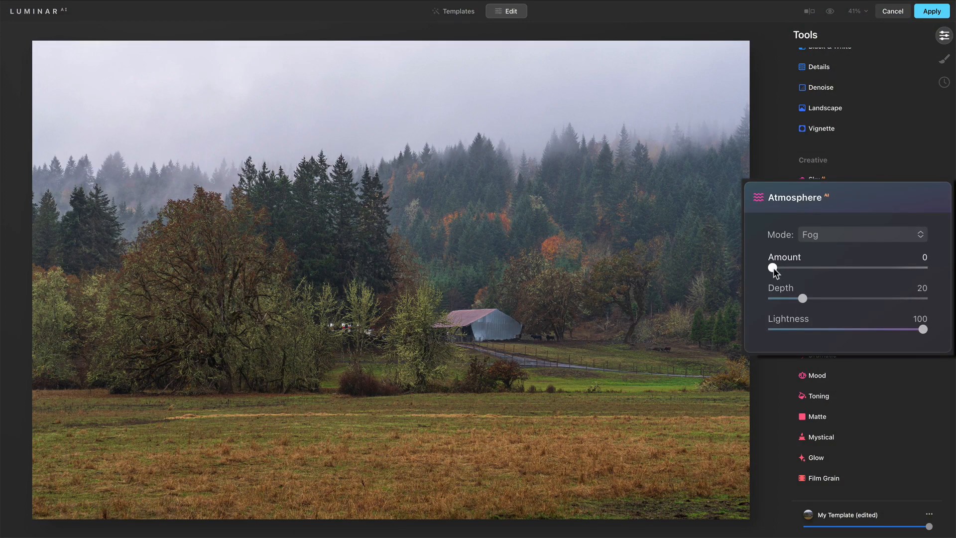
Raise the fog Amount in stages up to full strength, 100
{"action": "left_click_drag", "start_coordinate": [771, 266], "coordinate": [809, 267]}
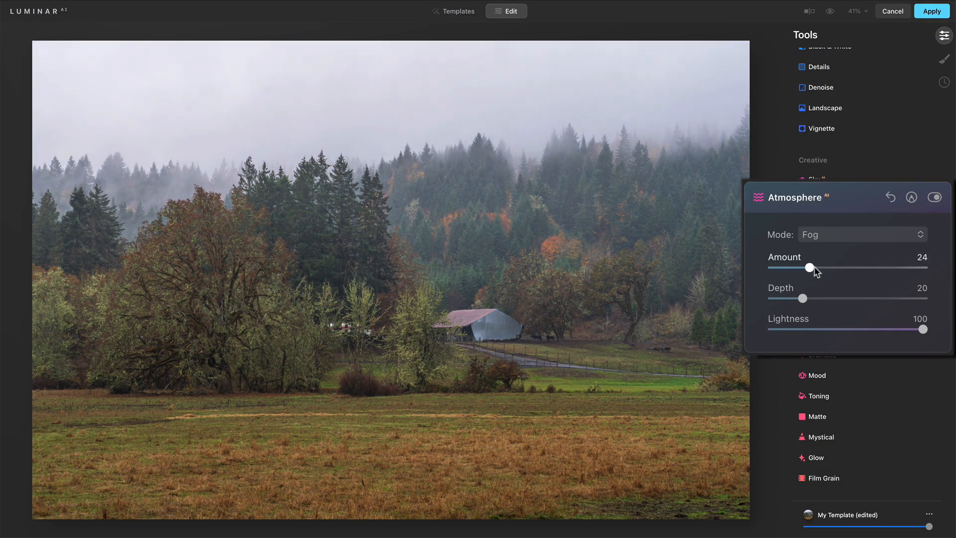
{"action": "left_click_drag", "start_coordinate": [809, 268], "coordinate": [844, 268]}
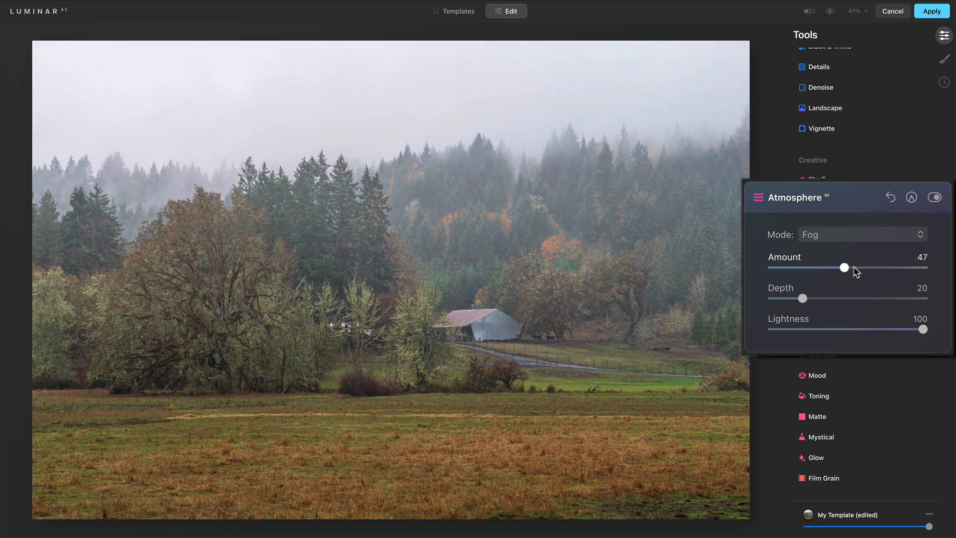
{"action": "left_click_drag", "start_coordinate": [843, 267], "coordinate": [854, 267]}
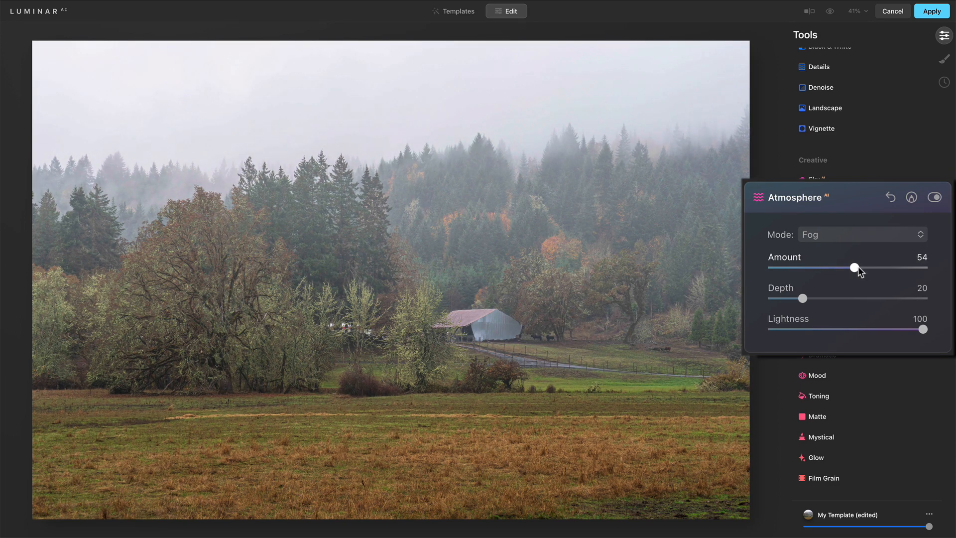
{"action": "left_click_drag", "start_coordinate": [854, 267], "coordinate": [922, 267]}
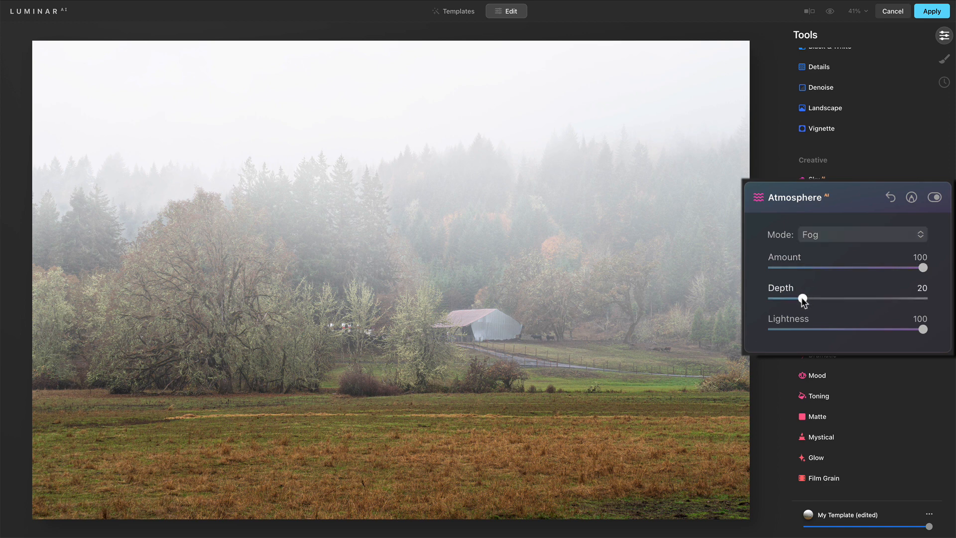
Try fog Depth at several levels from medium to maximum, leaving it near 72
{"action": "left_click_drag", "start_coordinate": [800, 299], "coordinate": [819, 299]}
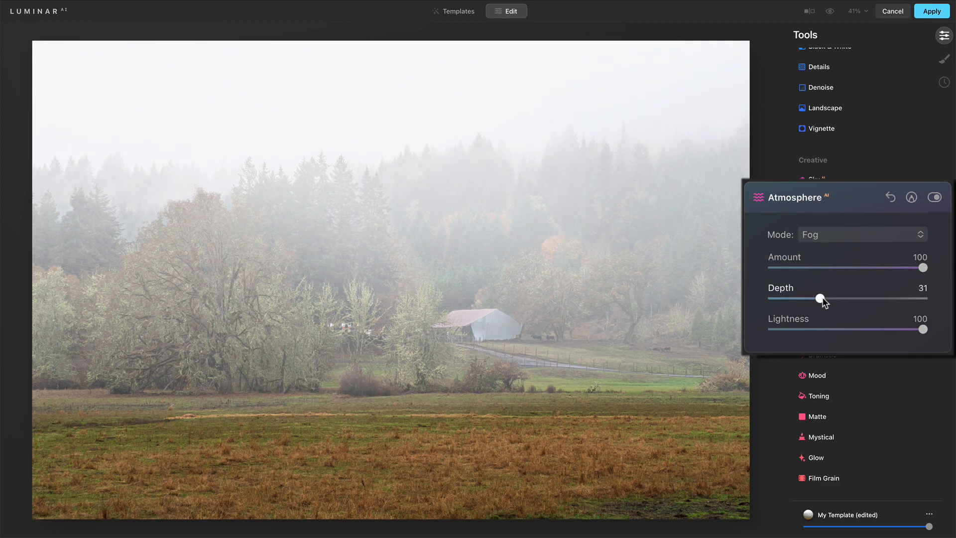
{"action": "left_click_drag", "start_coordinate": [819, 299], "coordinate": [843, 299]}
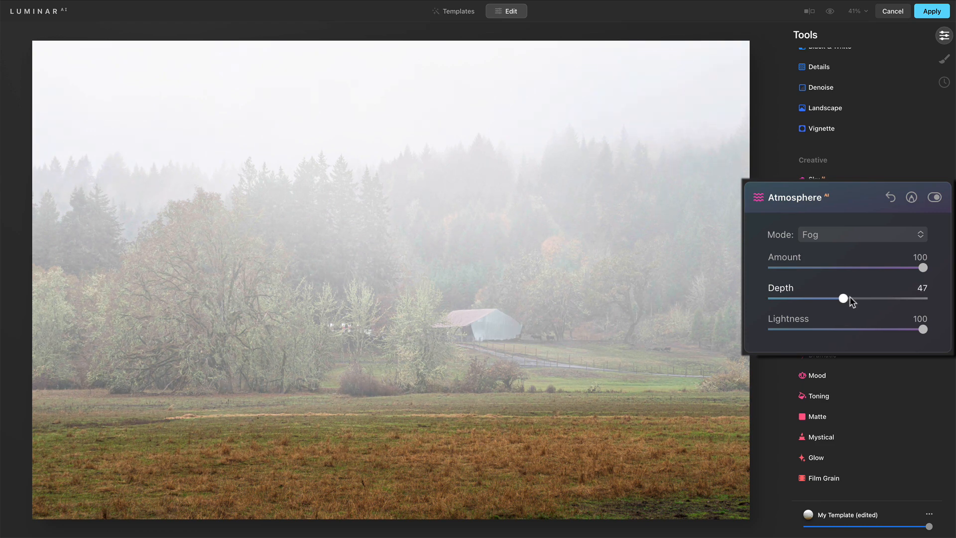
{"action": "left_click_drag", "start_coordinate": [843, 298], "coordinate": [865, 297]}
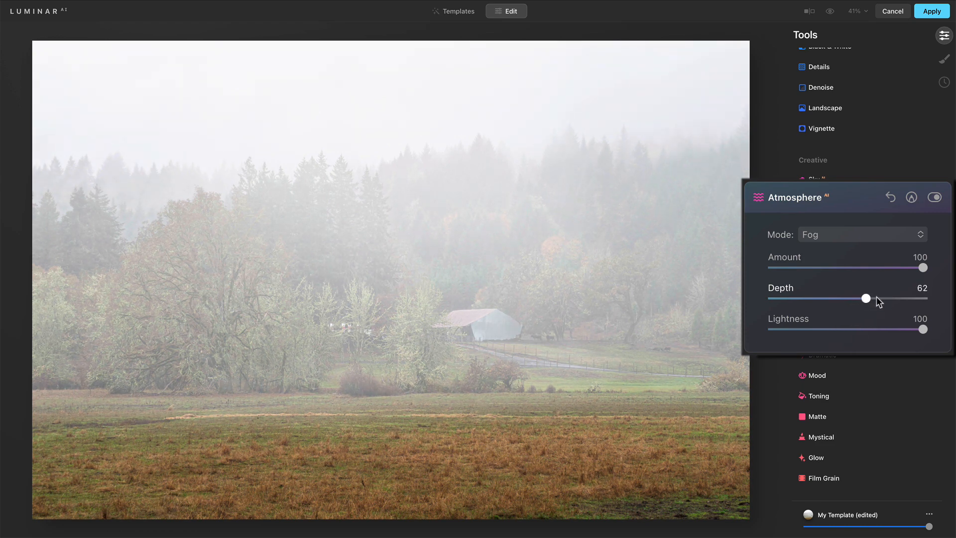
{"action": "left_click_drag", "start_coordinate": [884, 298], "coordinate": [859, 297]}
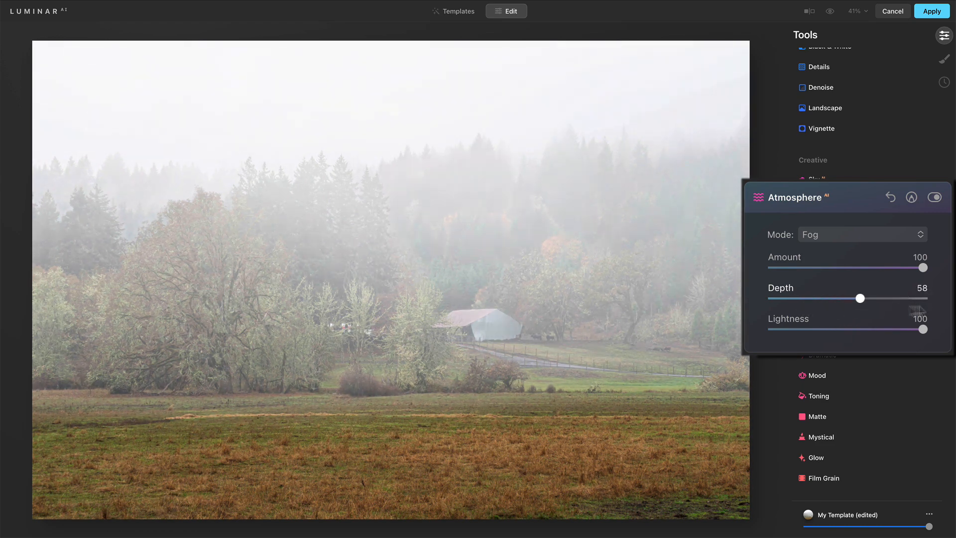
{"action": "left_click_drag", "start_coordinate": [859, 299], "coordinate": [922, 298]}
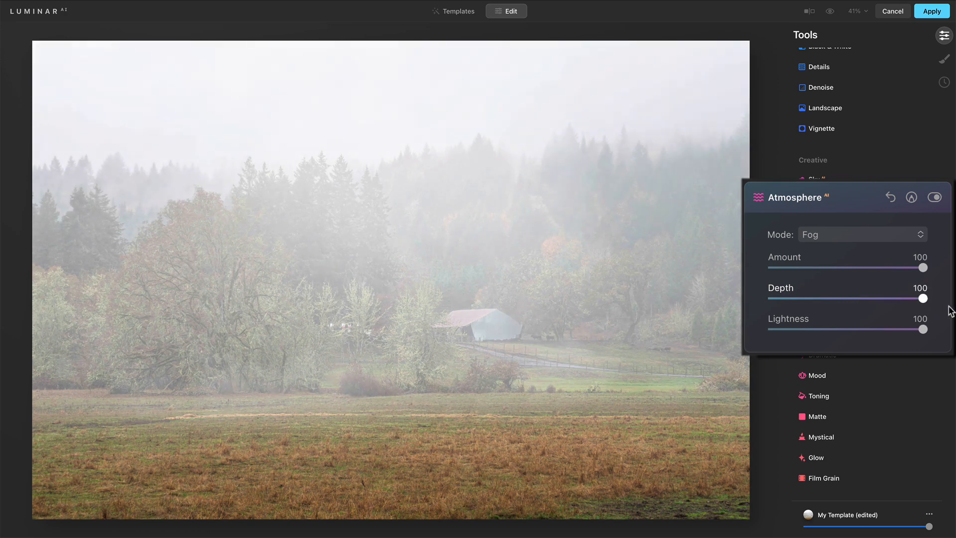
{"action": "left_click_drag", "start_coordinate": [922, 298], "coordinate": [807, 297]}
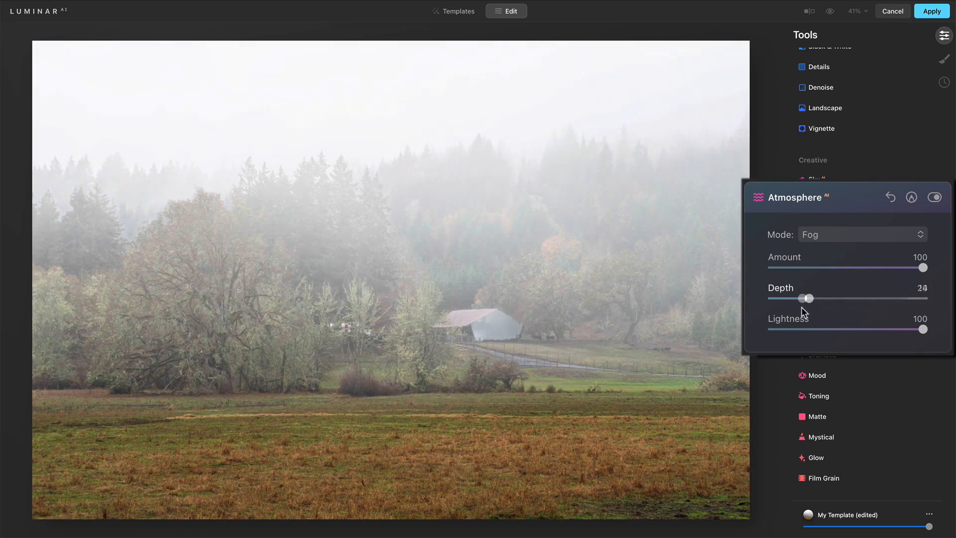
{"action": "left_click_drag", "start_coordinate": [807, 298], "coordinate": [855, 298]}
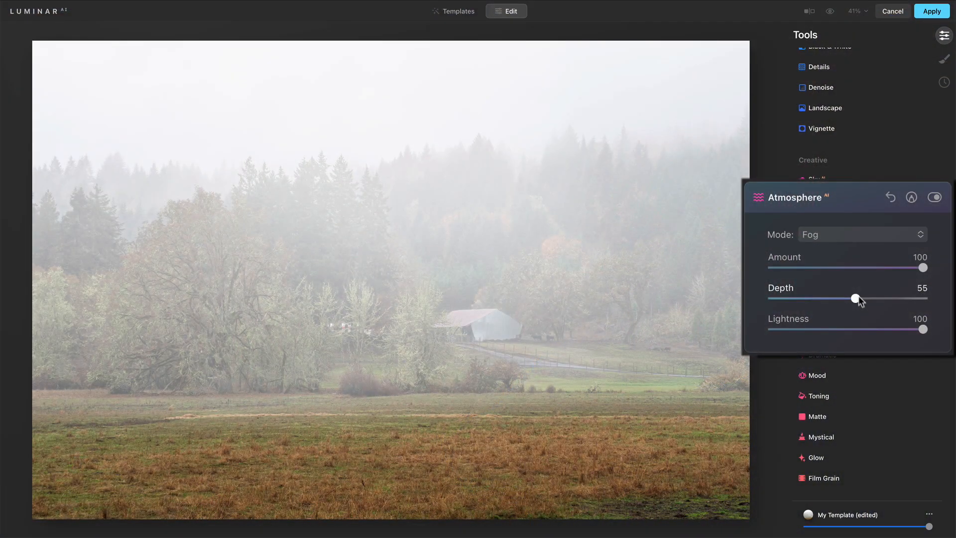
{"action": "left_click_drag", "start_coordinate": [854, 298], "coordinate": [879, 298]}
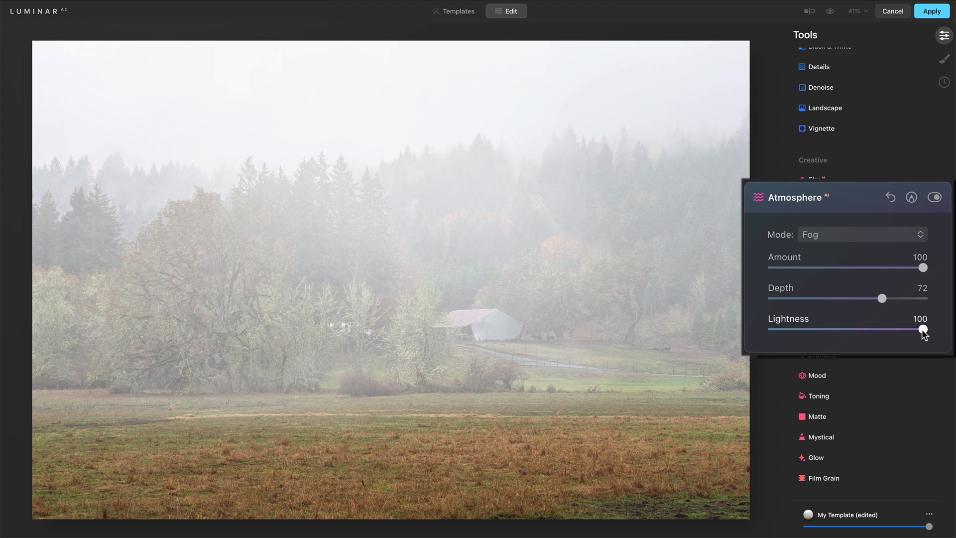
Darken the fog Lightness then restore it to 100, and lower Depth to about 25
{"action": "left_click_drag", "start_coordinate": [921, 329], "coordinate": [782, 329]}
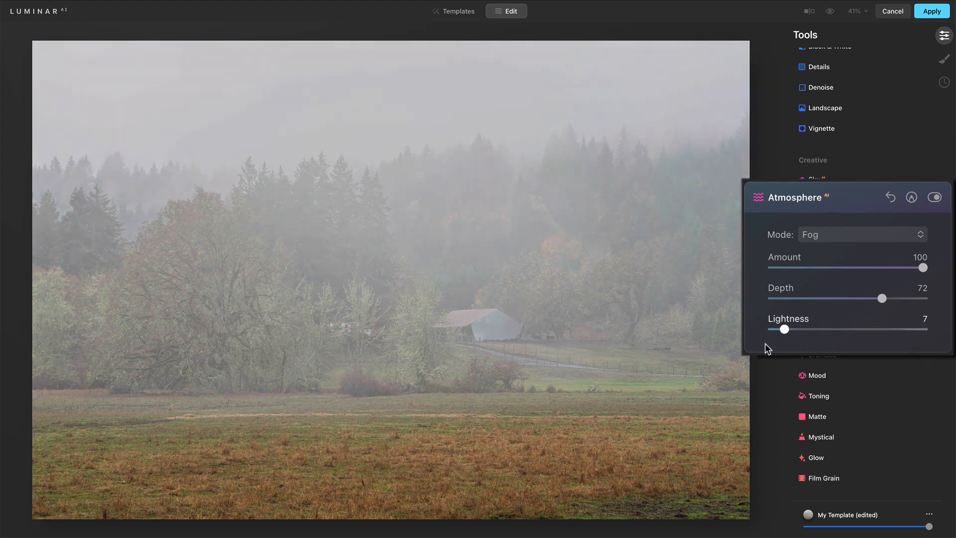
{"action": "left_click_drag", "start_coordinate": [784, 328], "coordinate": [876, 328]}
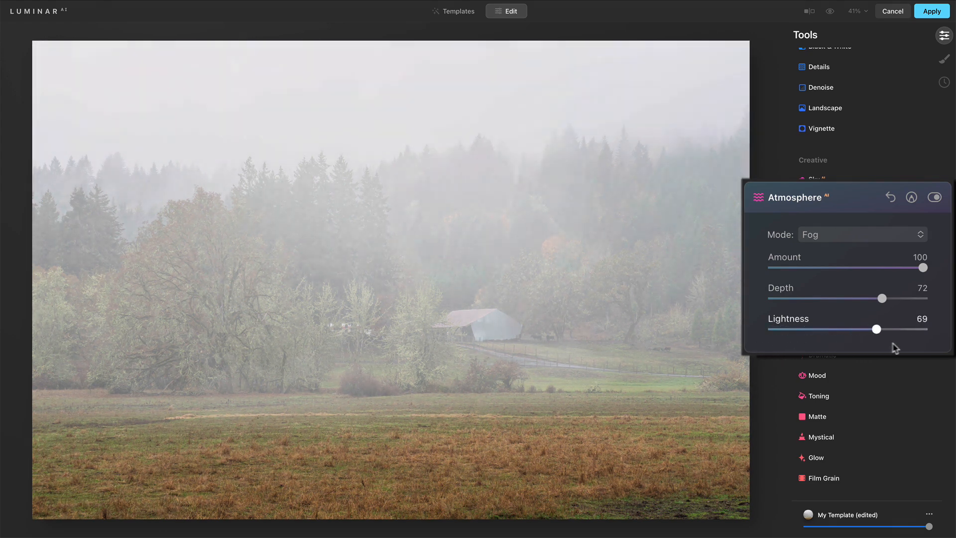
{"action": "left_click_drag", "start_coordinate": [876, 328], "coordinate": [922, 328]}
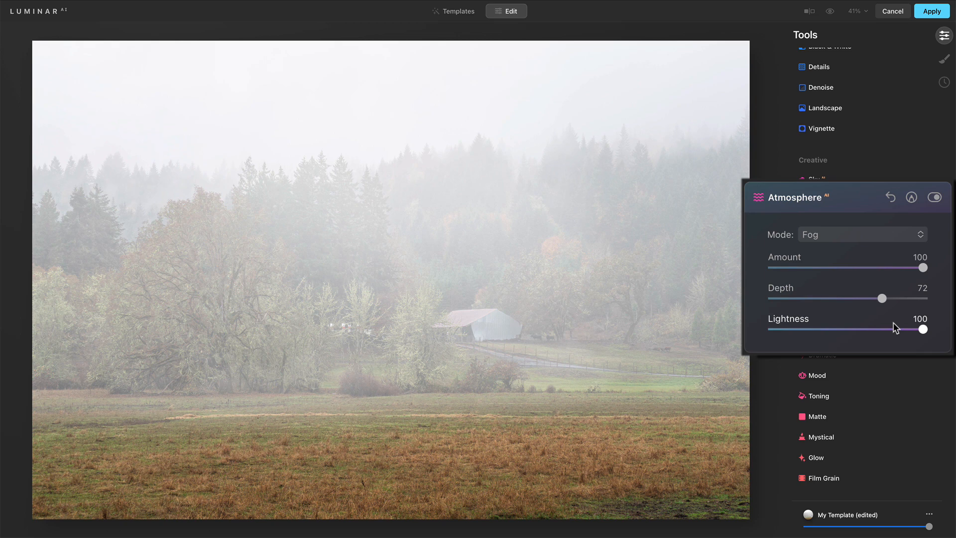
{"action": "left_click_drag", "start_coordinate": [881, 298], "coordinate": [810, 298]}
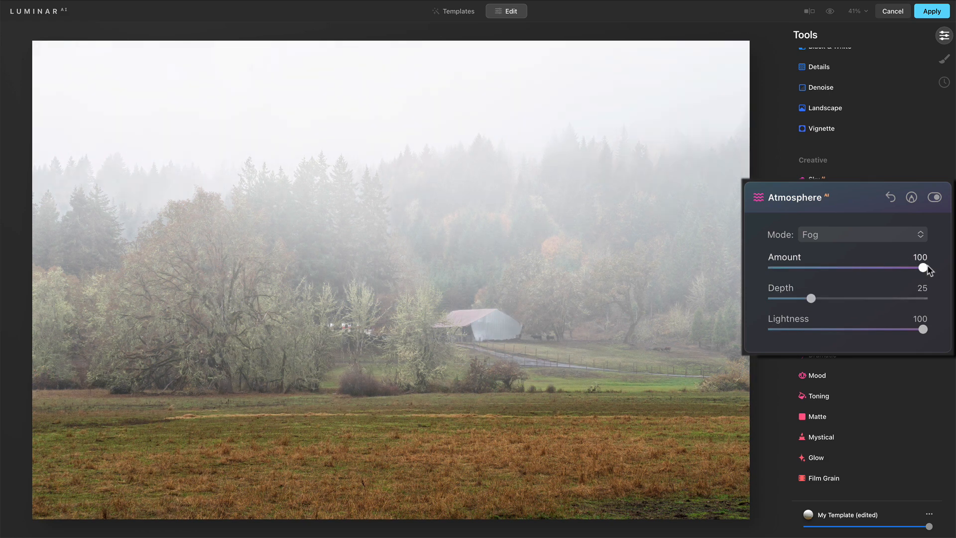
Switch the atmosphere mode to Layered Fog and thicken its foreground depth
{"action": "left_click", "coordinate": [859, 234]}
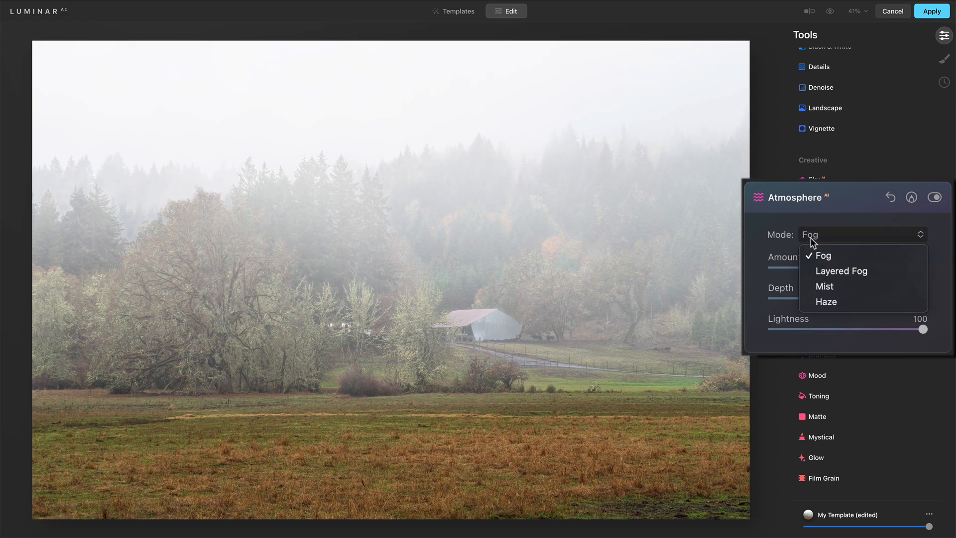
{"action": "mouse_move", "coordinate": [841, 270]}
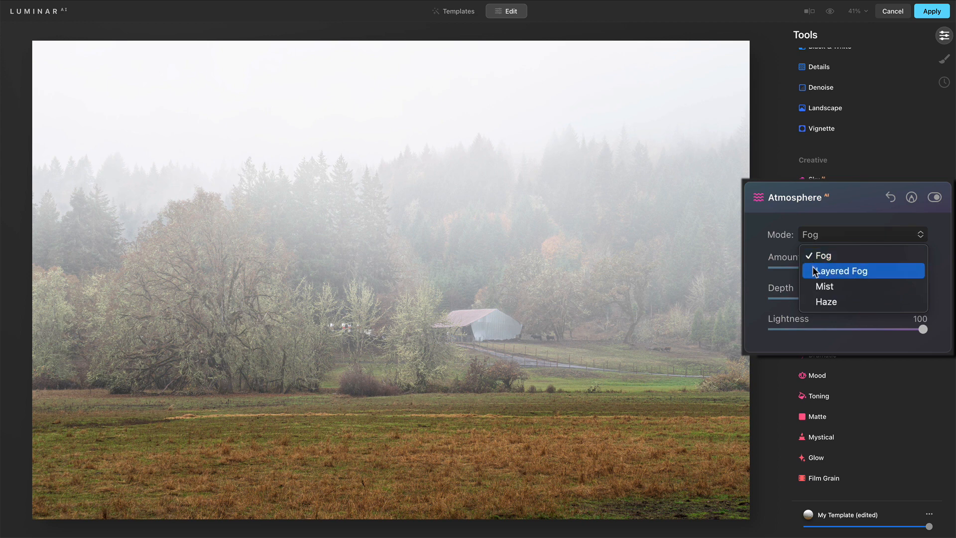
{"action": "left_click", "coordinate": [840, 271]}
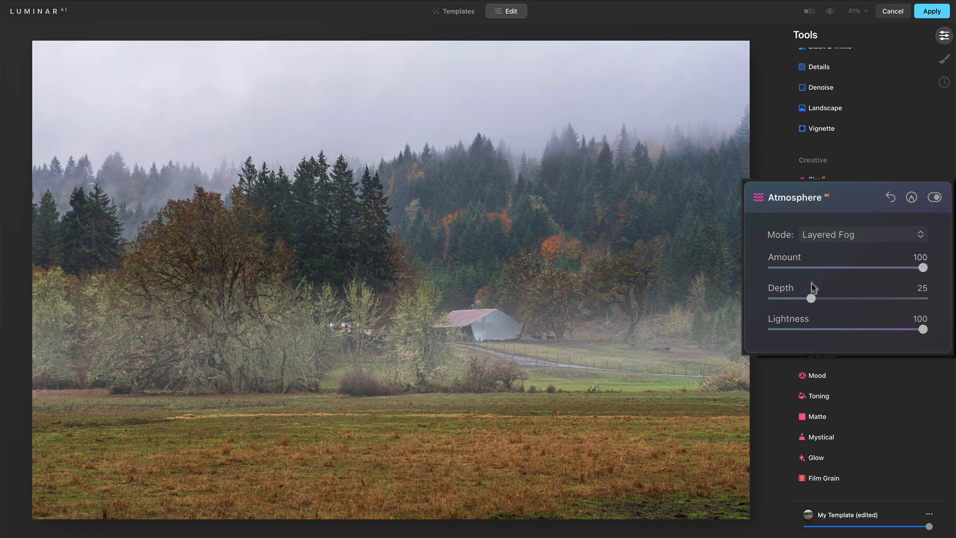
{"action": "left_click_drag", "start_coordinate": [811, 297], "coordinate": [841, 297]}
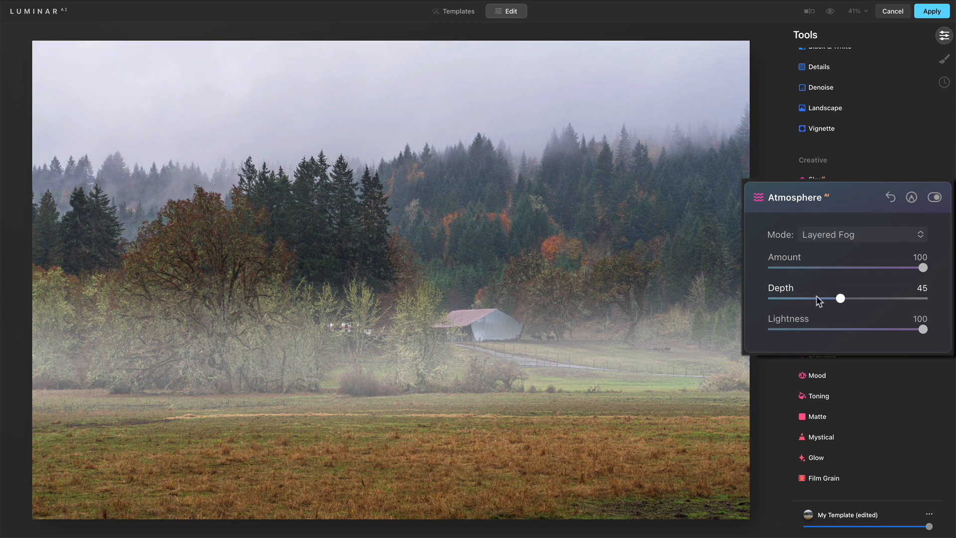
{"action": "left_click_drag", "start_coordinate": [840, 297], "coordinate": [844, 298]}
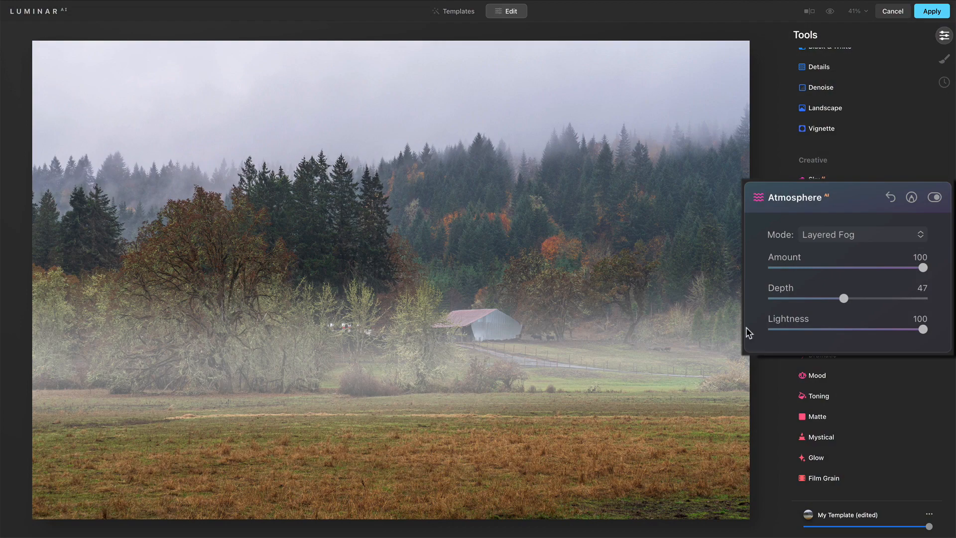
Settle Layered Fog Depth at 55 after trying up to ~81, and try Lightness 32 before restoring 100
{"action": "left_click_drag", "start_coordinate": [843, 298], "coordinate": [864, 298]}
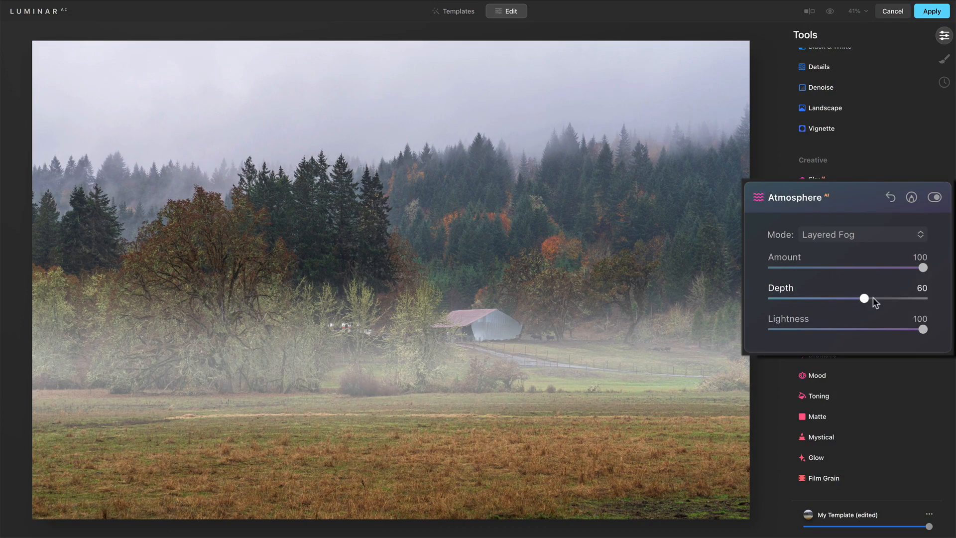
{"action": "left_click_drag", "start_coordinate": [861, 297], "coordinate": [895, 297]}
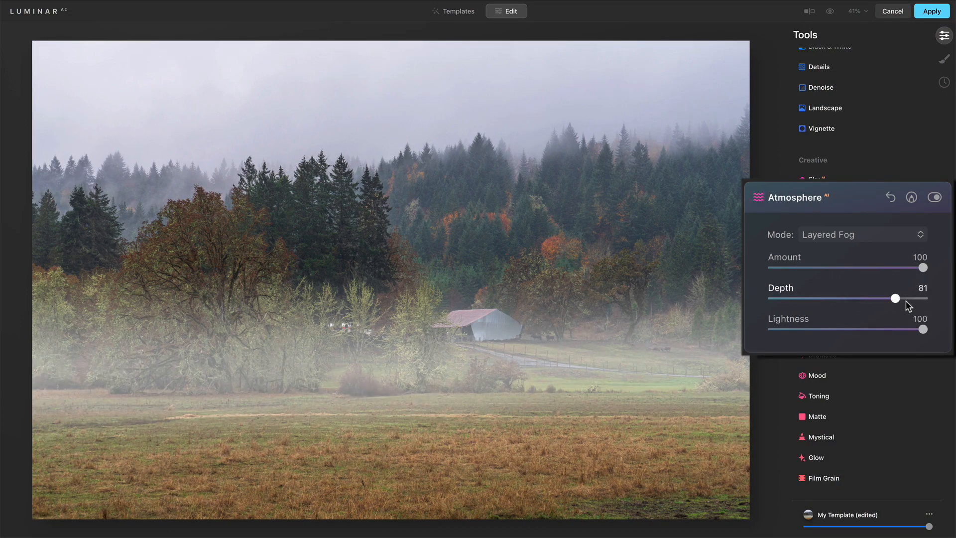
{"action": "left_click_drag", "start_coordinate": [894, 297], "coordinate": [905, 298]}
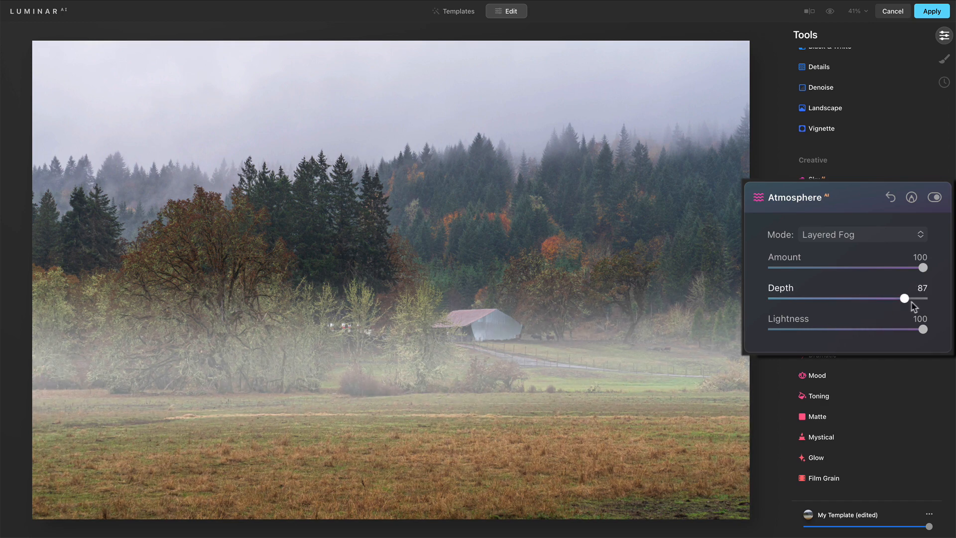
{"action": "left_click_drag", "start_coordinate": [903, 297], "coordinate": [885, 298]}
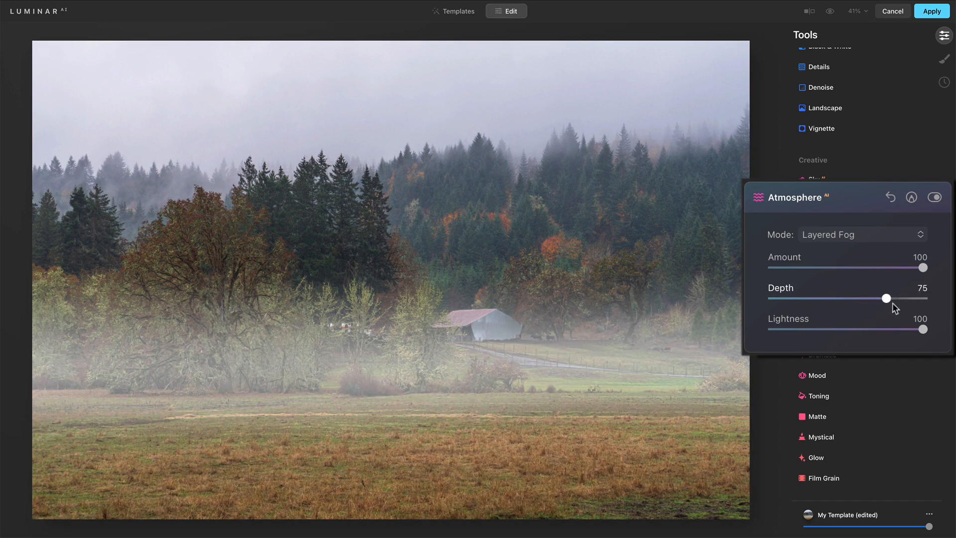
{"action": "left_click_drag", "start_coordinate": [885, 298], "coordinate": [895, 298]}
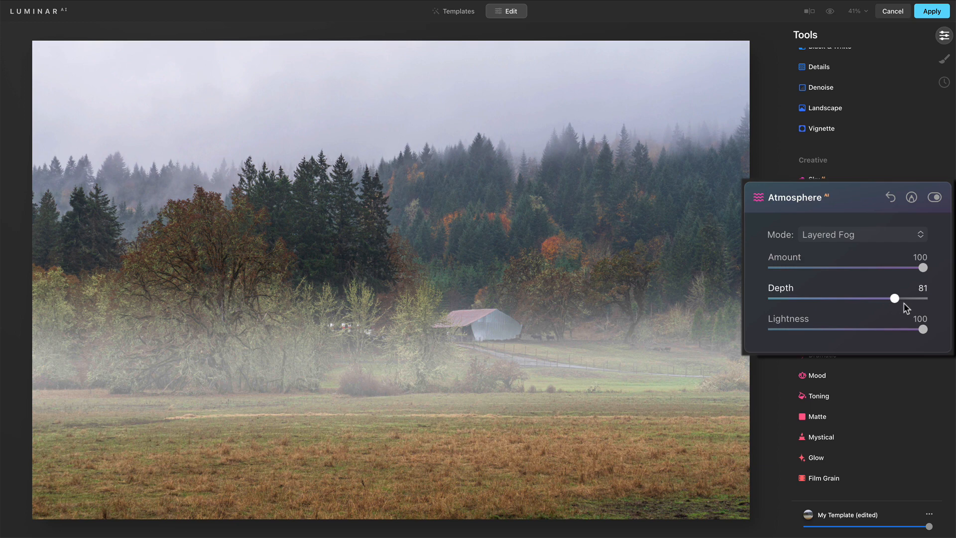
{"action": "left_click_drag", "start_coordinate": [894, 297], "coordinate": [855, 298]}
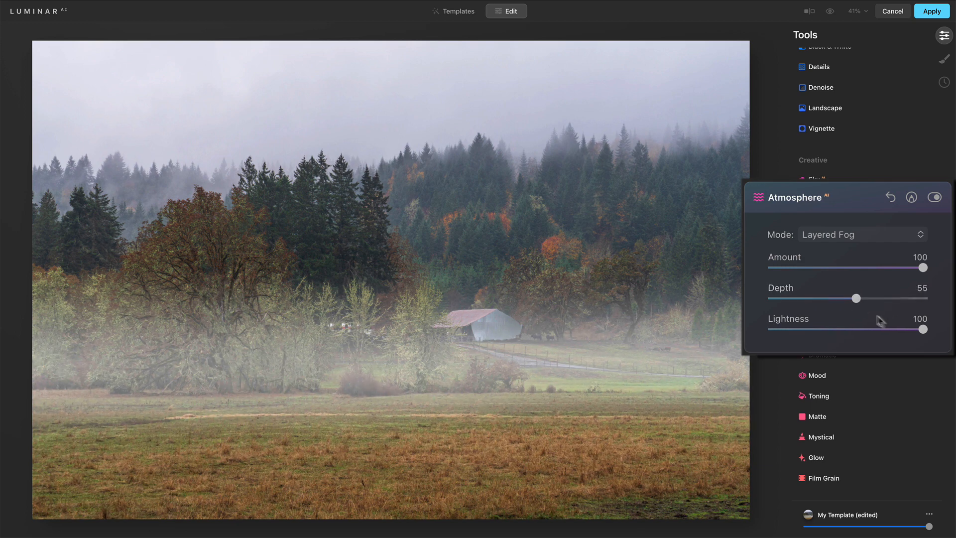
{"action": "left_click_drag", "start_coordinate": [922, 329], "coordinate": [822, 329]}
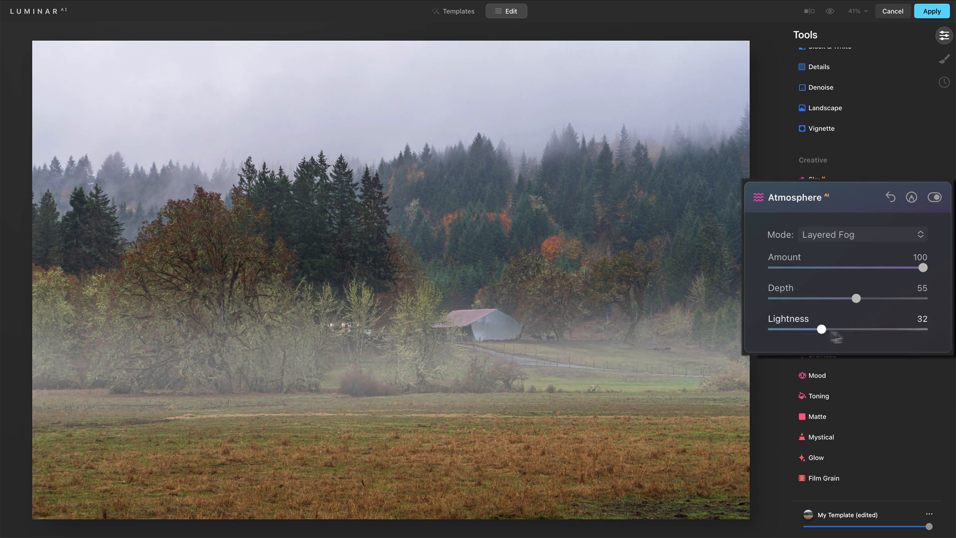
{"action": "left_click_drag", "start_coordinate": [822, 330], "coordinate": [919, 329]}
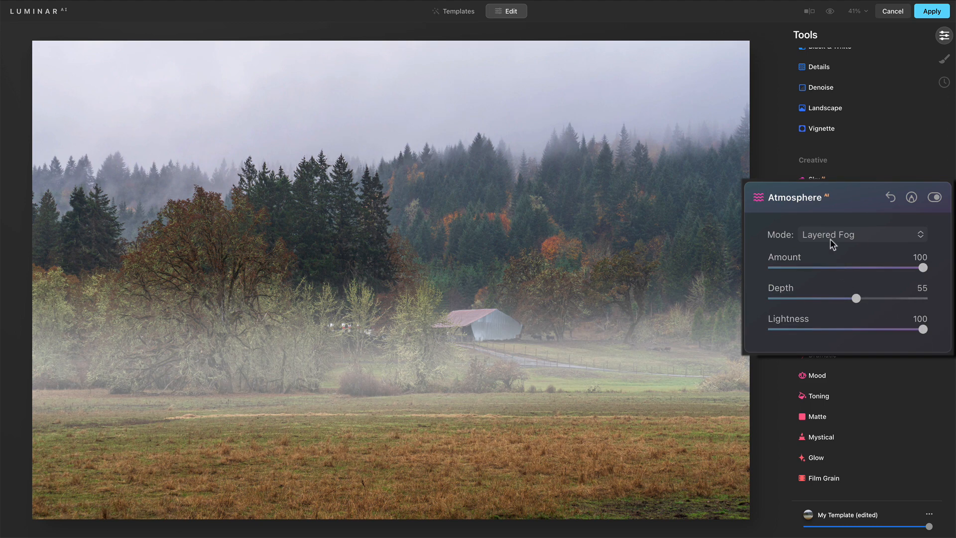
Compare Mist against Fog several times and leave the atmosphere on Mist
{"action": "left_click", "coordinate": [861, 234]}
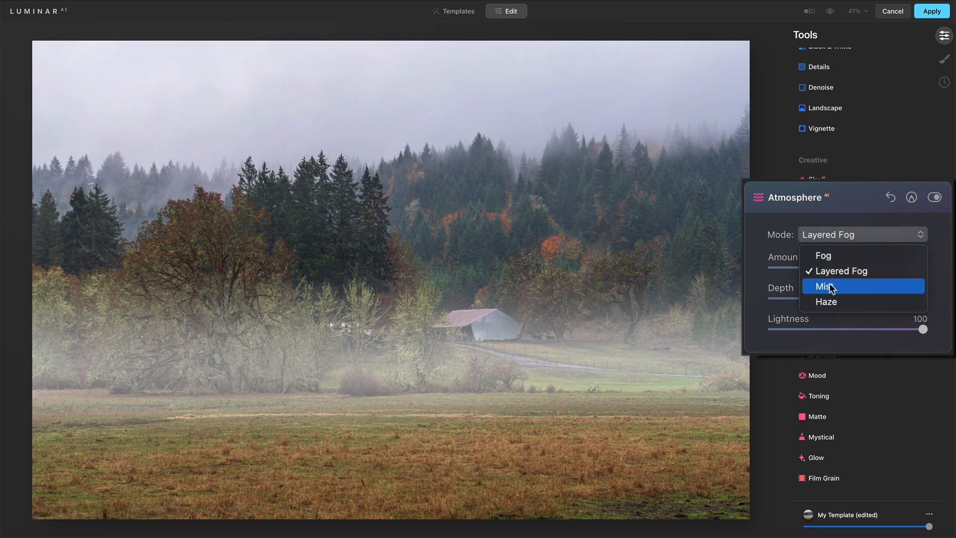
{"action": "left_click", "coordinate": [825, 286]}
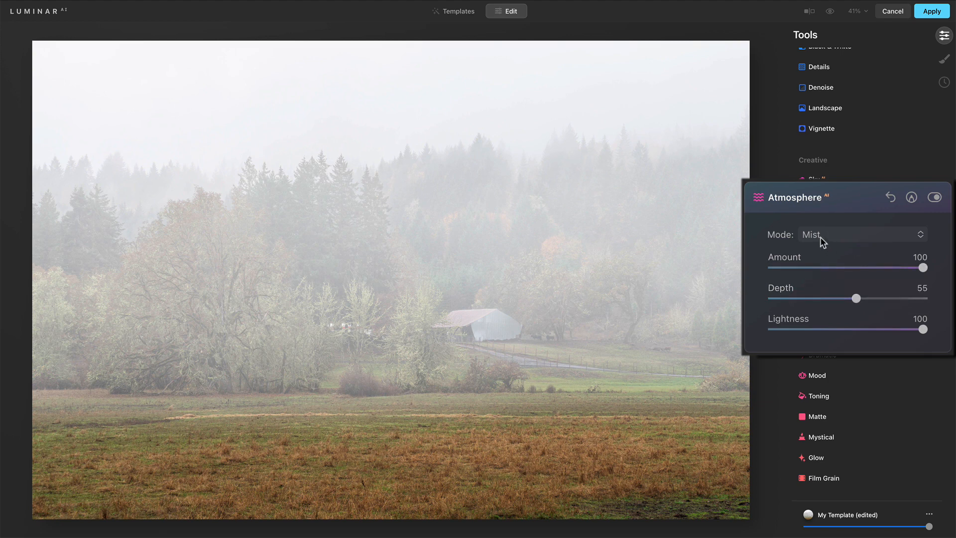
{"action": "left_click", "coordinate": [860, 234]}
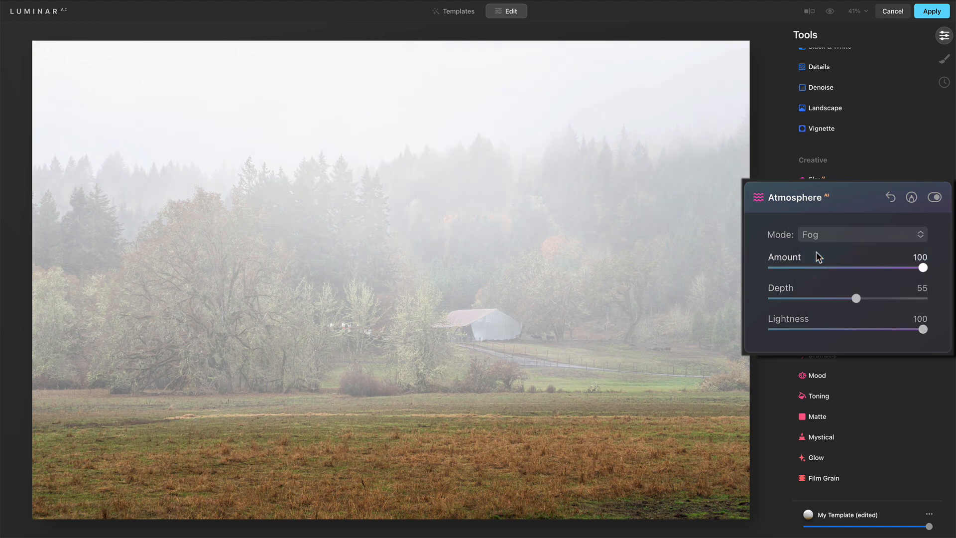
{"action": "left_click", "coordinate": [861, 234]}
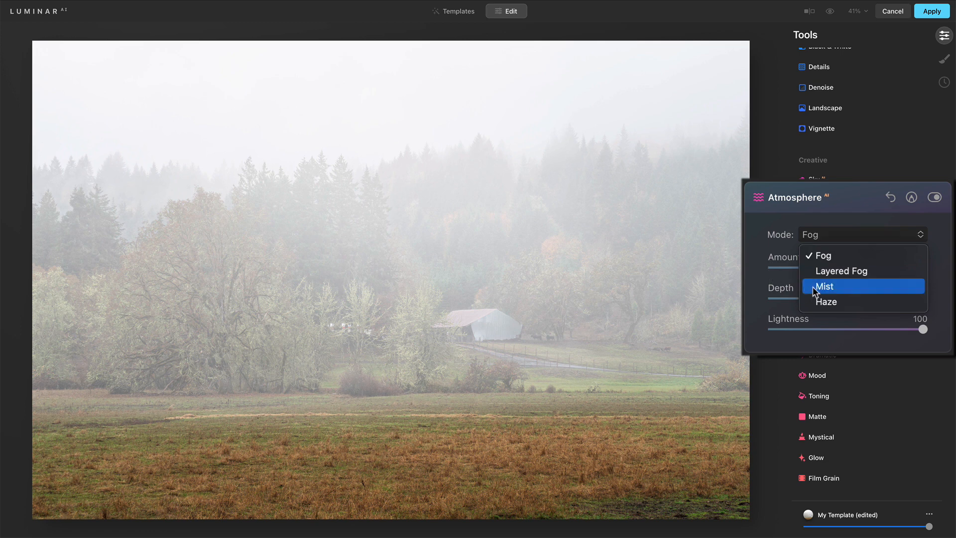
{"action": "left_click", "coordinate": [823, 286]}
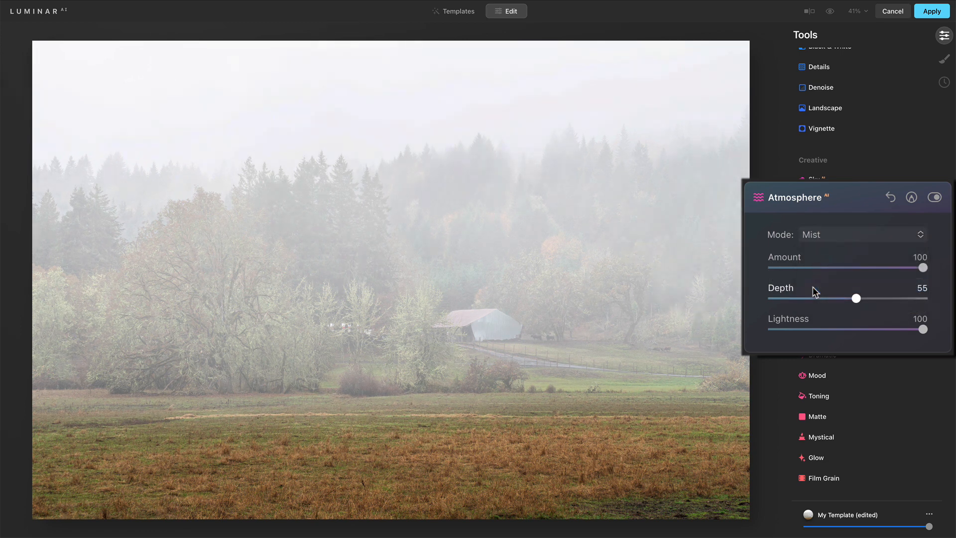
{"action": "left_click", "coordinate": [861, 234]}
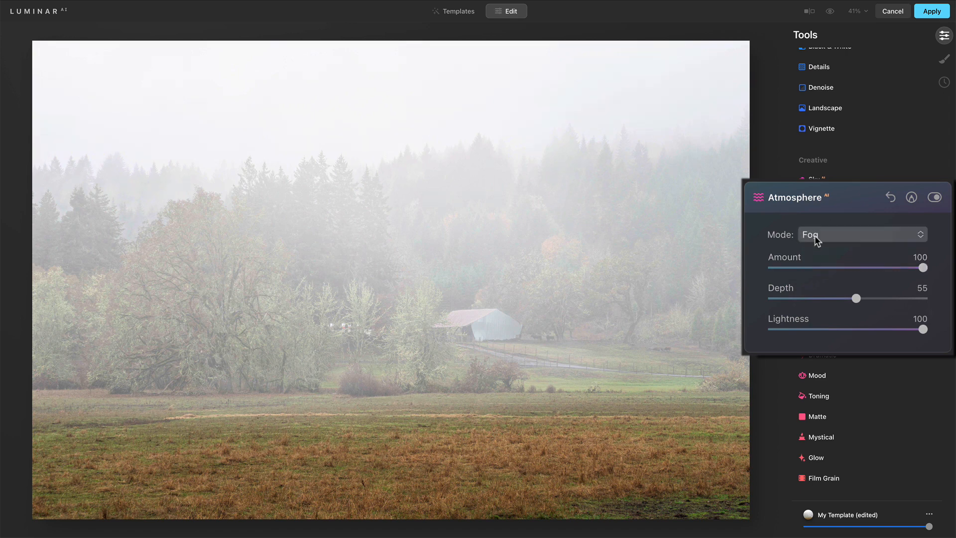
{"action": "left_click", "coordinate": [862, 234]}
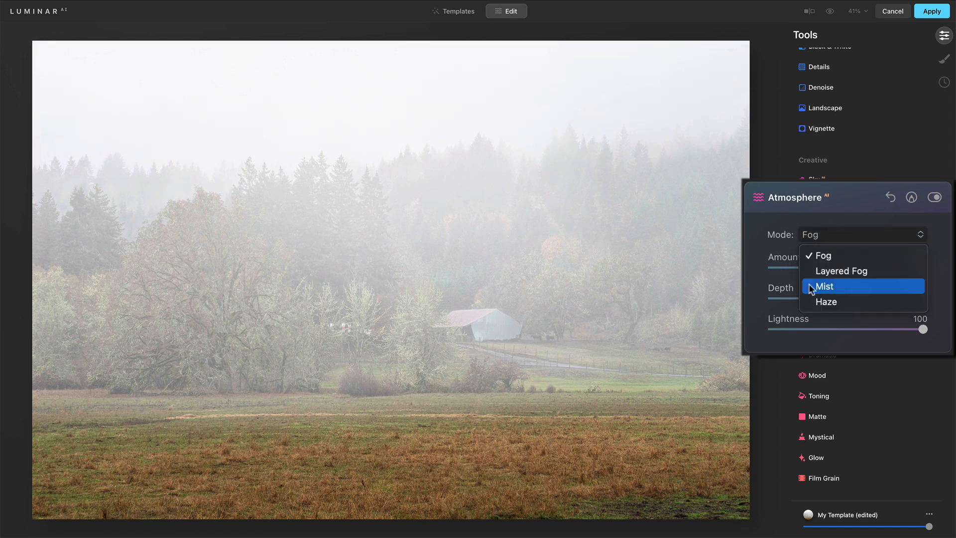
{"action": "left_click", "coordinate": [824, 286]}
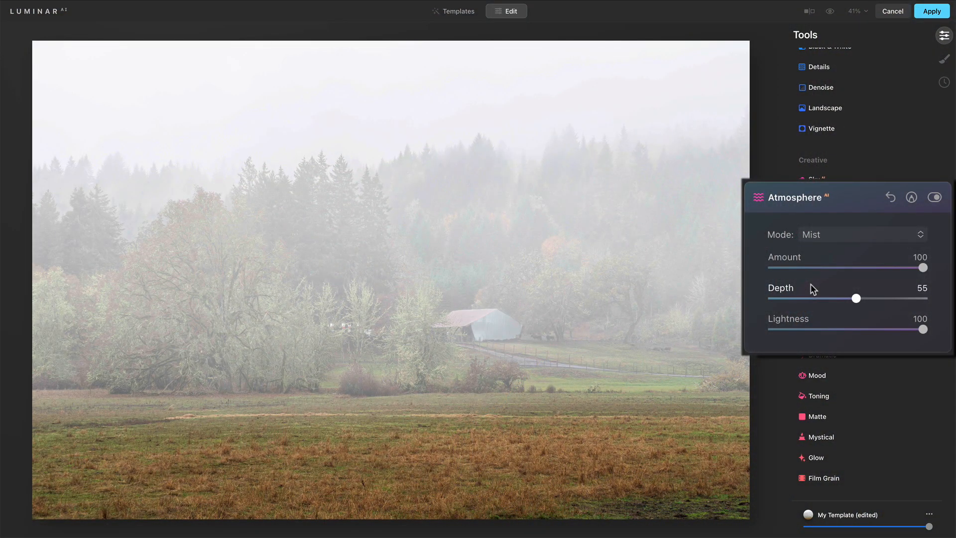
{"action": "mouse_move", "coordinate": [846, 296]}
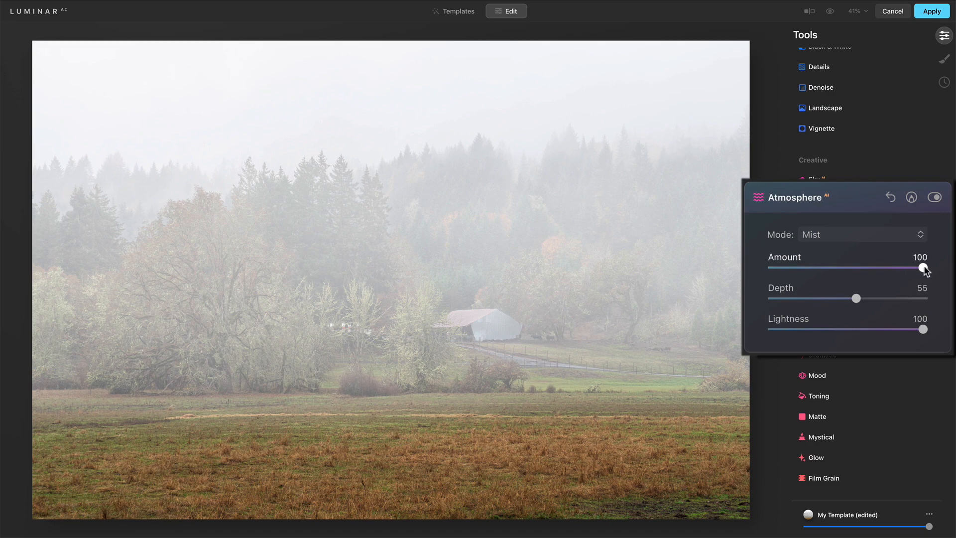
Lower the mist Depth, trying 26 and near zero, settling it at 33
{"action": "left_click_drag", "start_coordinate": [856, 298], "coordinate": [811, 298]}
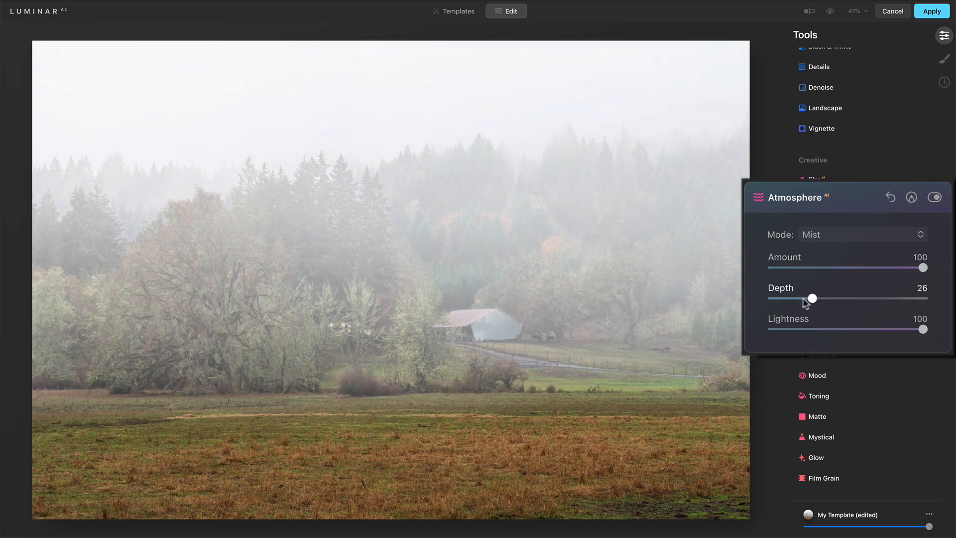
{"action": "left_click_drag", "start_coordinate": [811, 297], "coordinate": [827, 298]}
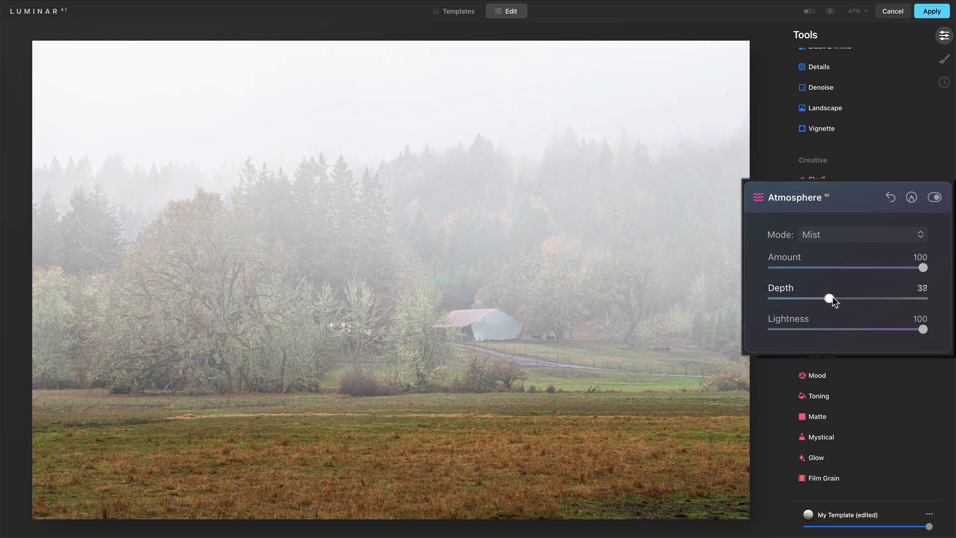
{"action": "left_click_drag", "start_coordinate": [830, 298], "coordinate": [781, 298]}
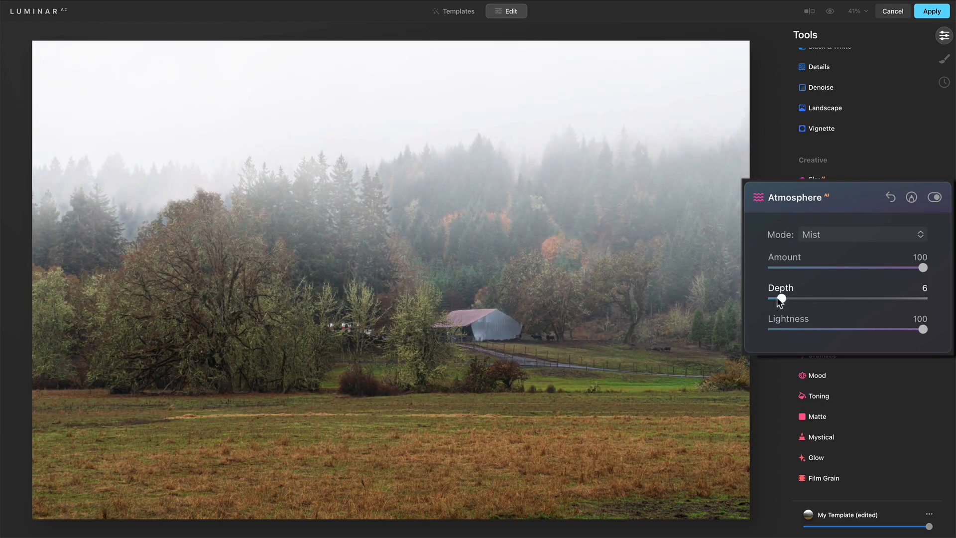
{"action": "left_click_drag", "start_coordinate": [781, 298], "coordinate": [821, 297]}
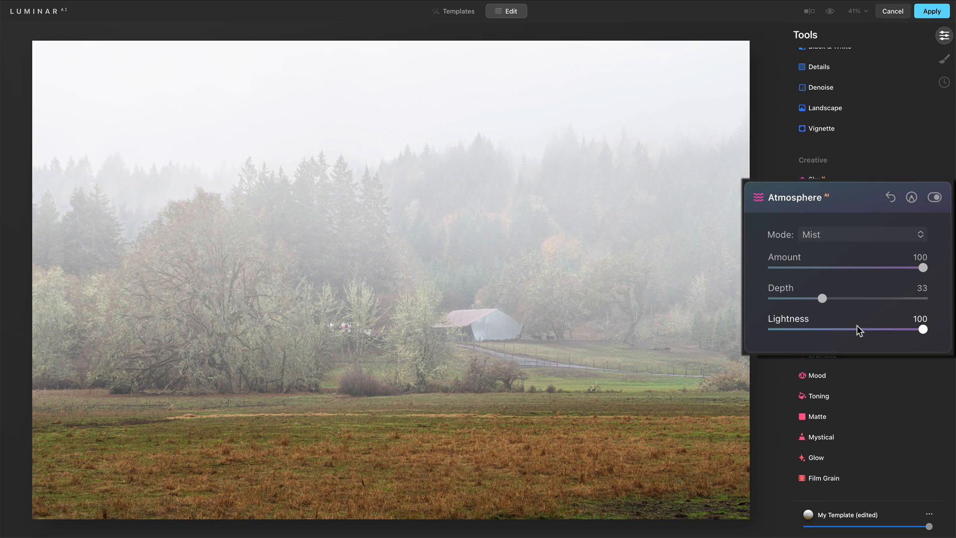
Compare Haze with Layered Fog and leave the atmosphere on Haze
{"action": "left_click", "coordinate": [860, 234]}
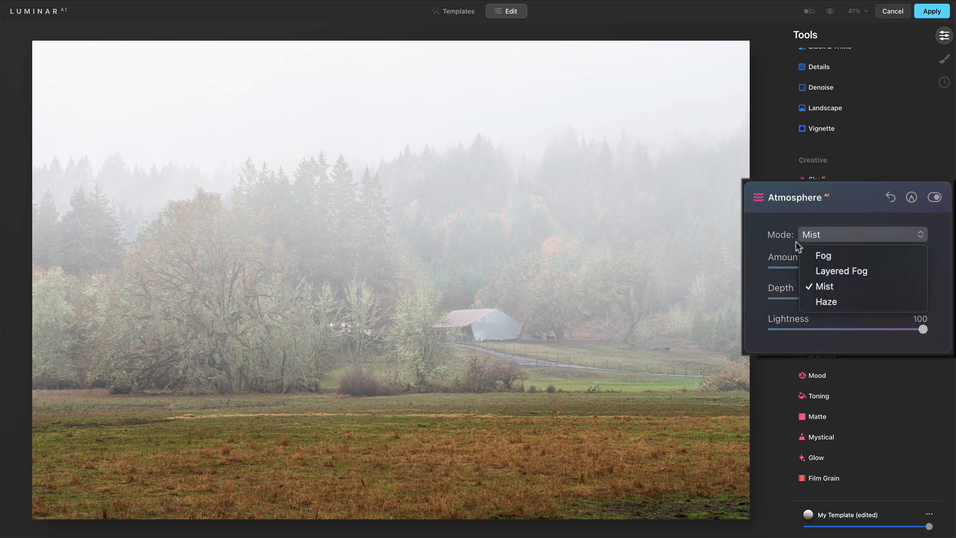
{"action": "left_click", "coordinate": [825, 301]}
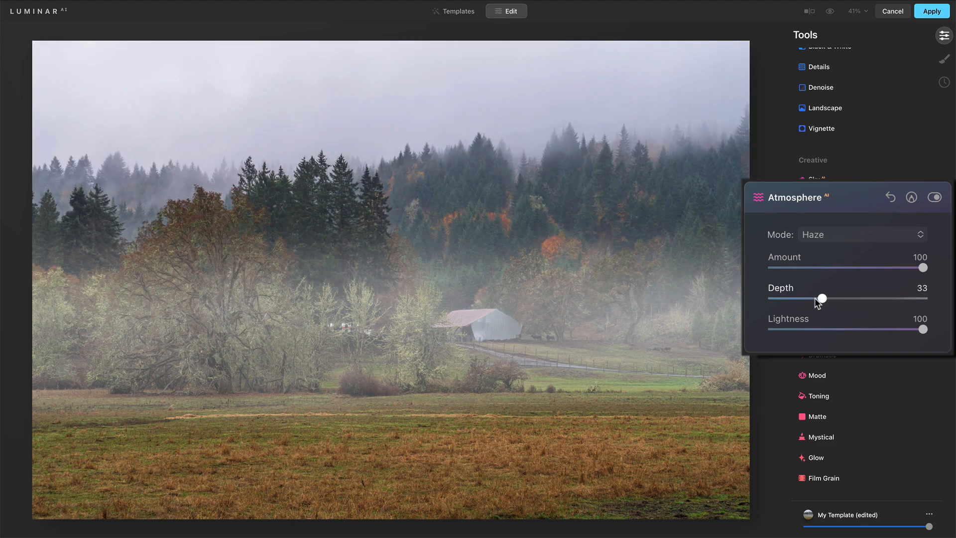
{"action": "left_click", "coordinate": [859, 234]}
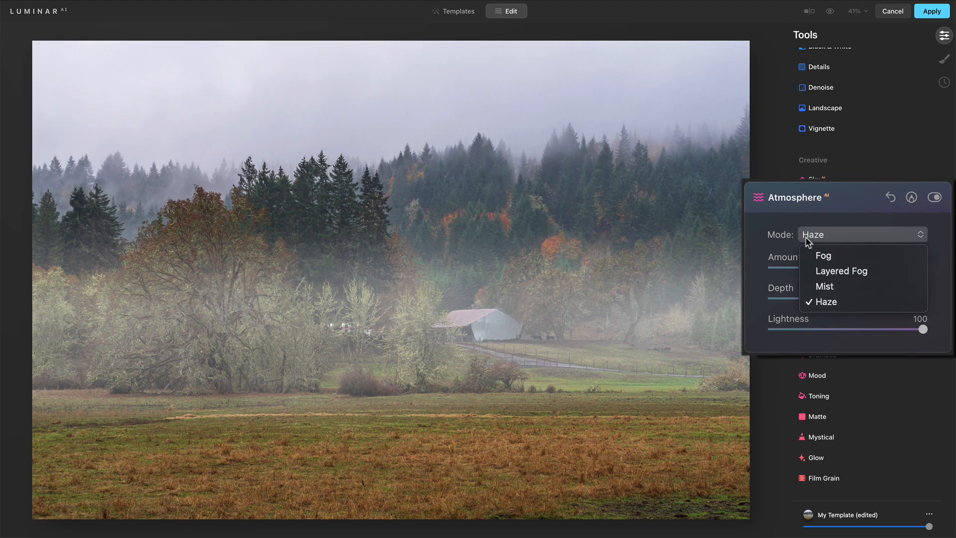
{"action": "left_click", "coordinate": [840, 270]}
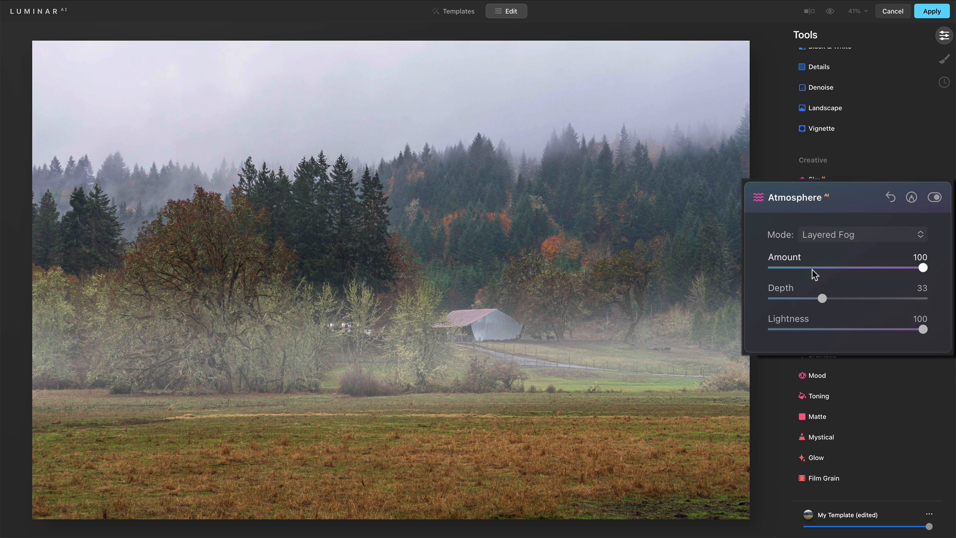
{"action": "left_click", "coordinate": [861, 234]}
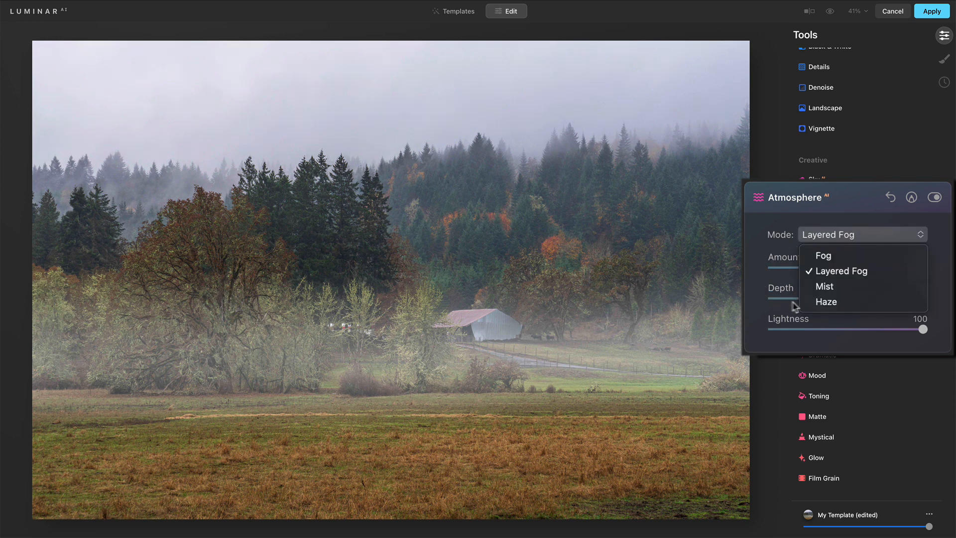
{"action": "left_click", "coordinate": [826, 302]}
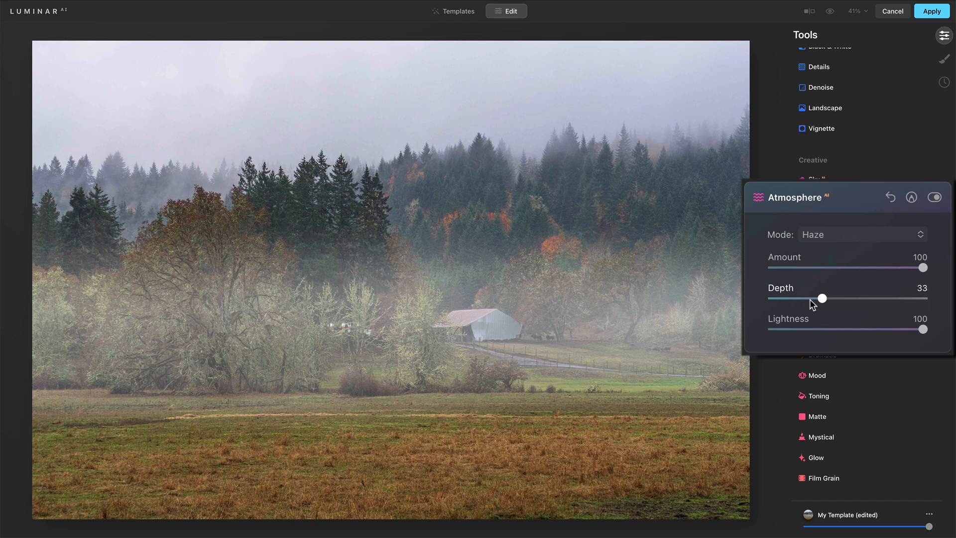
Try haze Depth up to 69 then reduce it to 19, briefly flipping to Layered Fog and back to Haze
{"action": "left_click_drag", "start_coordinate": [822, 297], "coordinate": [834, 297]}
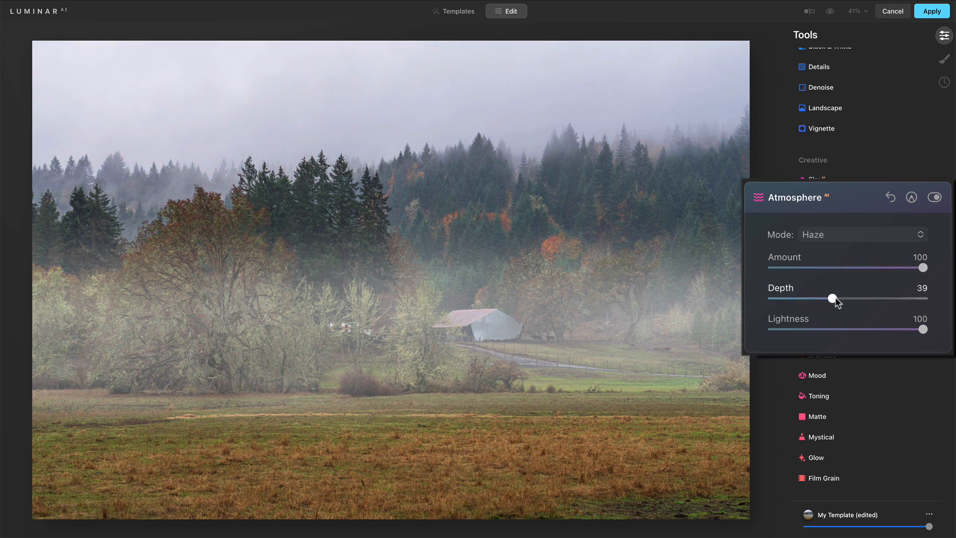
{"action": "left_click_drag", "start_coordinate": [834, 299], "coordinate": [876, 298]}
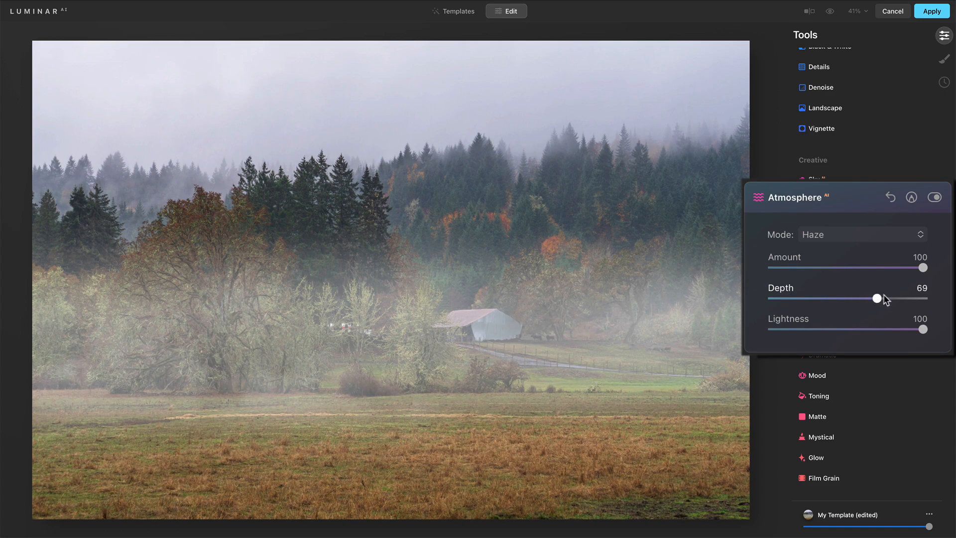
{"action": "left_click_drag", "start_coordinate": [894, 297], "coordinate": [862, 298]}
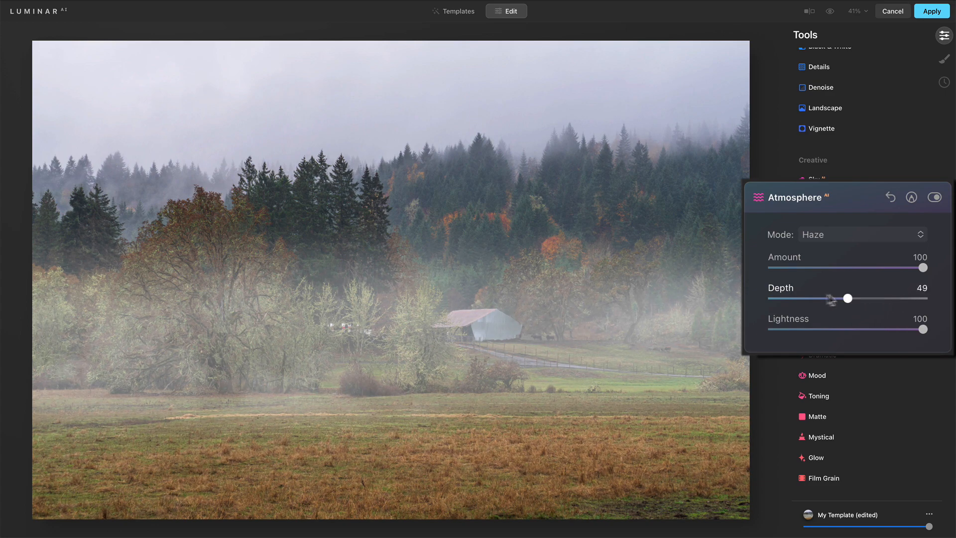
{"action": "left_click_drag", "start_coordinate": [849, 298], "coordinate": [833, 298]}
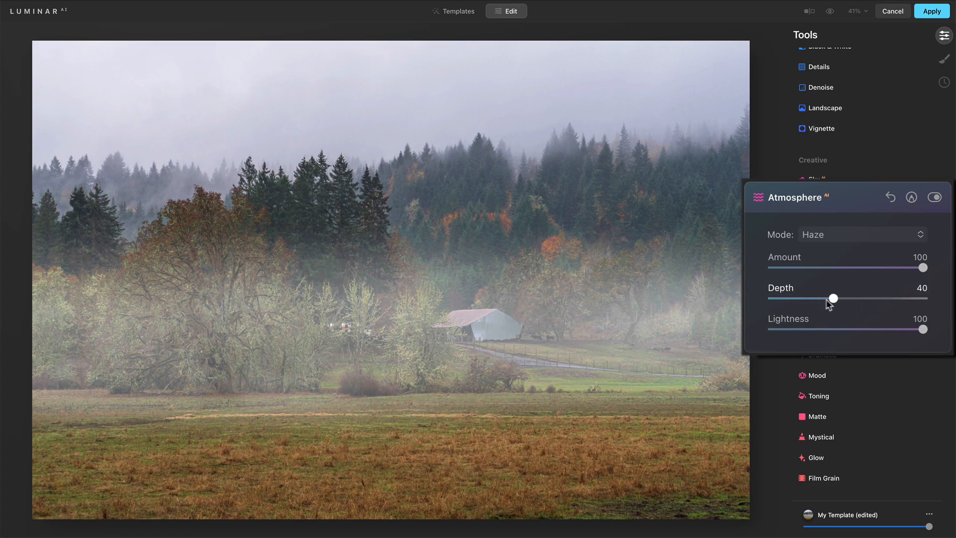
{"action": "left_click_drag", "start_coordinate": [833, 298], "coordinate": [801, 298]}
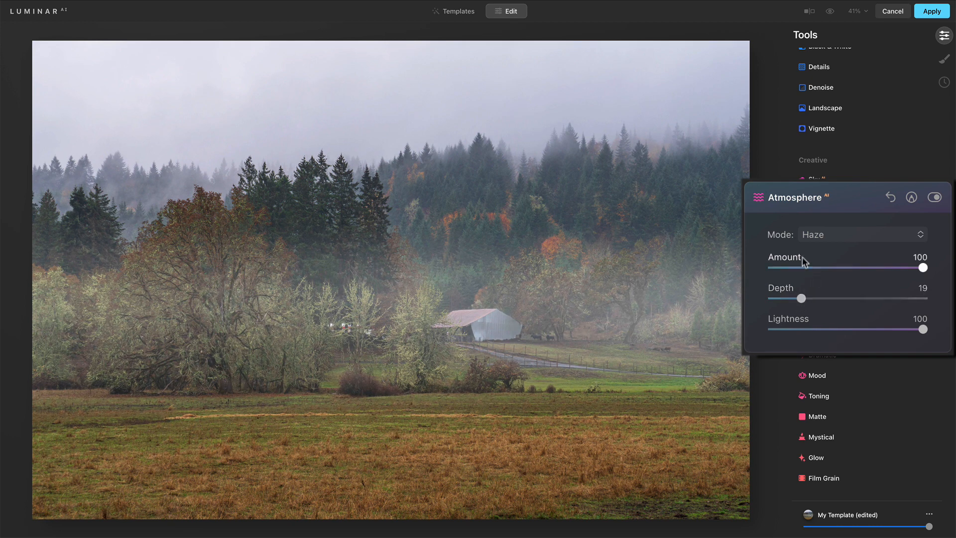
{"action": "left_click", "coordinate": [860, 234]}
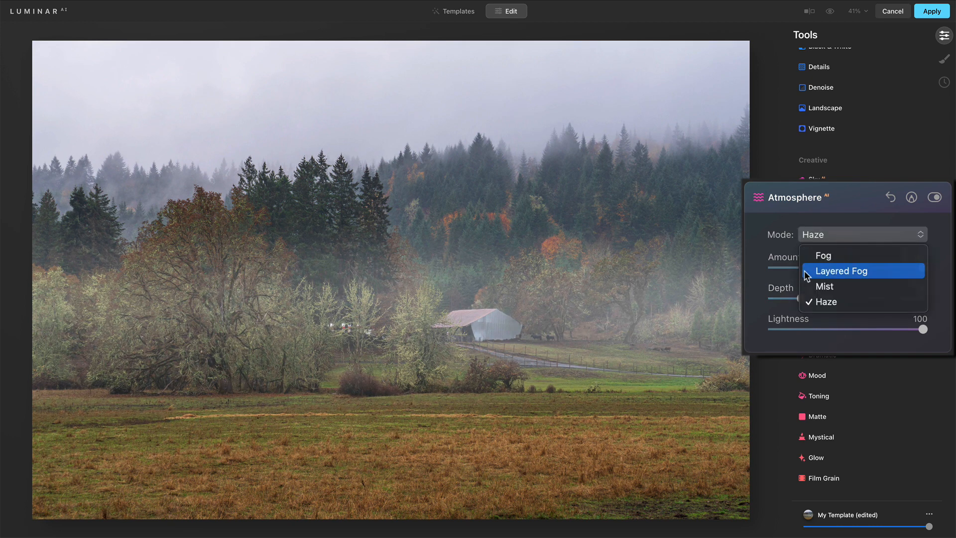
{"action": "left_click", "coordinate": [840, 270]}
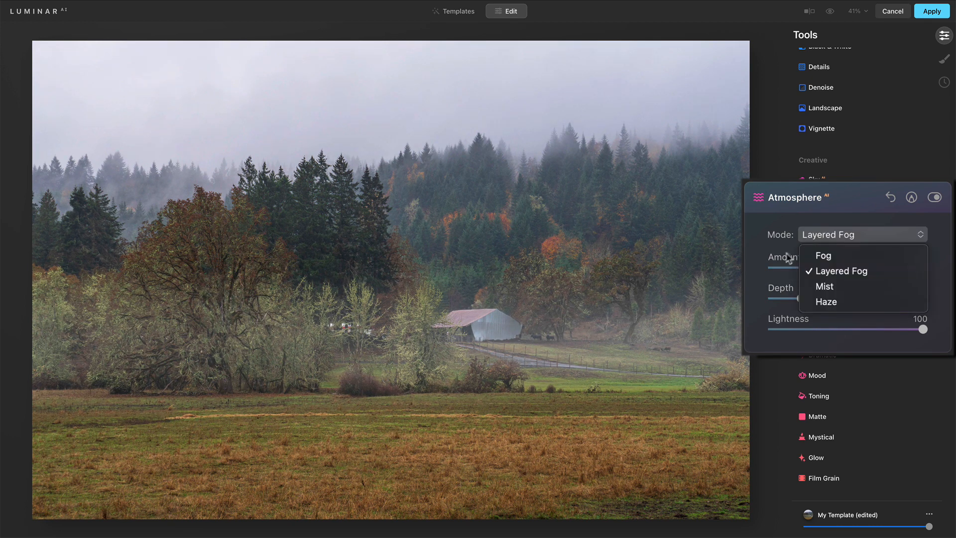
{"action": "left_click", "coordinate": [826, 301]}
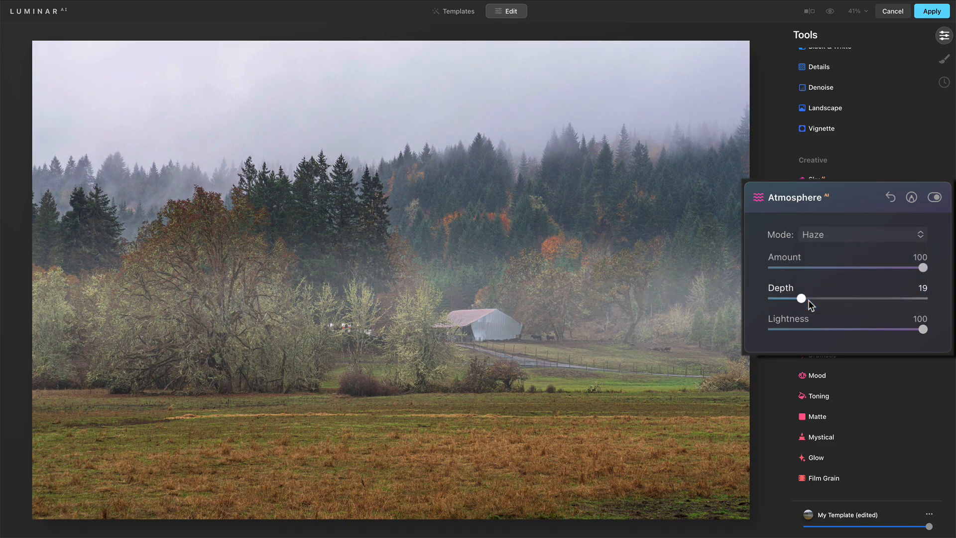
Raise Depth to 28, switch the mode to Layered Fog and ease Amount to 92
{"action": "left_click_drag", "start_coordinate": [800, 297], "coordinate": [816, 298]}
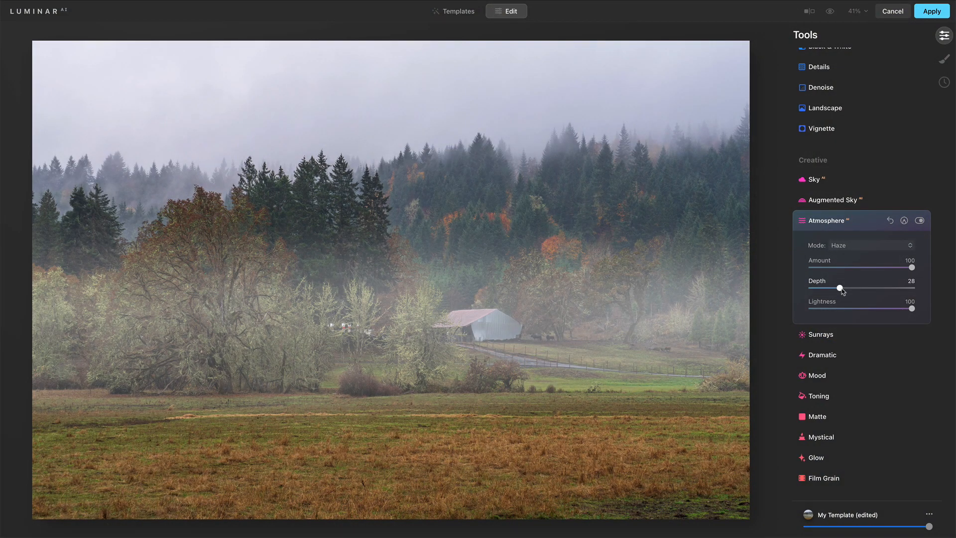
{"action": "left_click", "coordinate": [870, 245]}
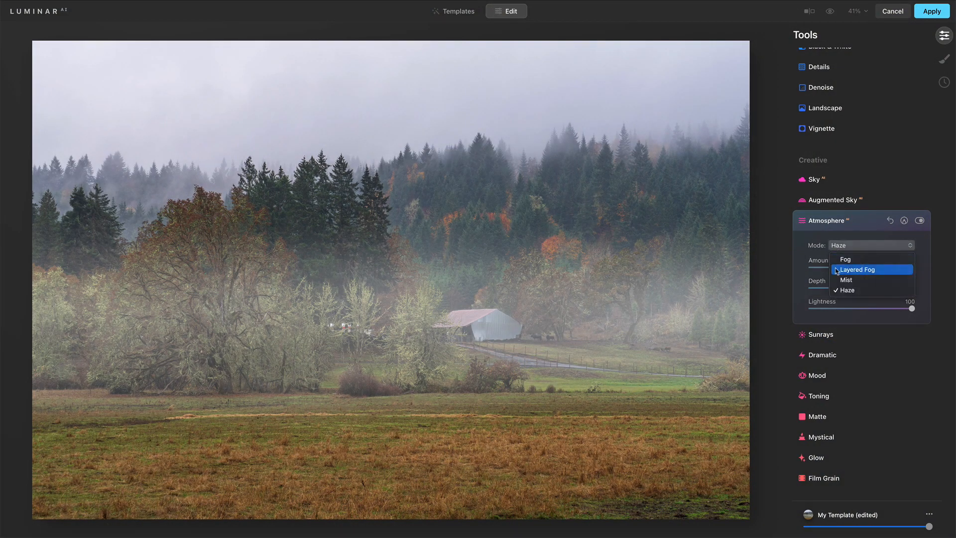
{"action": "left_click", "coordinate": [856, 270]}
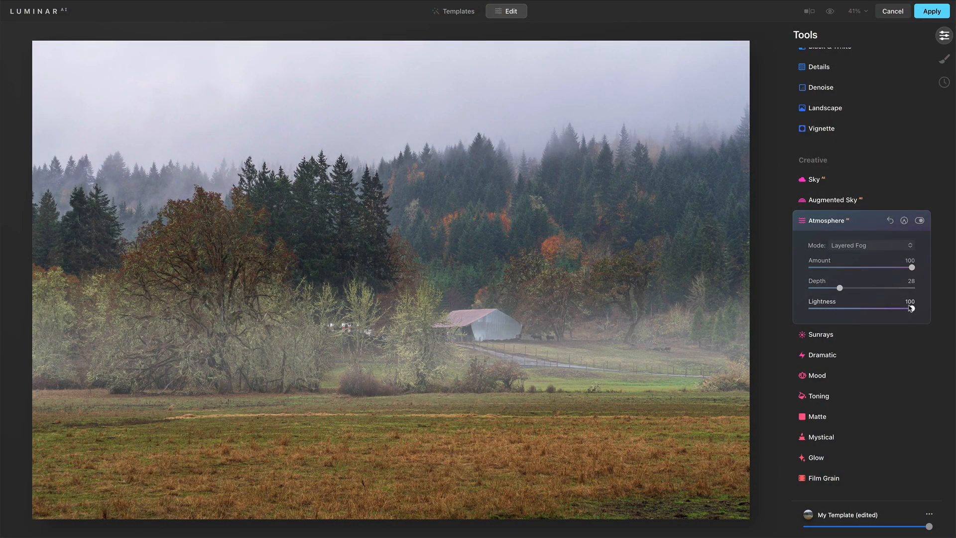
{"action": "left_click_drag", "start_coordinate": [930, 307], "coordinate": [878, 308]}
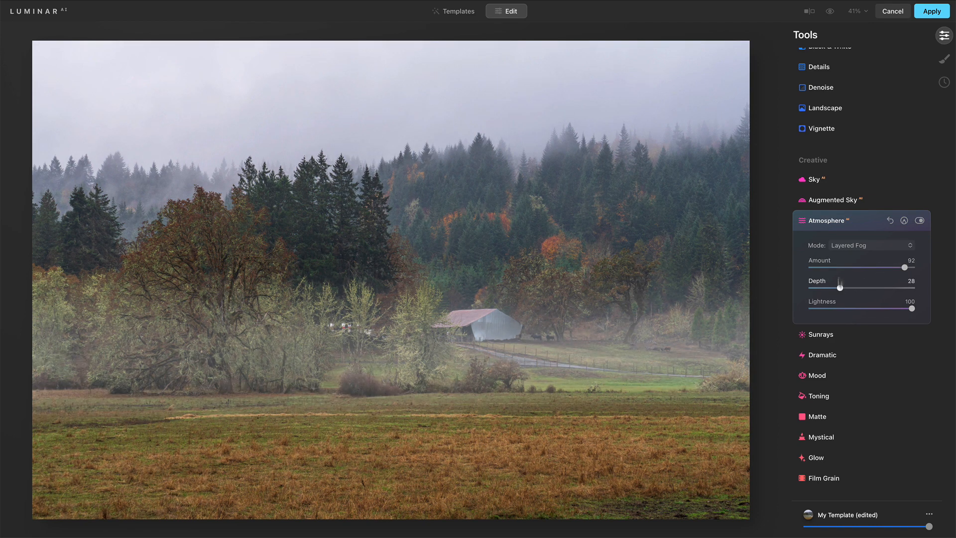
Return to Haze mode, lower Amount to 59 and toggle the effect off and on to compare
{"action": "left_click", "coordinate": [862, 234]}
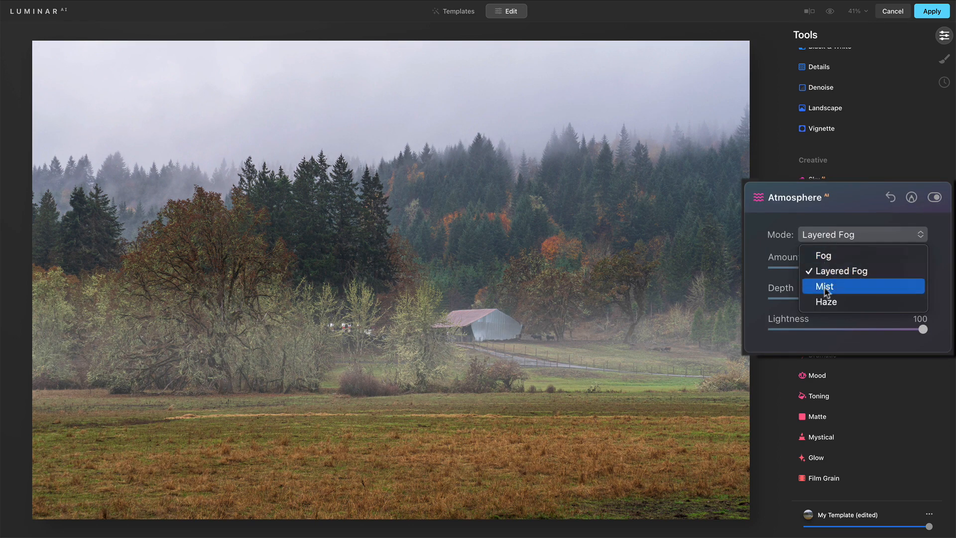
{"action": "left_click", "coordinate": [826, 301]}
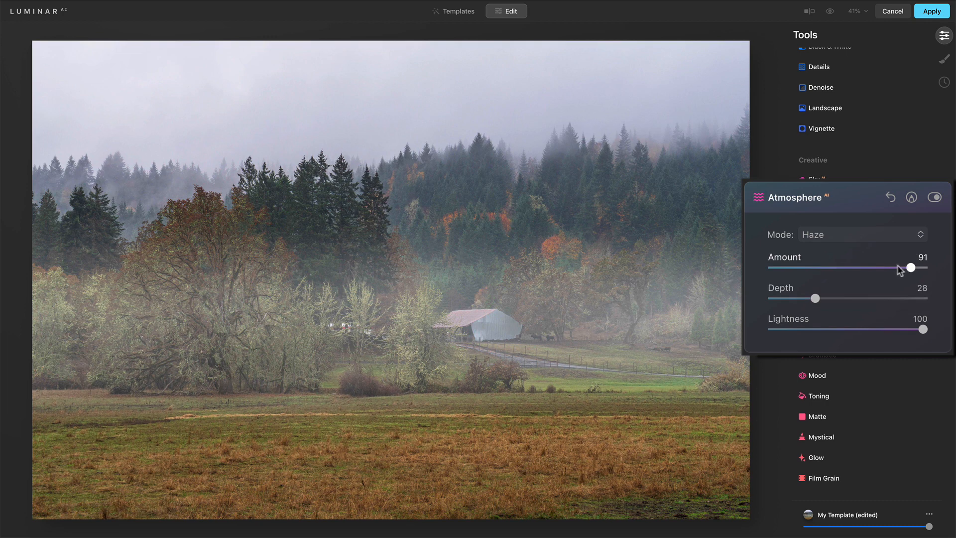
{"action": "left_click_drag", "start_coordinate": [909, 266], "coordinate": [864, 267]}
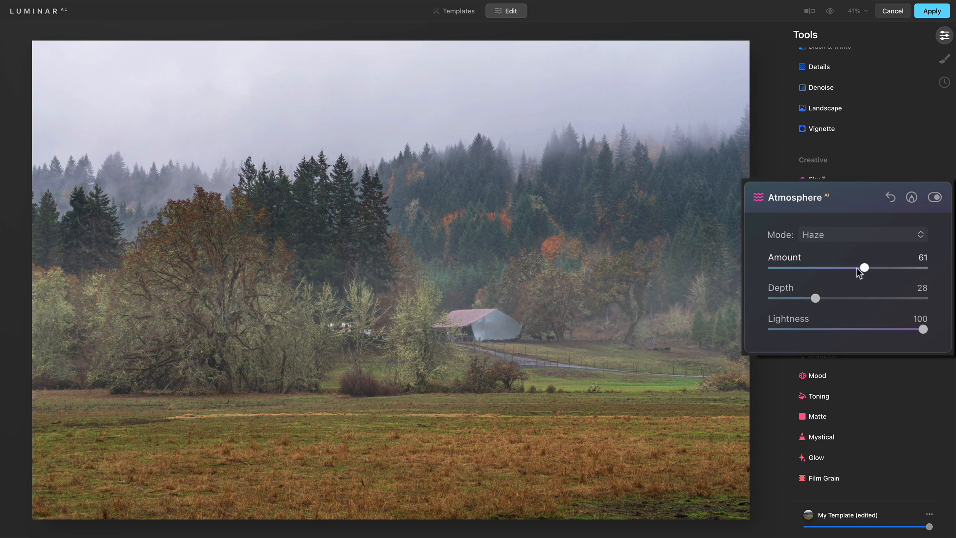
{"action": "left_click_drag", "start_coordinate": [863, 267], "coordinate": [860, 266]}
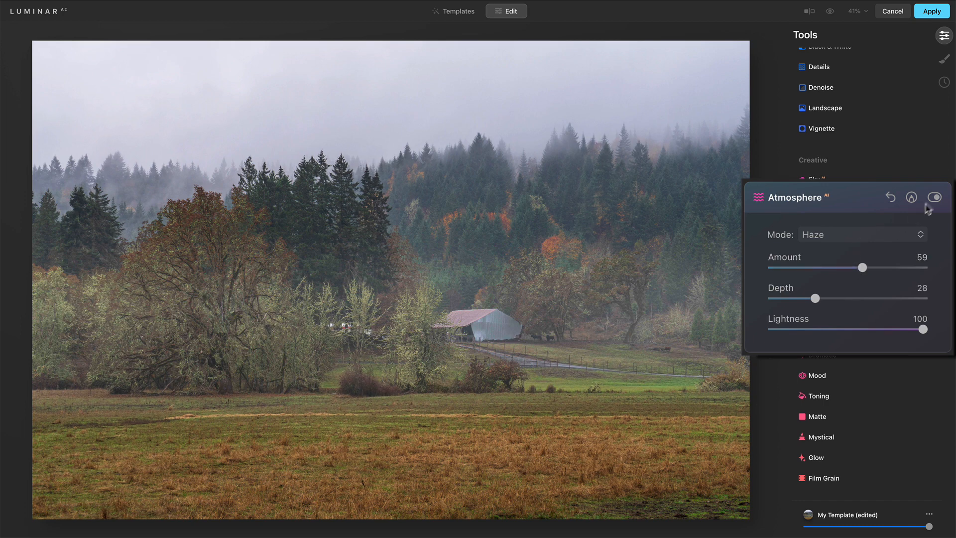
{"action": "left_click", "coordinate": [934, 197]}
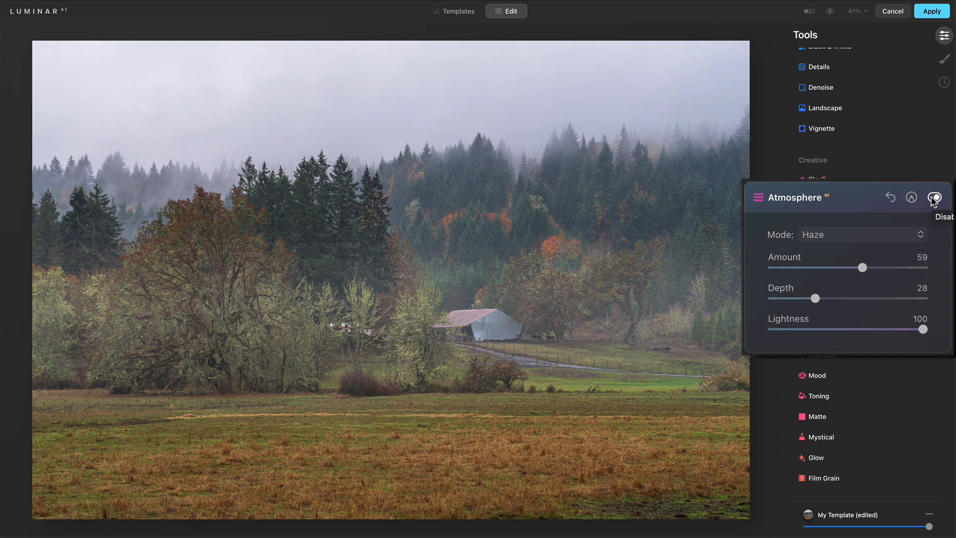
{"action": "left_click", "coordinate": [859, 234]}
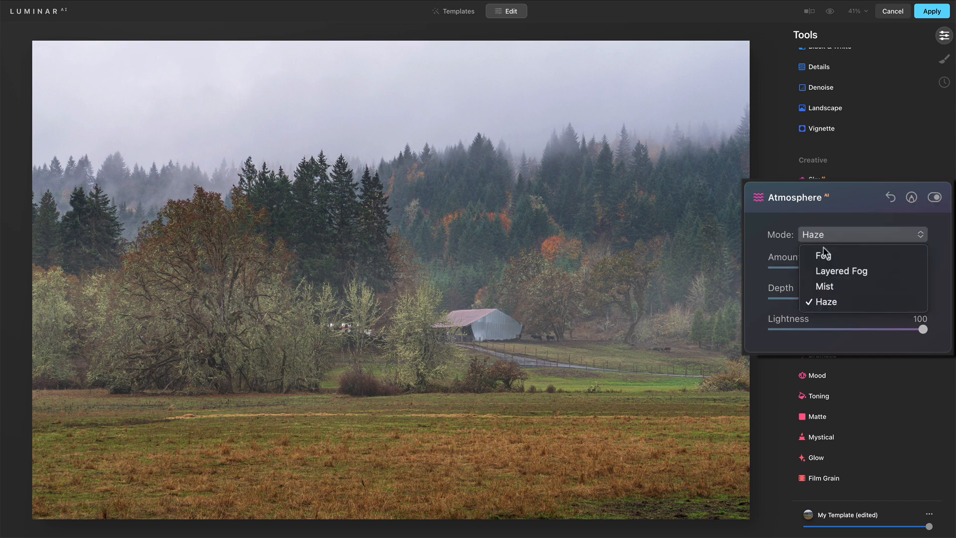
{"action": "mouse_move", "coordinate": [823, 286]}
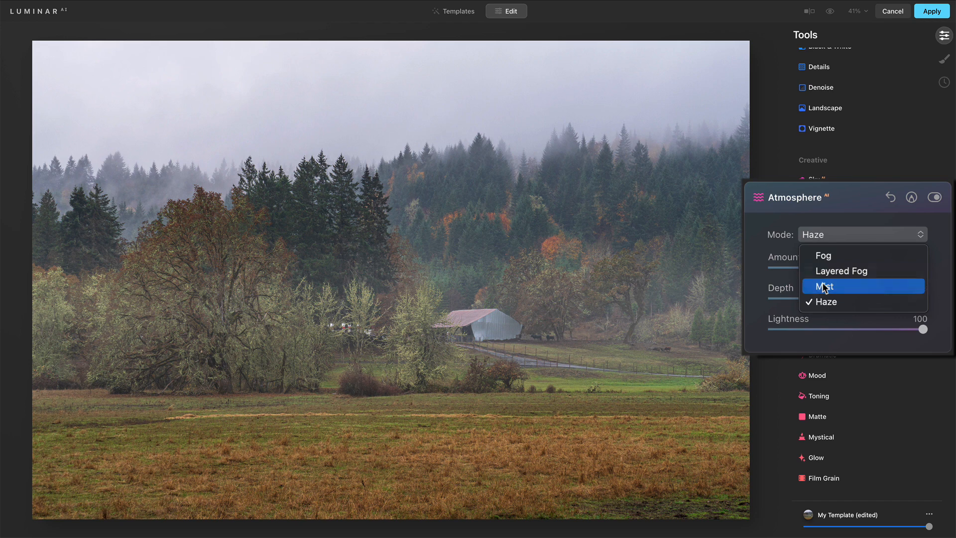
Switch to Mist with Amount 39 and Depth 47, then toggle the effect to compare
{"action": "left_click", "coordinate": [825, 285]}
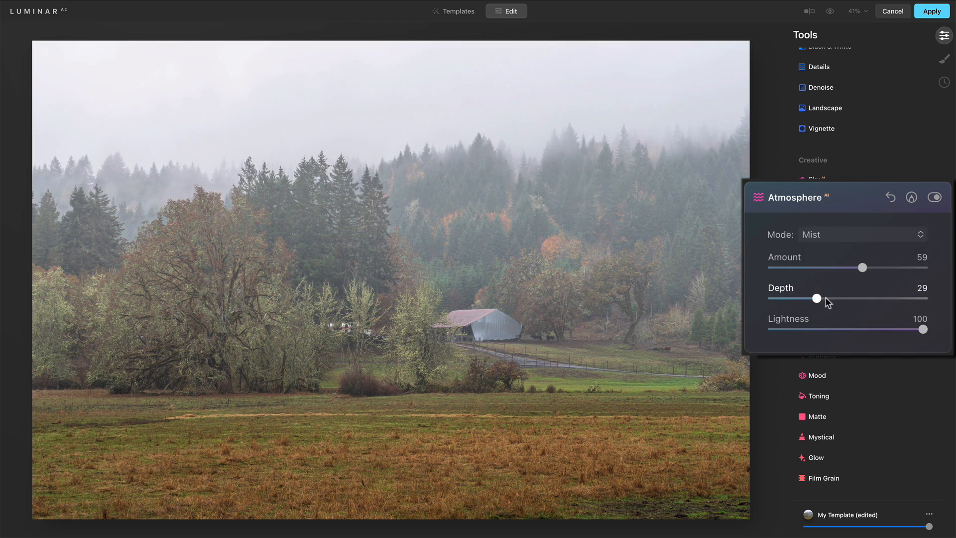
{"action": "left_click_drag", "start_coordinate": [817, 298], "coordinate": [845, 298]}
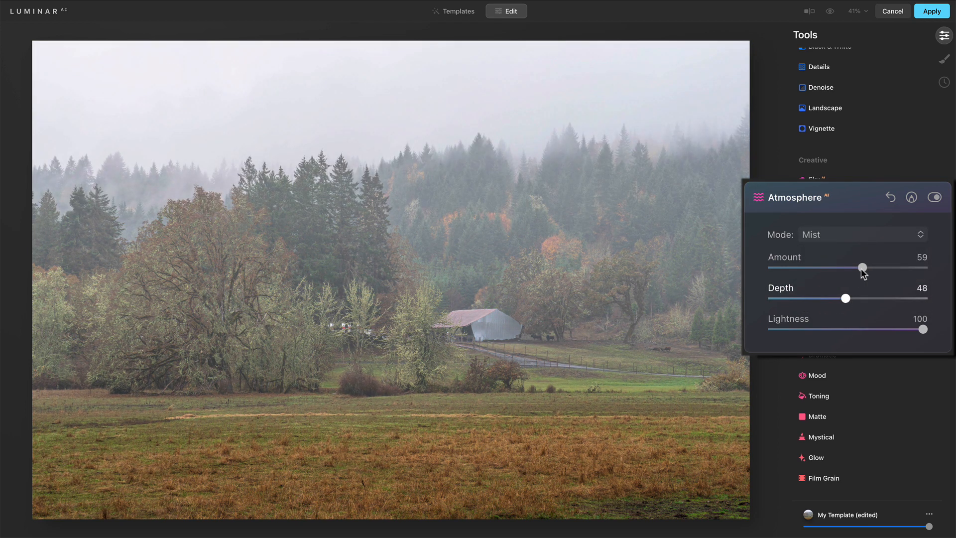
{"action": "left_click_drag", "start_coordinate": [861, 267], "coordinate": [832, 267]}
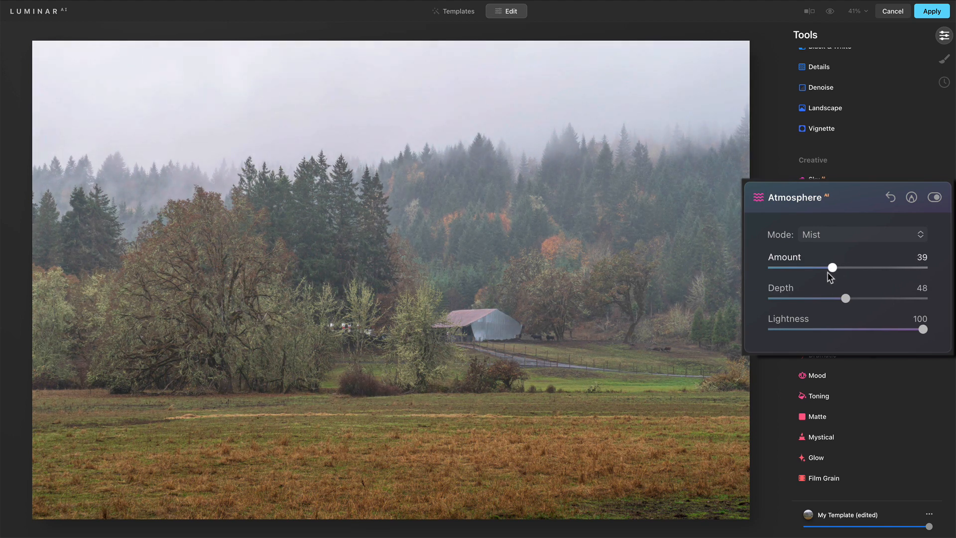
{"action": "left_click_drag", "start_coordinate": [833, 267], "coordinate": [827, 267]}
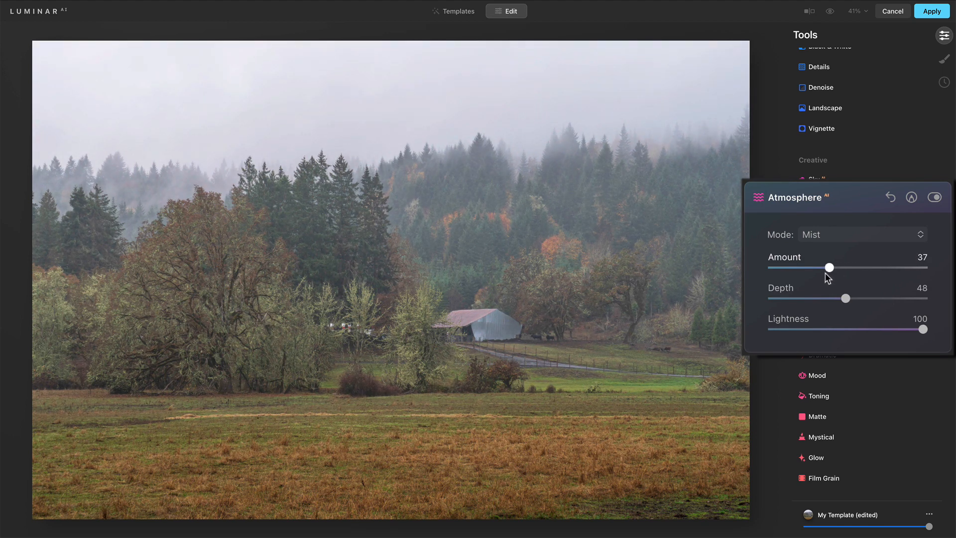
{"action": "left_click_drag", "start_coordinate": [841, 267], "coordinate": [850, 267]}
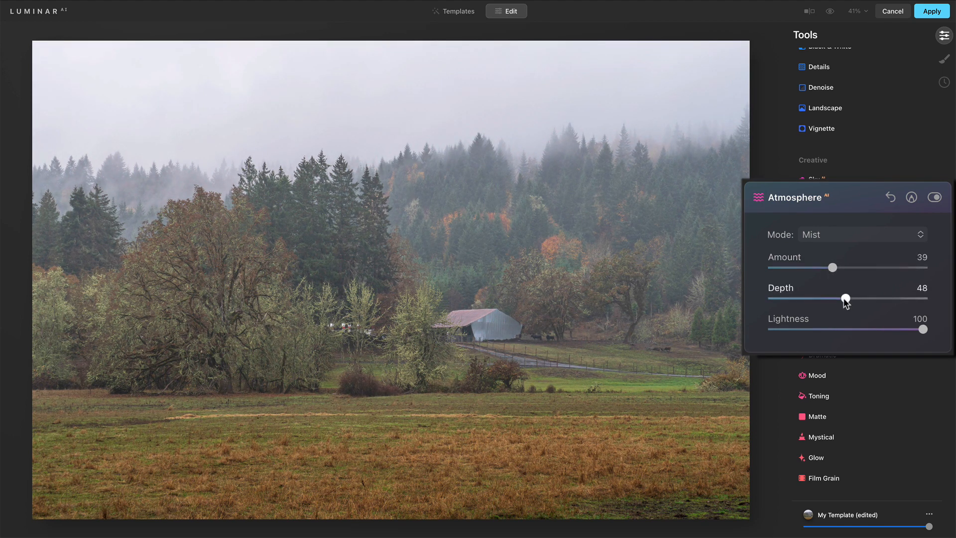
{"action": "left_click_drag", "start_coordinate": [846, 300], "coordinate": [844, 300]}
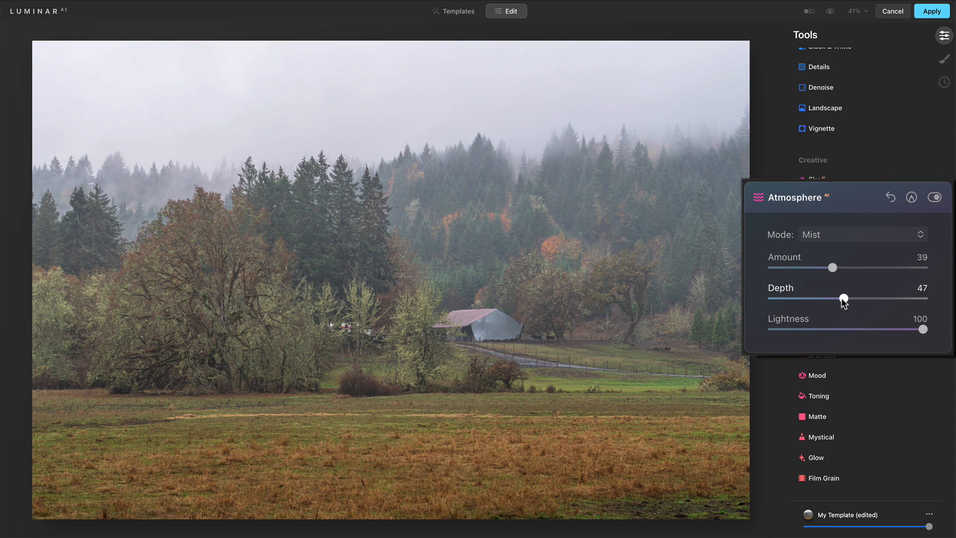
{"action": "left_click", "coordinate": [932, 197]}
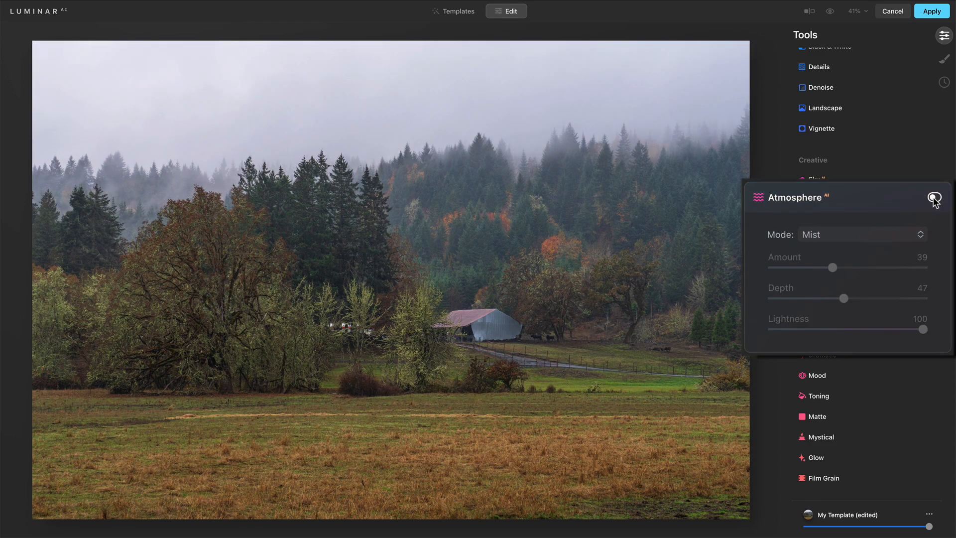
{"action": "left_click", "coordinate": [935, 197]}
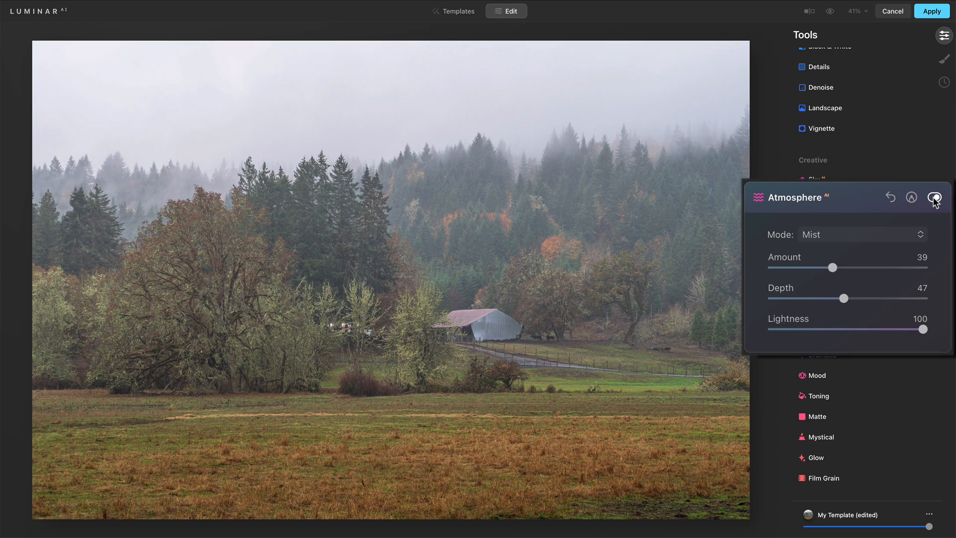
{"action": "mouse_move", "coordinate": [935, 197]}
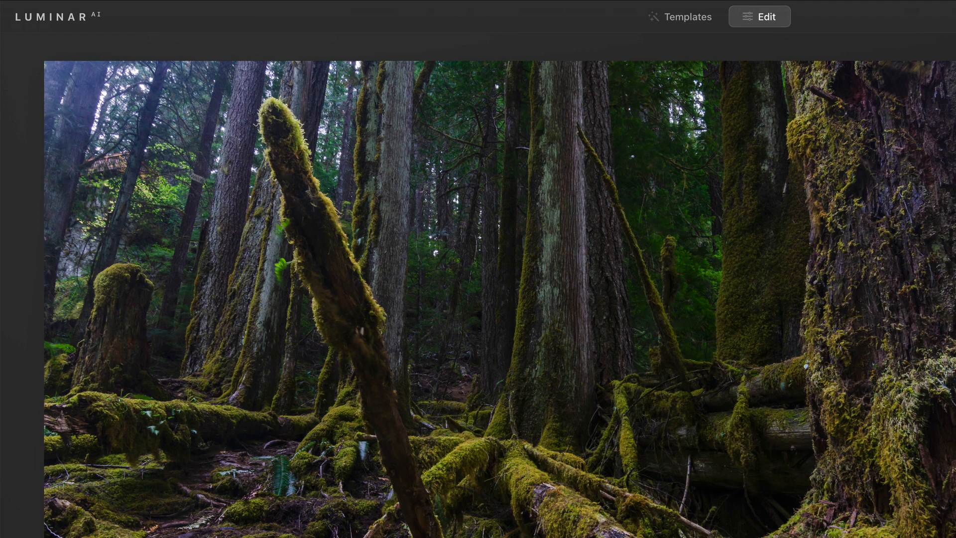
Reopen Atmosphere on the forest photo and build the fog Amount up, settling near 58
{"action": "left_click", "coordinate": [759, 17]}
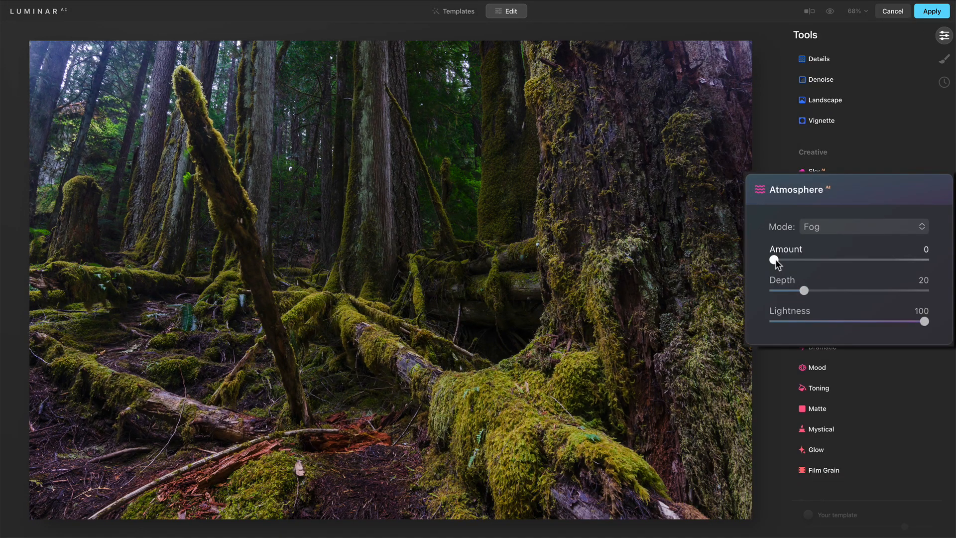
{"action": "left_click_drag", "start_coordinate": [773, 260], "coordinate": [797, 260]}
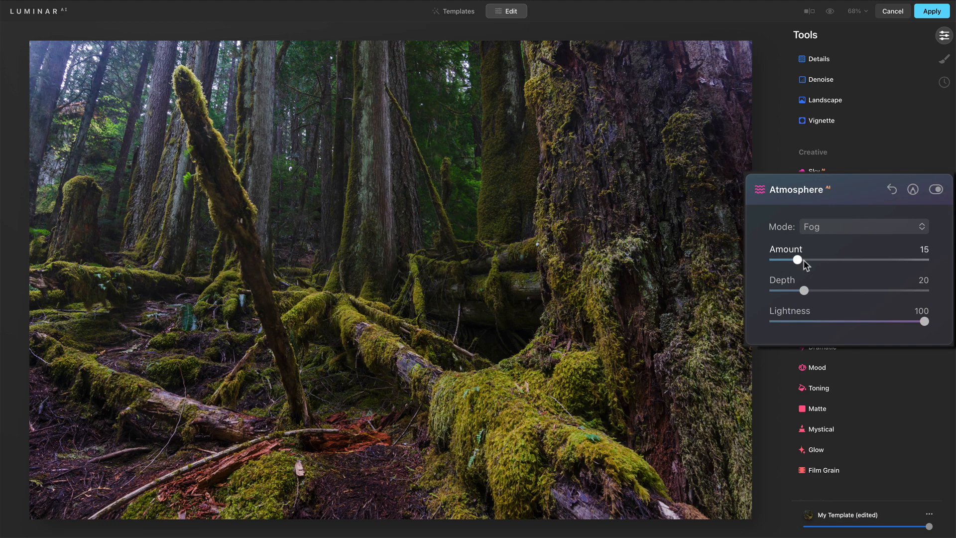
{"action": "left_click_drag", "start_coordinate": [796, 258], "coordinate": [835, 259]}
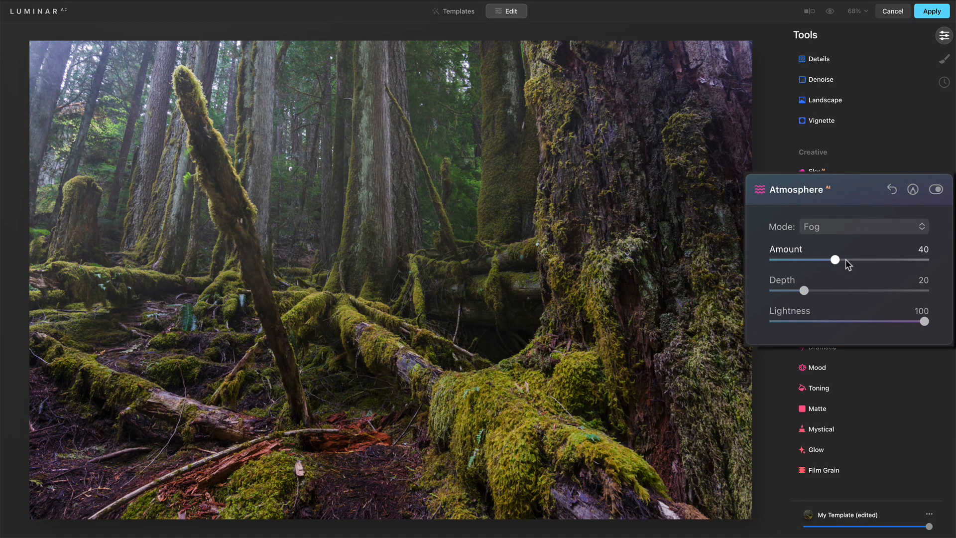
{"action": "left_click_drag", "start_coordinate": [835, 259], "coordinate": [862, 259]}
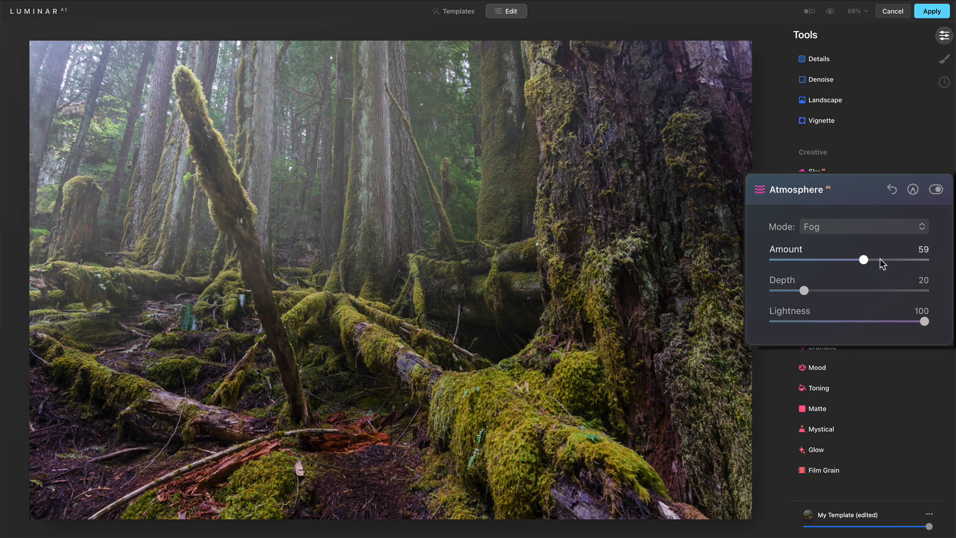
{"action": "left_click_drag", "start_coordinate": [863, 259], "coordinate": [873, 259]}
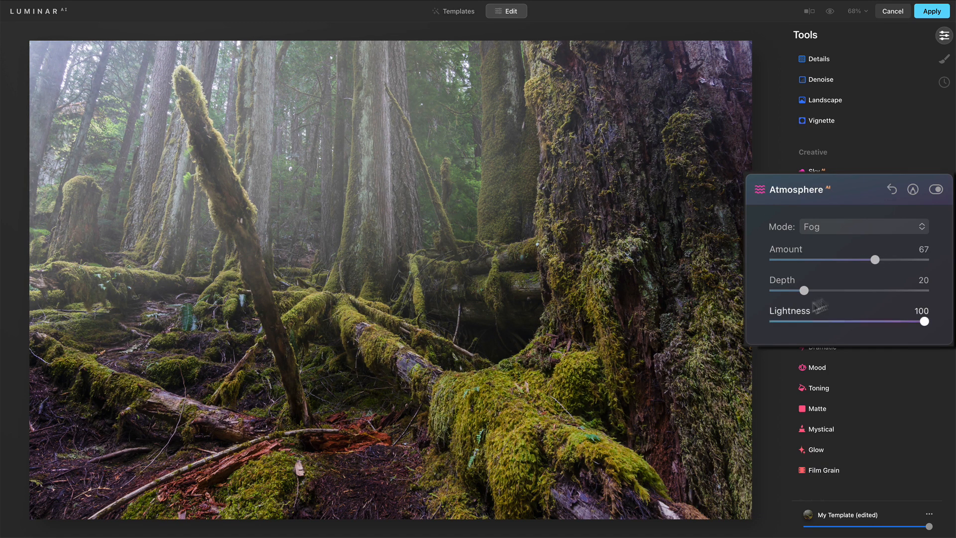
{"action": "left_click_drag", "start_coordinate": [876, 259], "coordinate": [843, 259]}
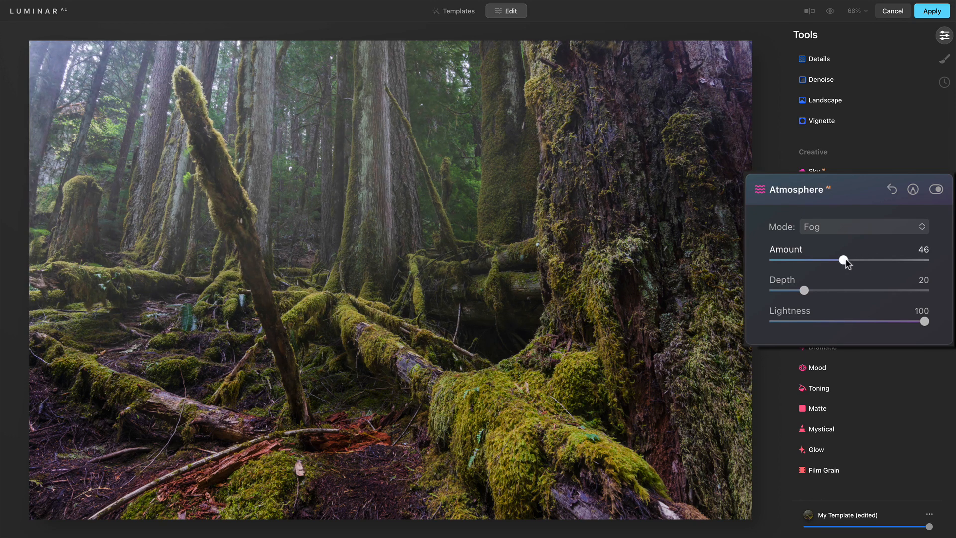
{"action": "left_click_drag", "start_coordinate": [843, 259], "coordinate": [862, 259]}
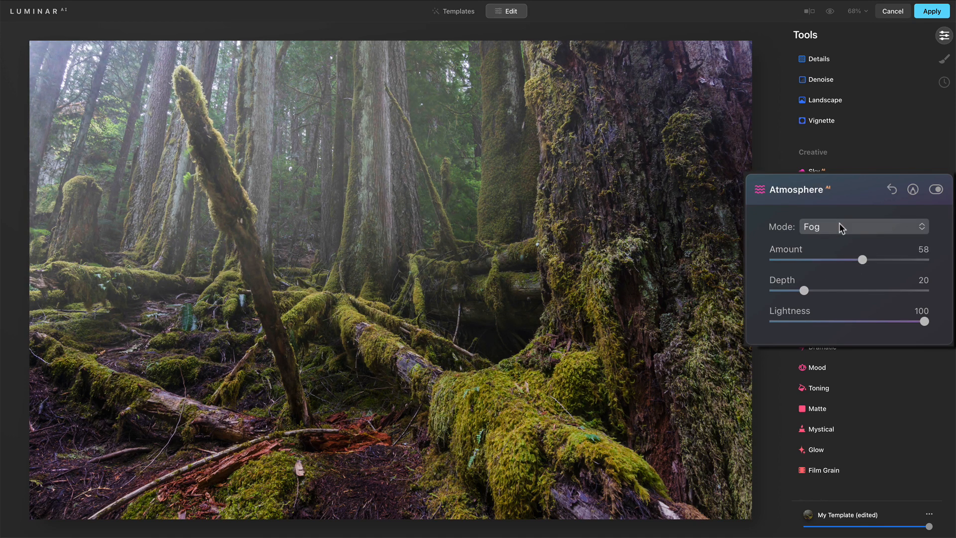
Switch to Layered Fog, raise Amount to 96 and ease Depth down through 43 and 39 to 36
{"action": "left_click", "coordinate": [862, 226]}
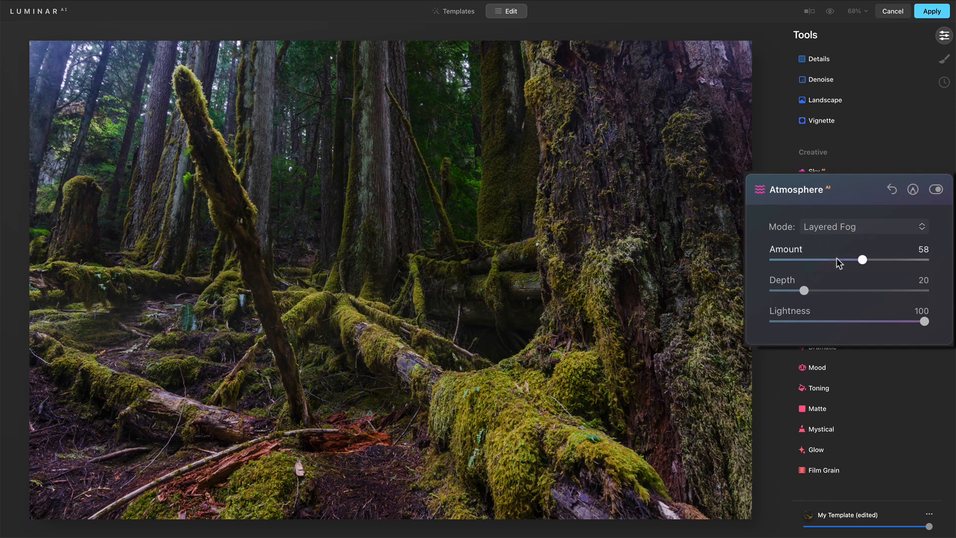
{"action": "left_click_drag", "start_coordinate": [862, 259], "coordinate": [879, 259]}
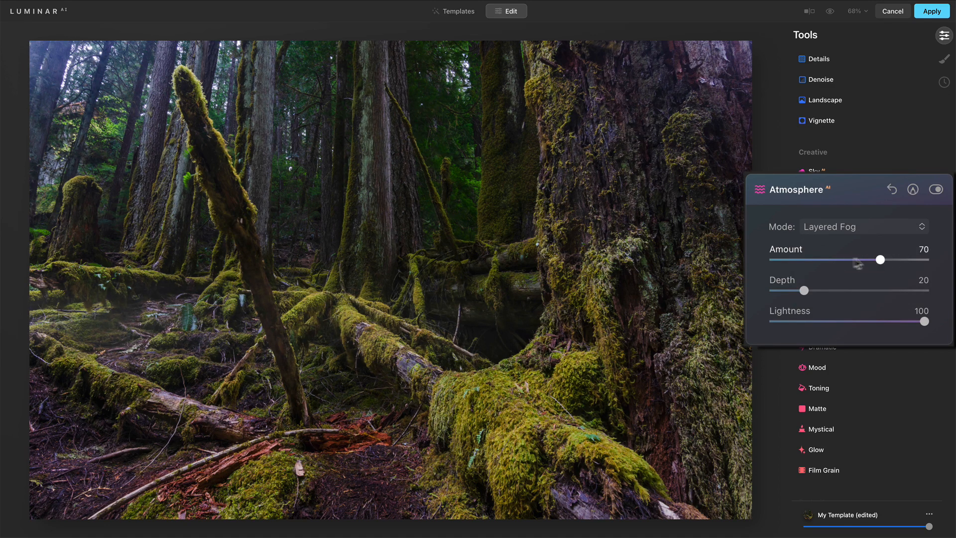
{"action": "left_click_drag", "start_coordinate": [878, 259], "coordinate": [917, 259]}
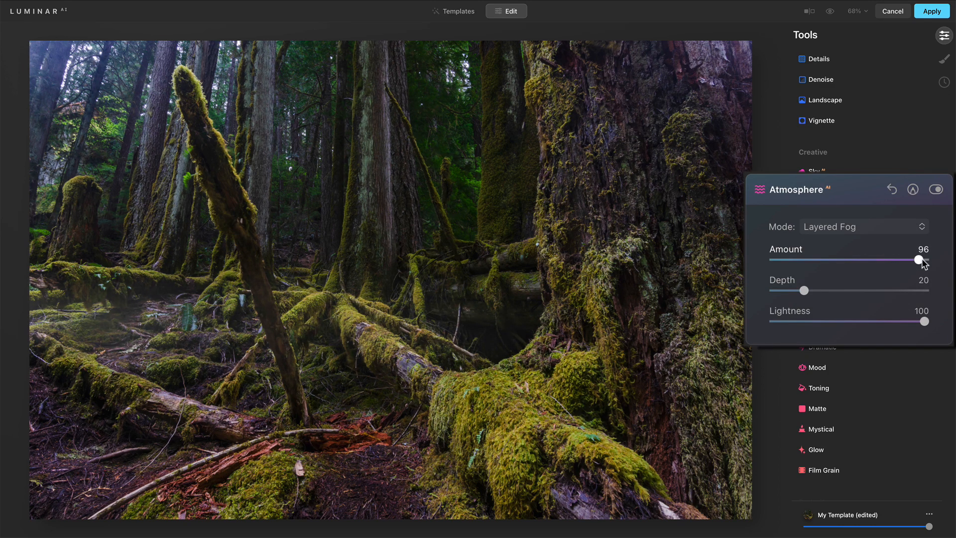
{"action": "left_click_drag", "start_coordinate": [806, 290], "coordinate": [859, 289]}
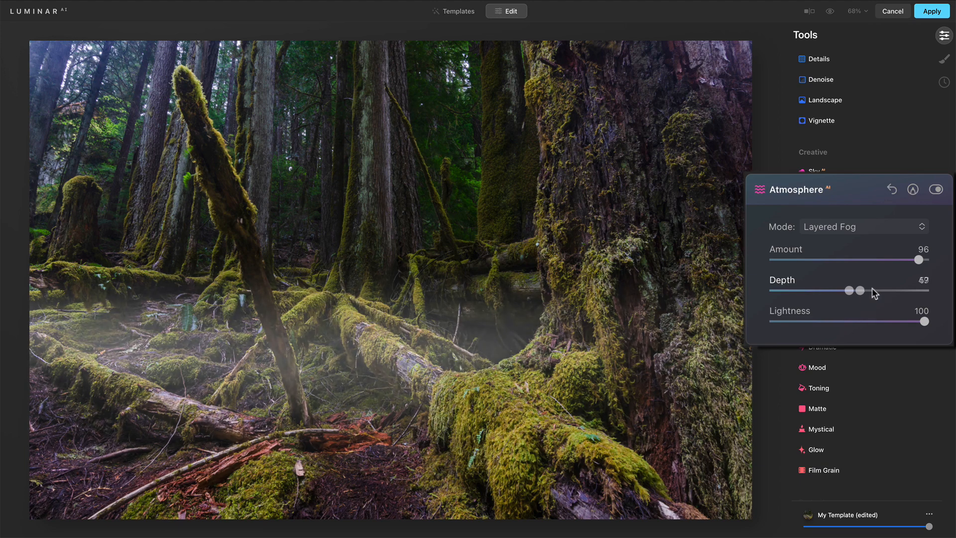
{"action": "left_click_drag", "start_coordinate": [859, 289], "coordinate": [839, 289]}
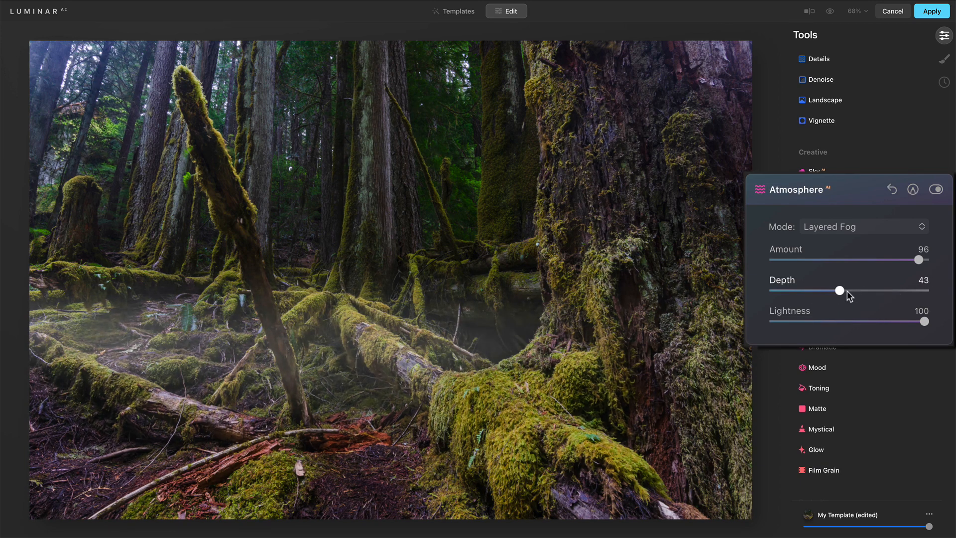
{"action": "left_click_drag", "start_coordinate": [840, 290], "coordinate": [834, 289]}
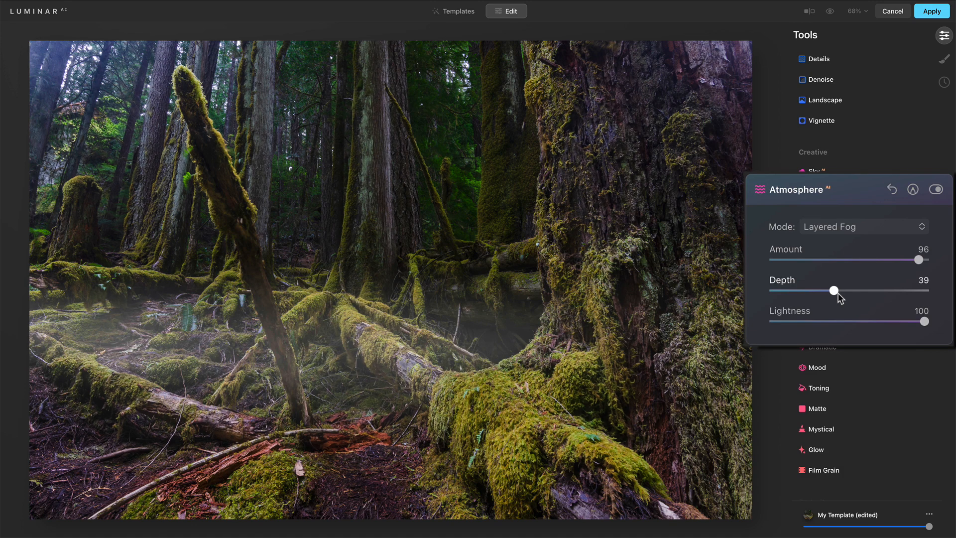
{"action": "mouse_move", "coordinate": [839, 294]}
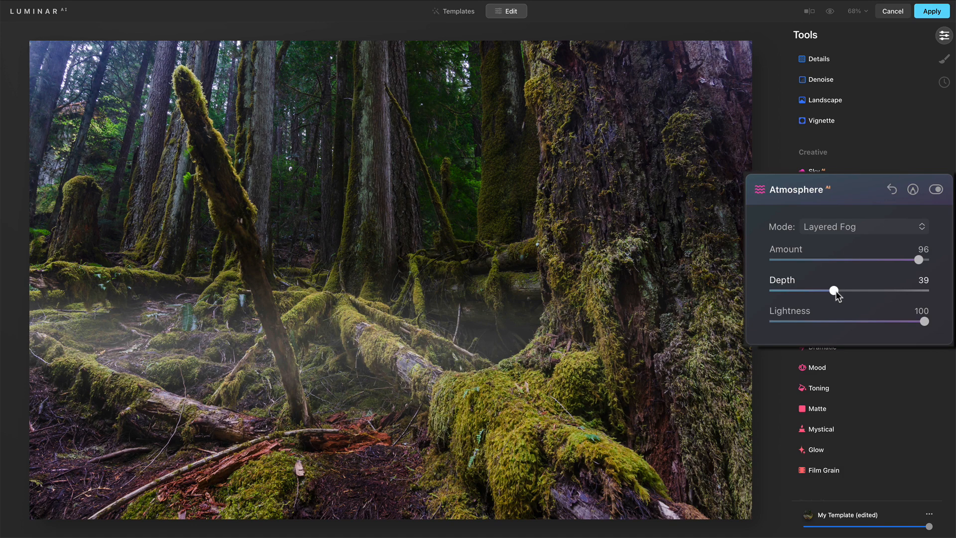
{"action": "left_click_drag", "start_coordinate": [835, 290], "coordinate": [829, 291]}
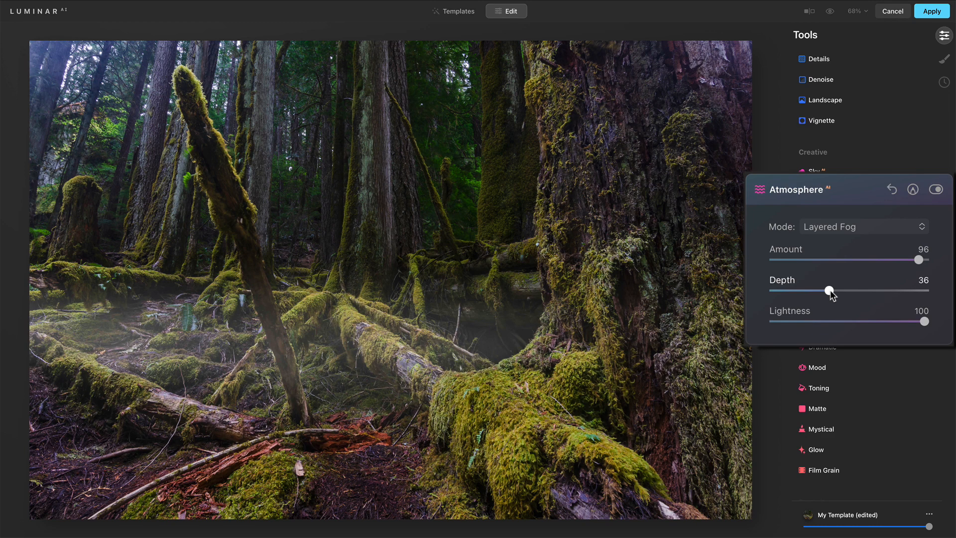
Switch the atmosphere to Mist and lower its Amount to about 45
{"action": "left_click", "coordinate": [862, 226]}
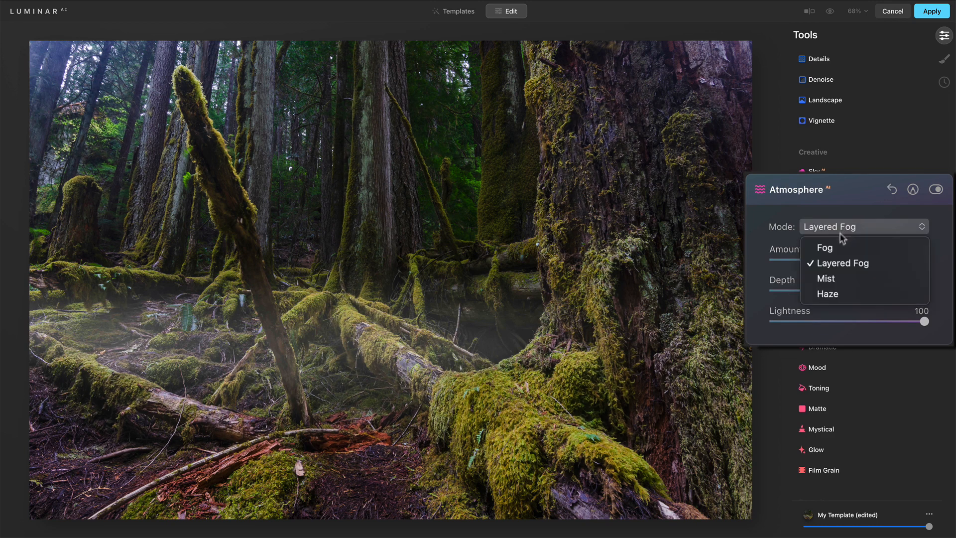
{"action": "left_click", "coordinate": [825, 278]}
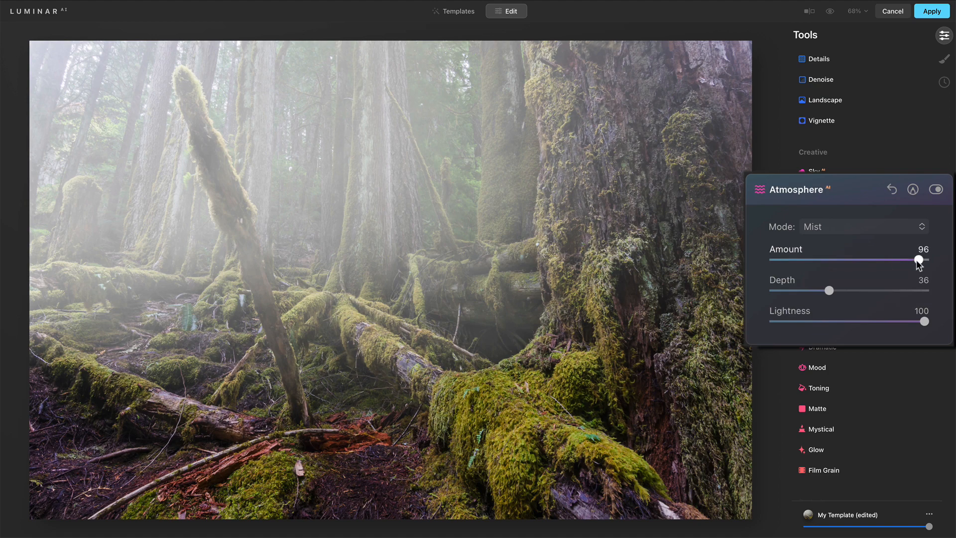
{"action": "left_click_drag", "start_coordinate": [917, 258], "coordinate": [838, 259]}
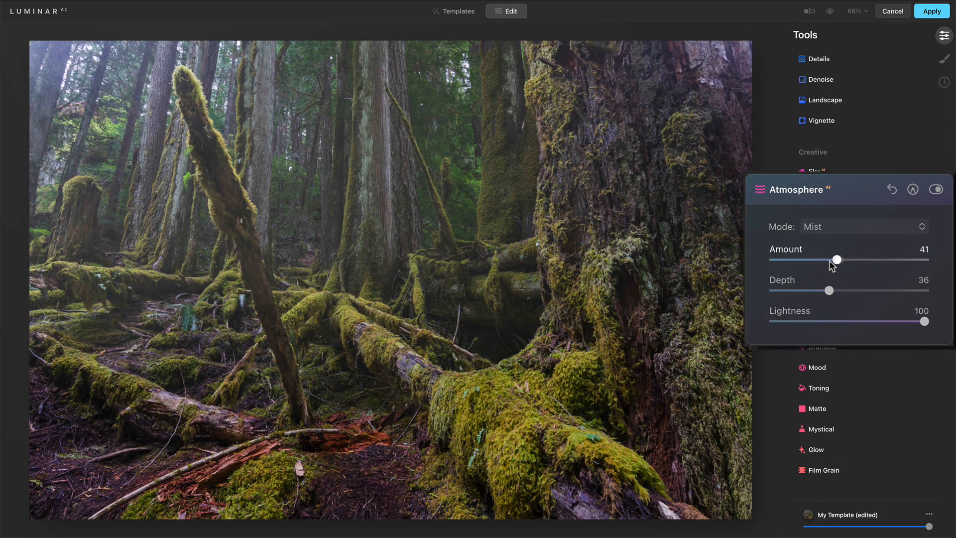
{"action": "left_click_drag", "start_coordinate": [836, 259], "coordinate": [842, 259]}
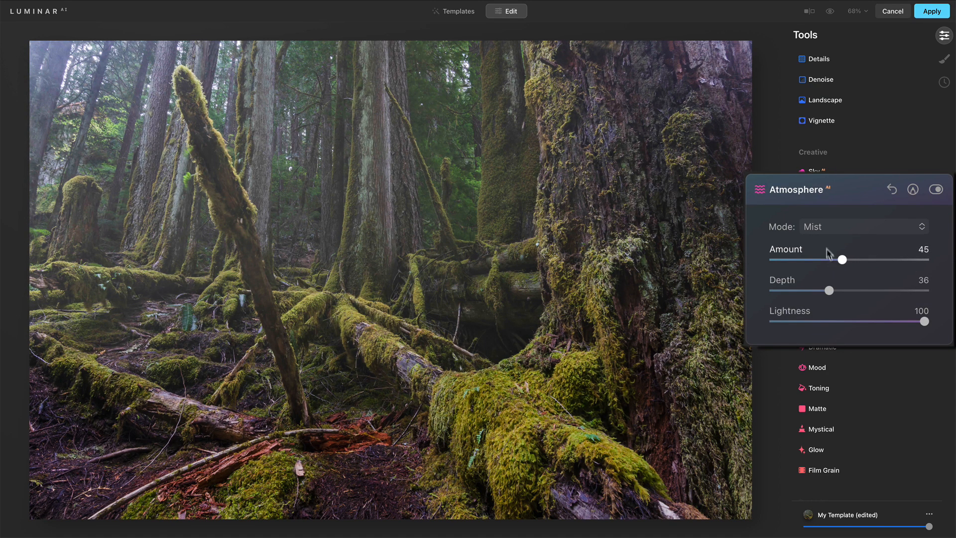
Switch to Fog and try Amounts between 13 and 64, ending with a light fog around 35
{"action": "left_click", "coordinate": [859, 226]}
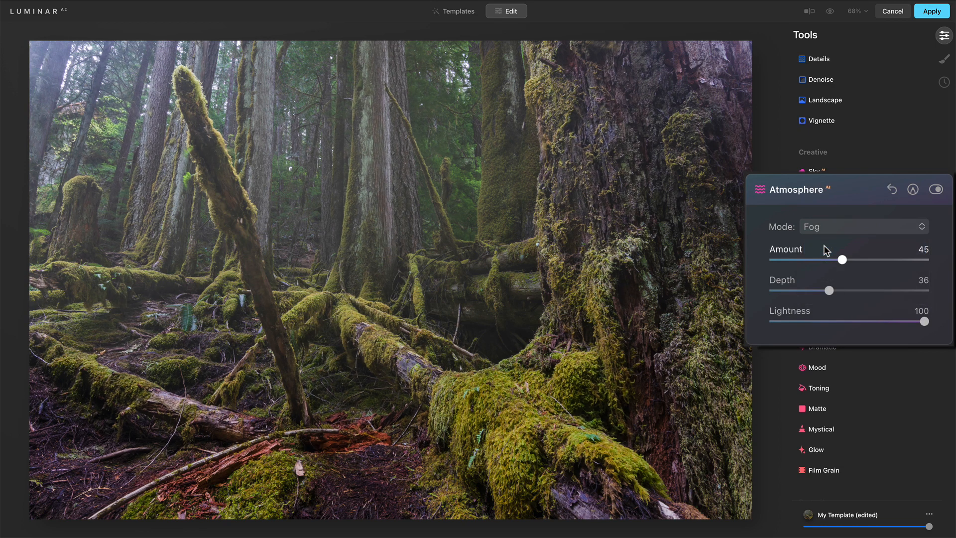
{"action": "left_click_drag", "start_coordinate": [841, 259], "coordinate": [858, 259]}
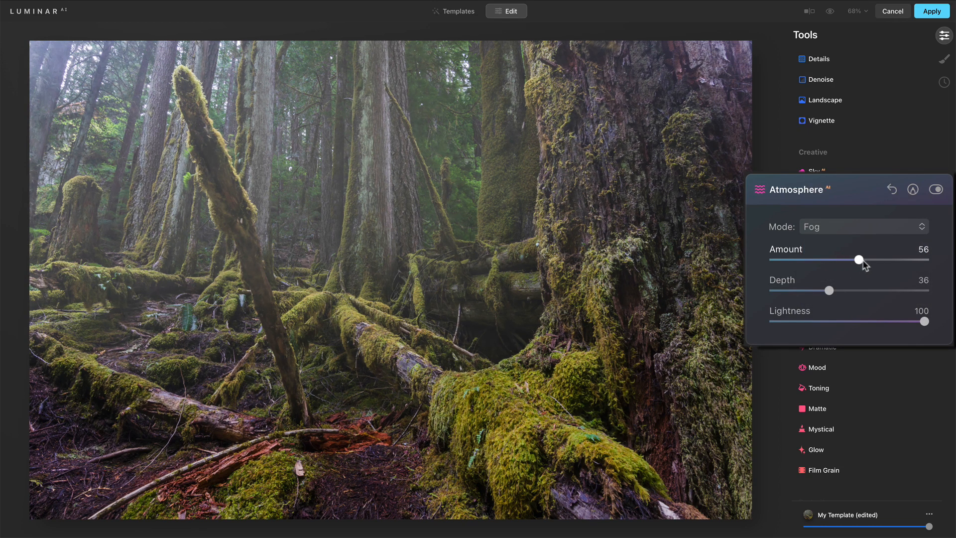
{"action": "left_click_drag", "start_coordinate": [859, 259], "coordinate": [793, 259]}
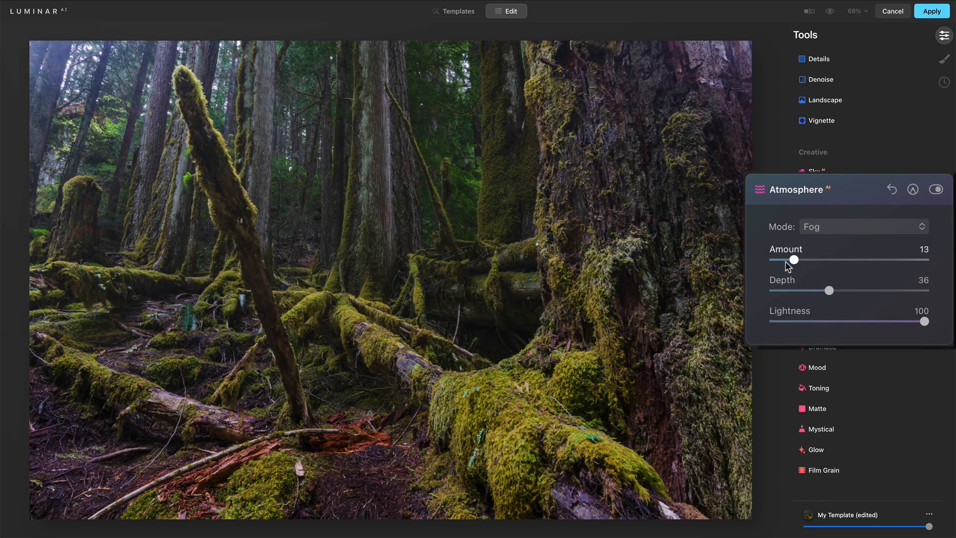
{"action": "left_click_drag", "start_coordinate": [795, 259], "coordinate": [835, 259]}
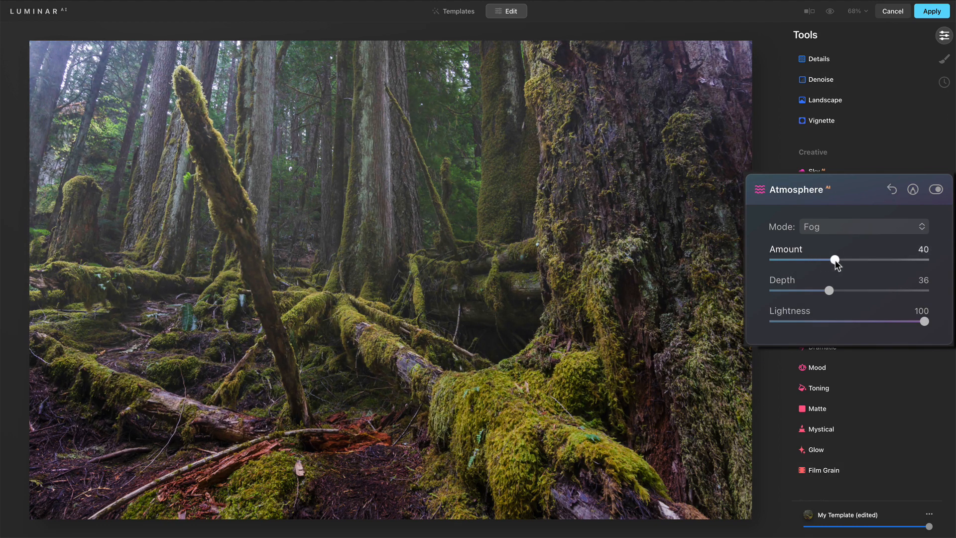
{"action": "left_click_drag", "start_coordinate": [834, 259], "coordinate": [842, 259]}
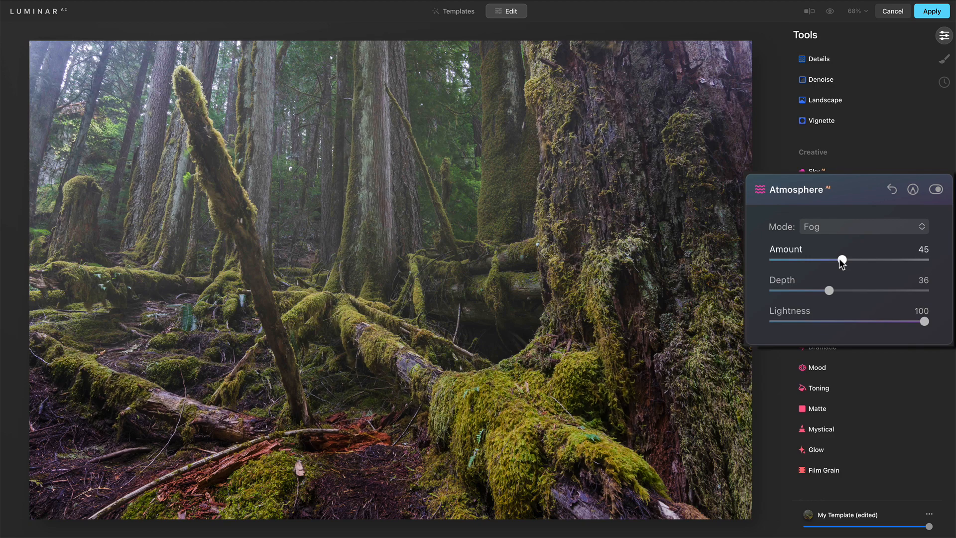
{"action": "left_click_drag", "start_coordinate": [842, 260], "coordinate": [865, 260]}
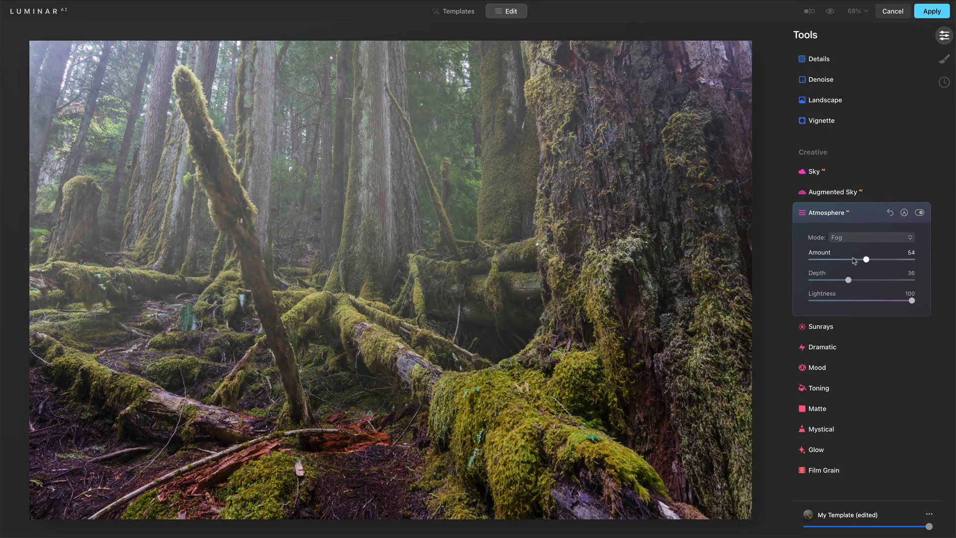
{"action": "left_click_drag", "start_coordinate": [865, 260], "coordinate": [848, 260]}
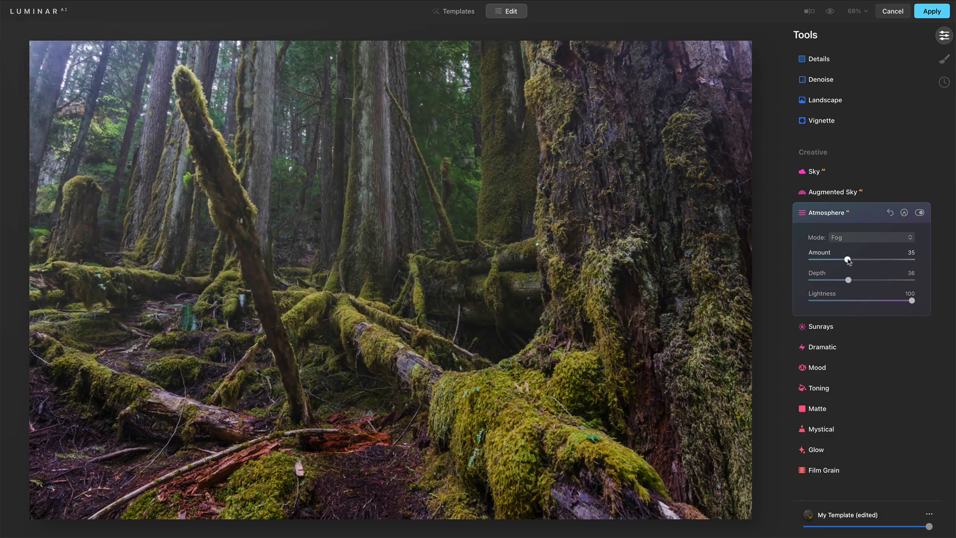
{"action": "left_click_drag", "start_coordinate": [846, 260], "coordinate": [854, 260]}
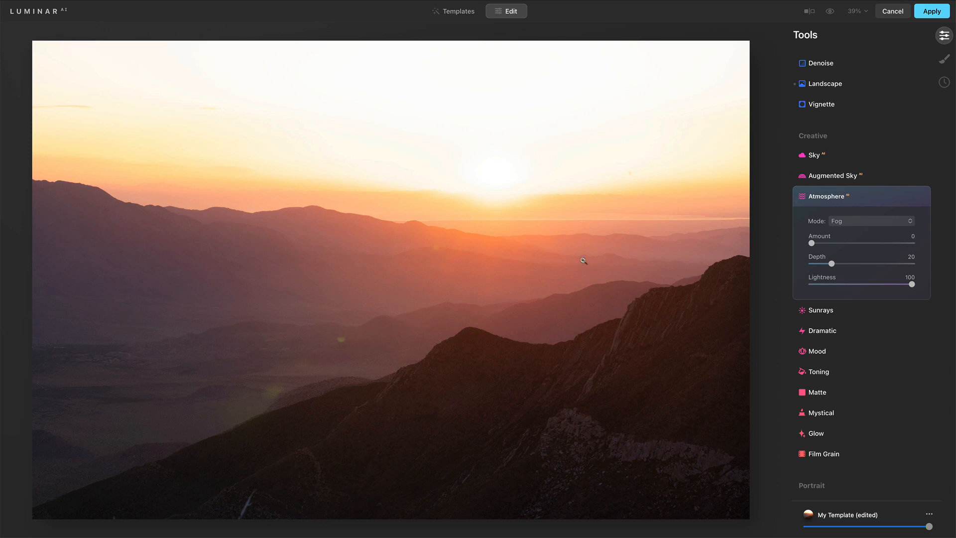
{"action": "mouse_move", "coordinate": [240, 319]}
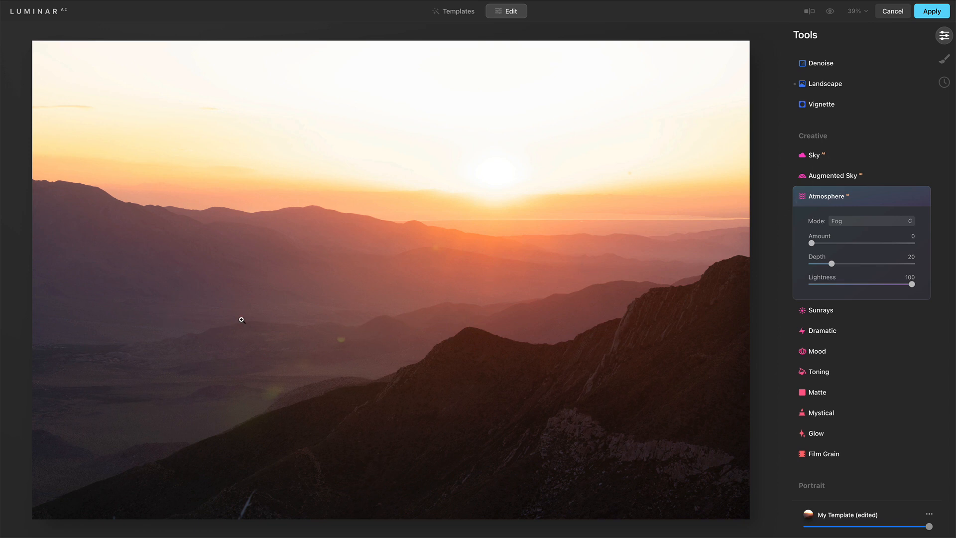
Switch the sunset ridge's atmosphere to Layered Fog and raise its amount to 40
{"action": "left_click", "coordinate": [865, 221]}
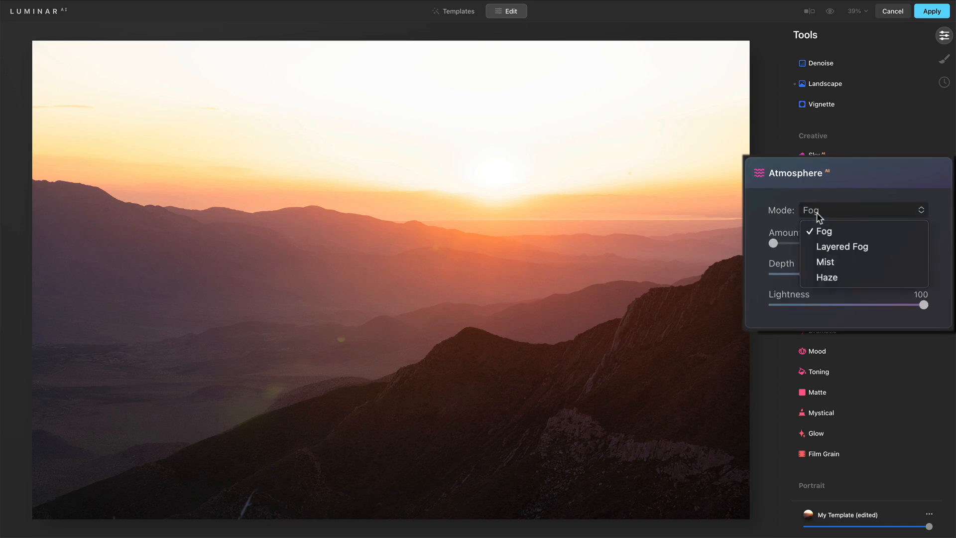
{"action": "mouse_move", "coordinate": [827, 278]}
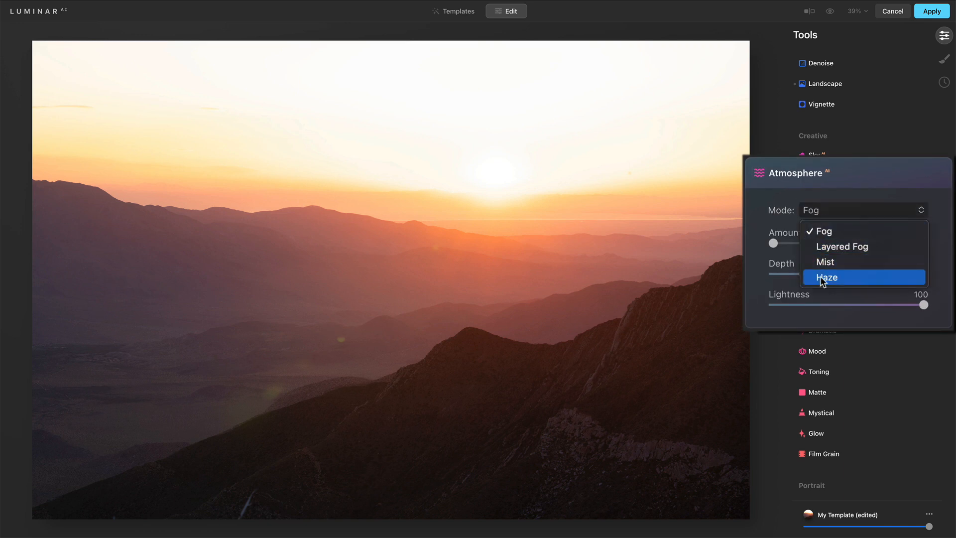
{"action": "left_click", "coordinate": [840, 246]}
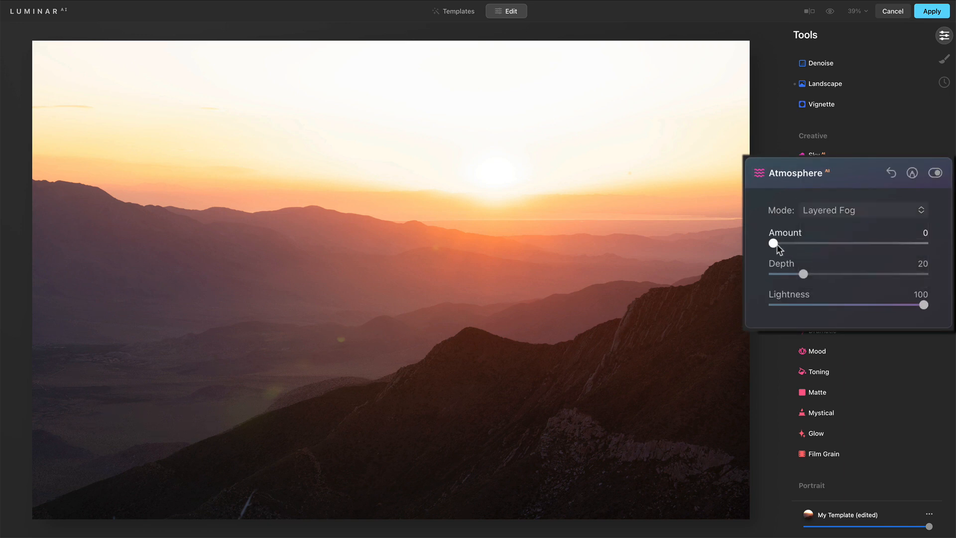
{"action": "left_click_drag", "start_coordinate": [773, 243], "coordinate": [835, 243]}
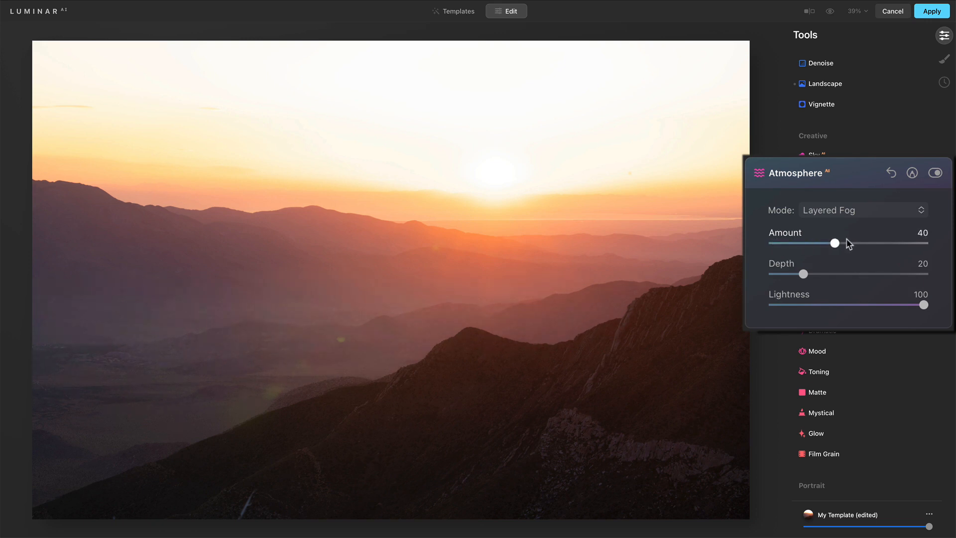
Change the atmosphere to Haze, settling amount at 55 and trying depths 22, 11 and 14
{"action": "left_click", "coordinate": [861, 210]}
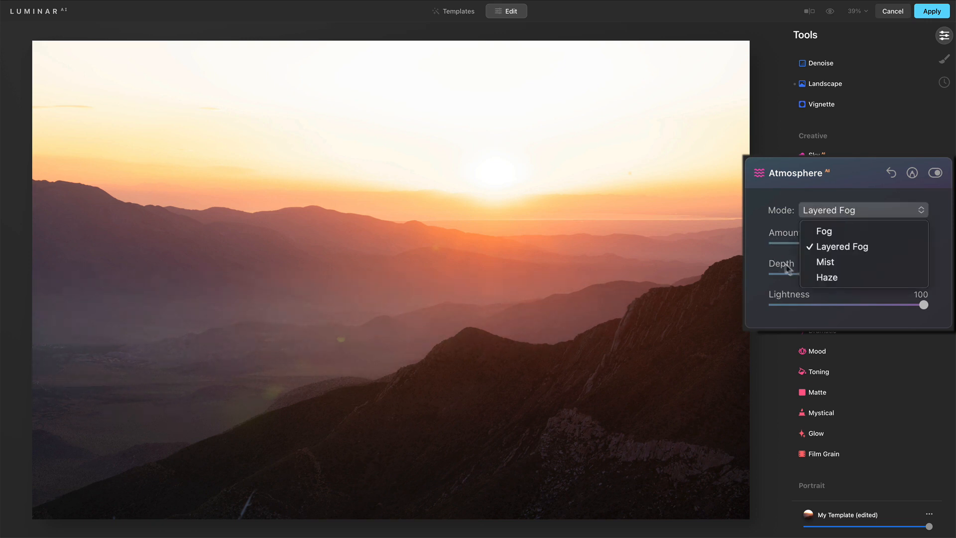
{"action": "left_click", "coordinate": [827, 278]}
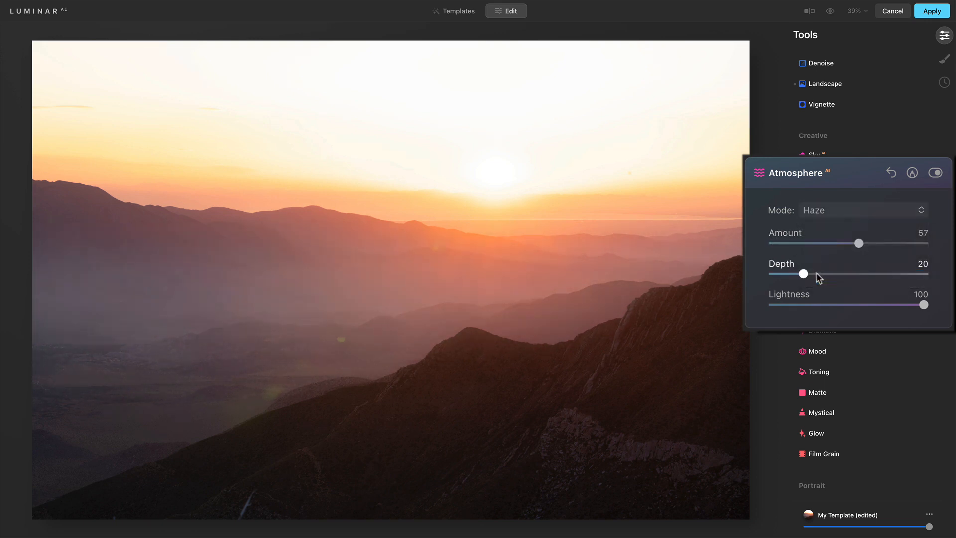
{"action": "left_click_drag", "start_coordinate": [876, 242], "coordinate": [840, 242]}
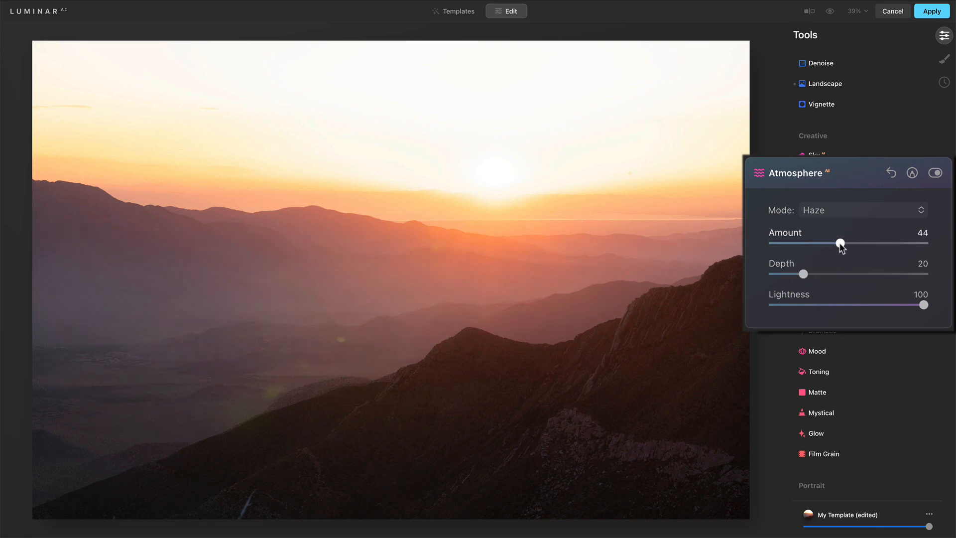
{"action": "left_click_drag", "start_coordinate": [840, 243], "coordinate": [859, 243]}
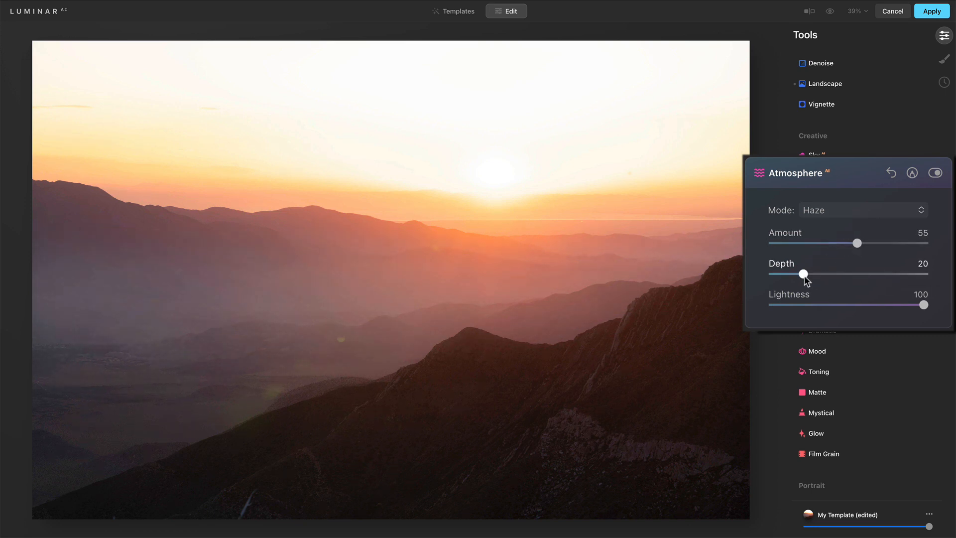
{"action": "left_click_drag", "start_coordinate": [802, 274], "coordinate": [806, 274]}
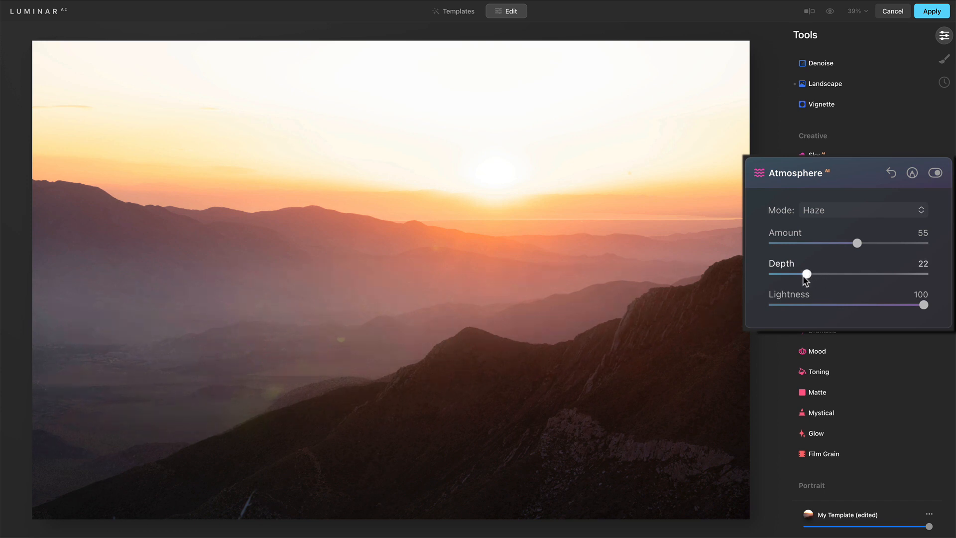
{"action": "left_click_drag", "start_coordinate": [805, 274], "coordinate": [789, 275]}
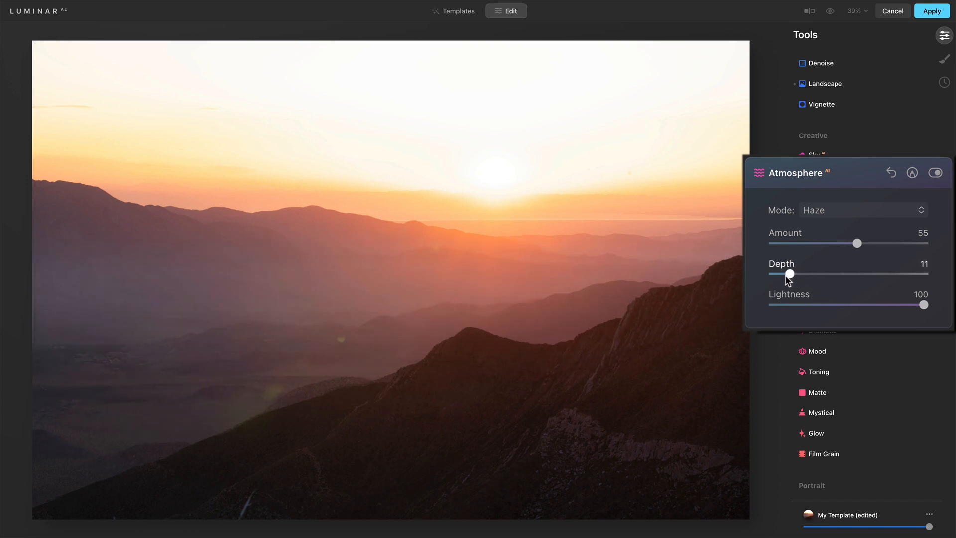
{"action": "left_click_drag", "start_coordinate": [788, 273], "coordinate": [797, 274]}
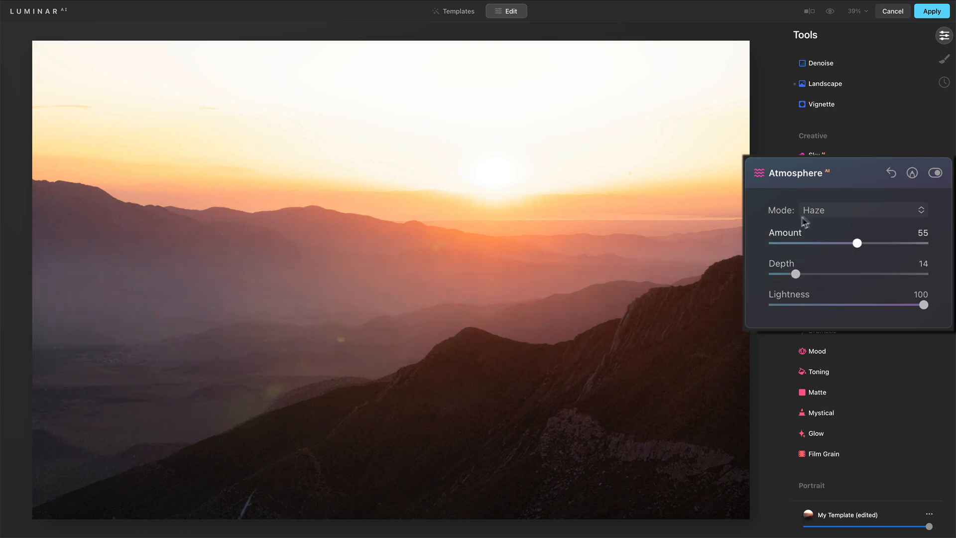
Raise depth to 25, reselect Haze and settle the haze depth at 21
{"action": "left_click", "coordinate": [859, 210]}
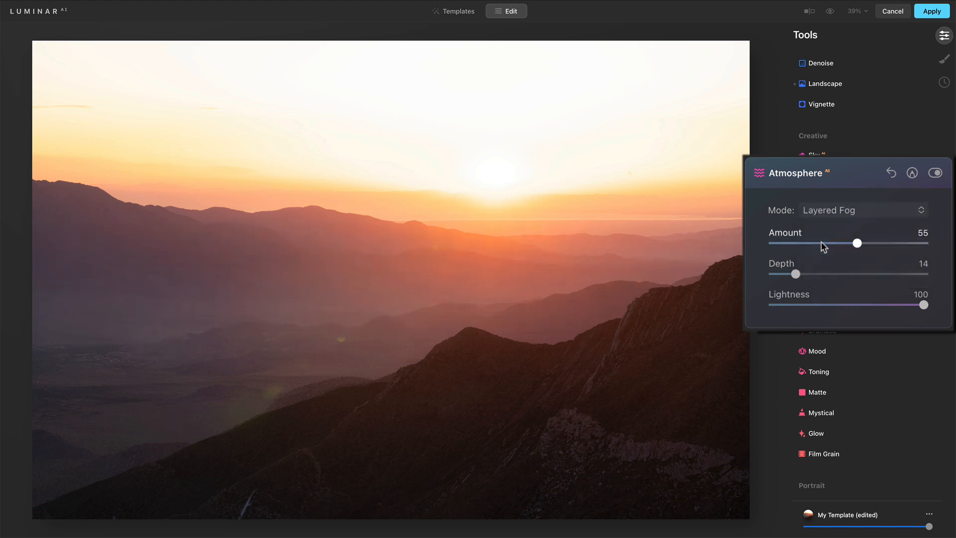
{"action": "left_click_drag", "start_coordinate": [779, 273], "coordinate": [812, 274]}
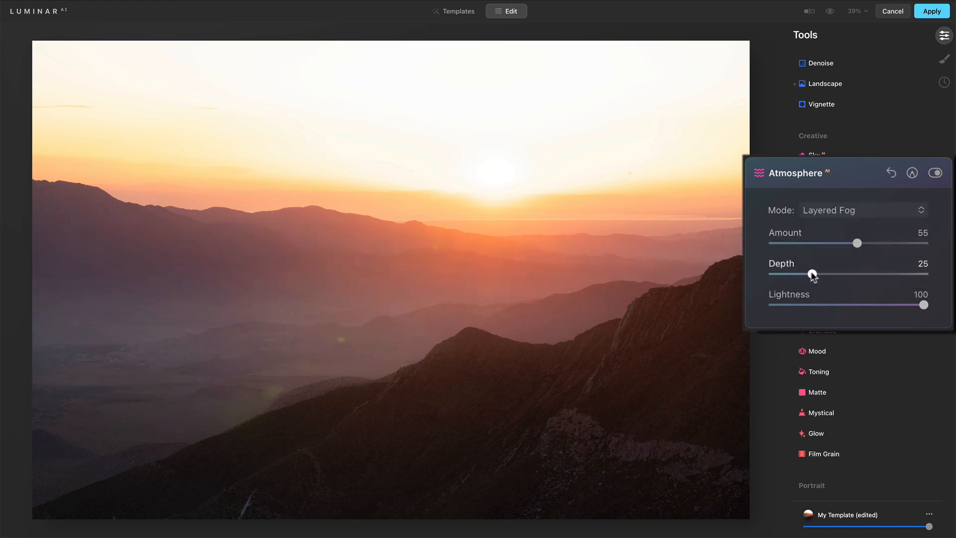
{"action": "left_click", "coordinate": [861, 210]}
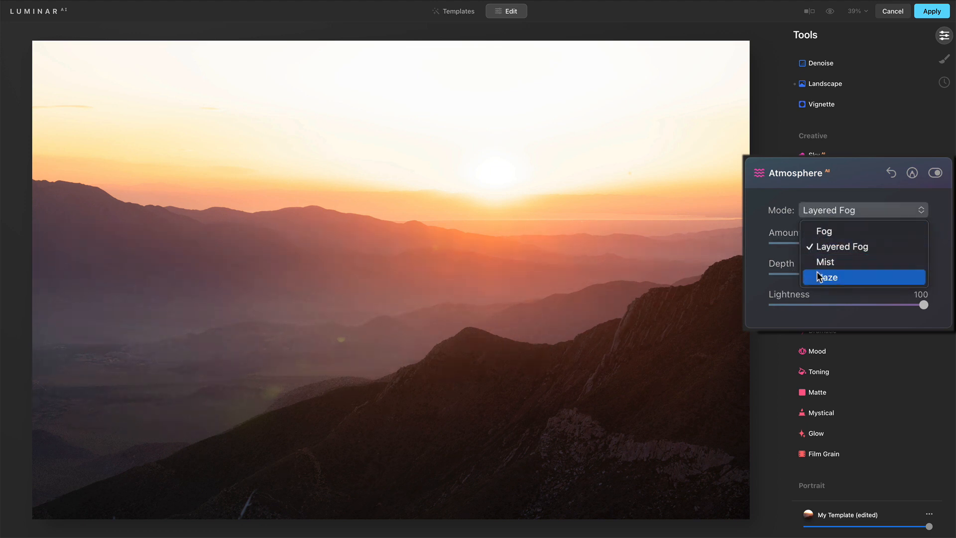
{"action": "left_click", "coordinate": [826, 277]}
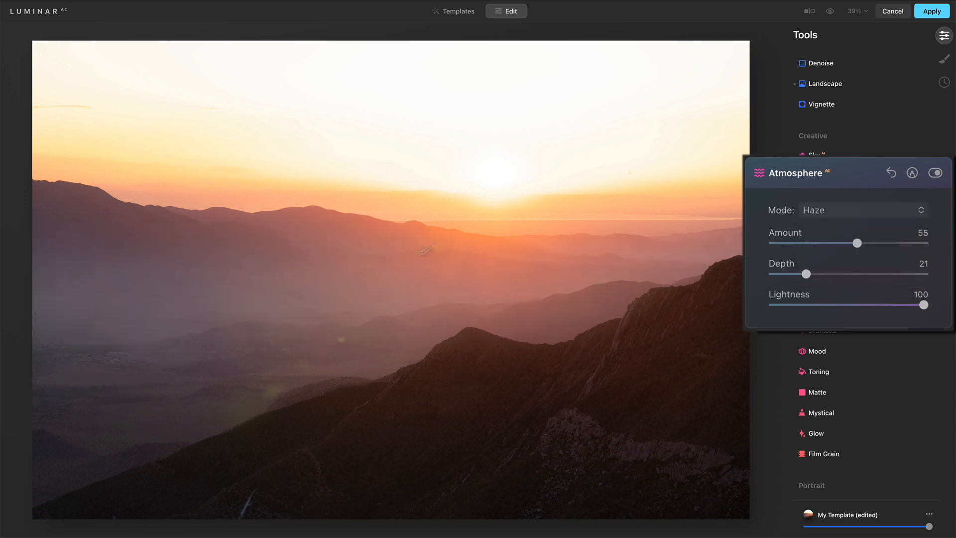
{"action": "mouse_move", "coordinate": [469, 269]}
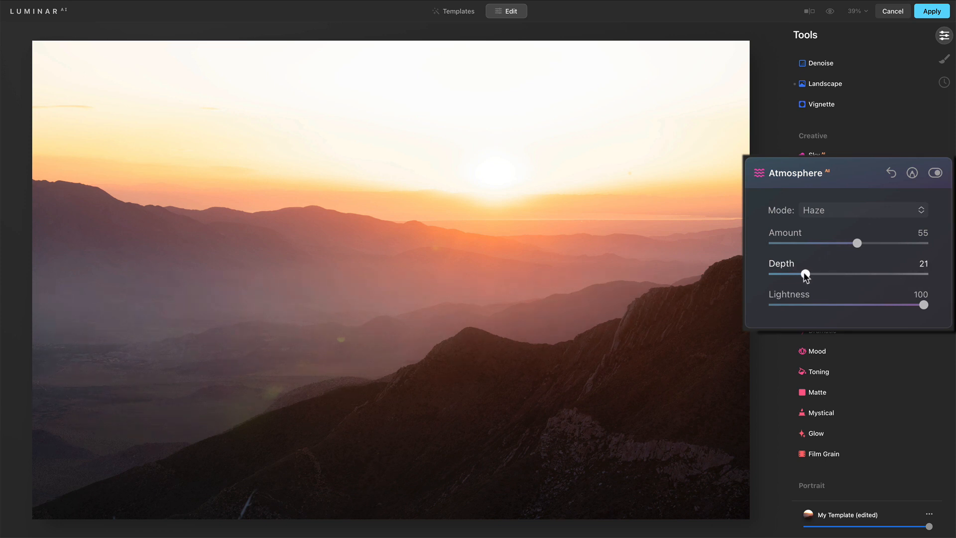
{"action": "left_click_drag", "start_coordinate": [805, 274], "coordinate": [803, 274]}
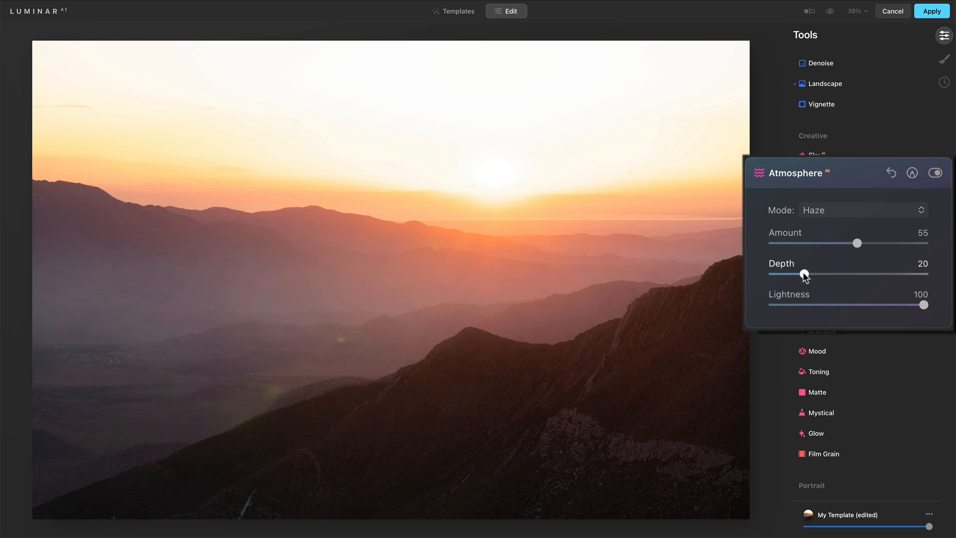
{"action": "left_click_drag", "start_coordinate": [802, 275], "coordinate": [805, 275]}
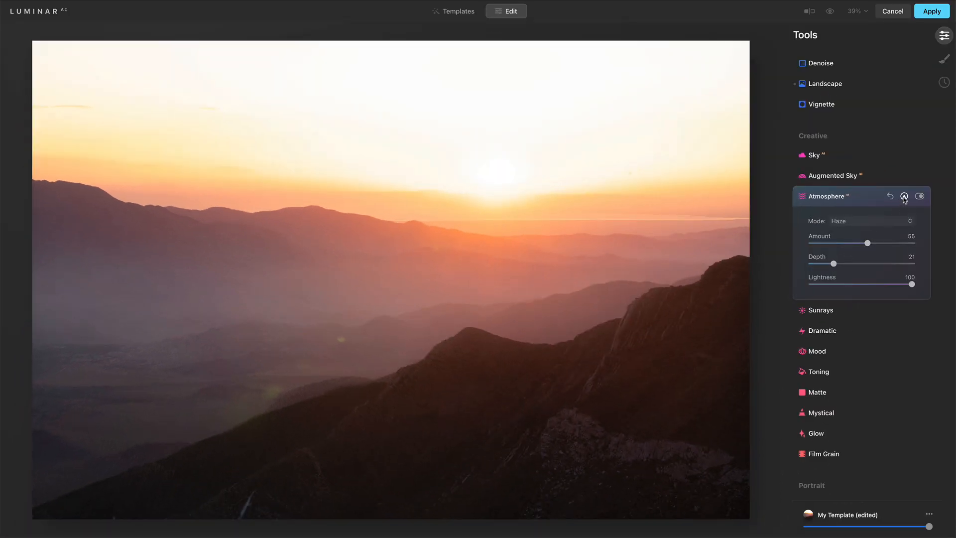
Start a paint mask with a smaller, softer erase brush and erase haze along the central ridge
{"action": "left_click", "coordinate": [912, 196]}
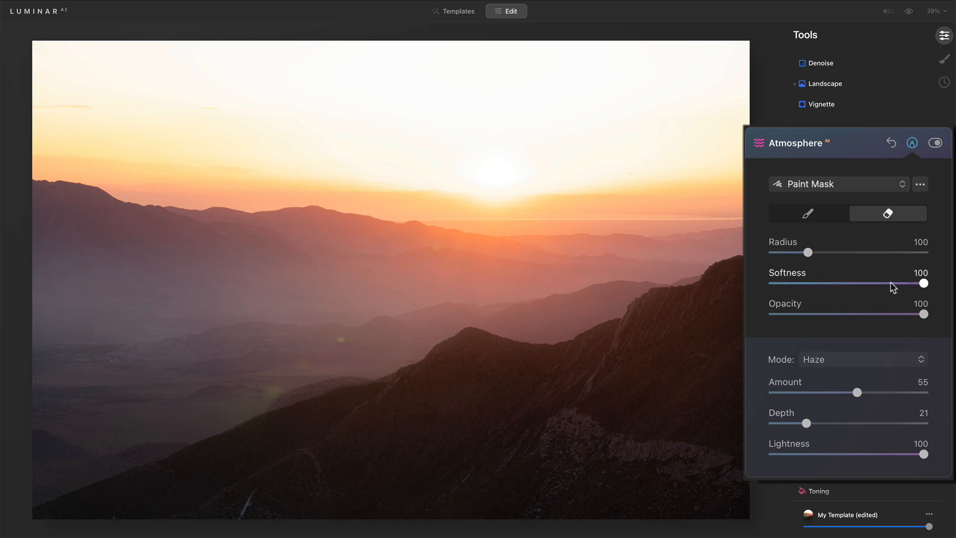
{"action": "left_click_drag", "start_coordinate": [922, 283], "coordinate": [840, 282]}
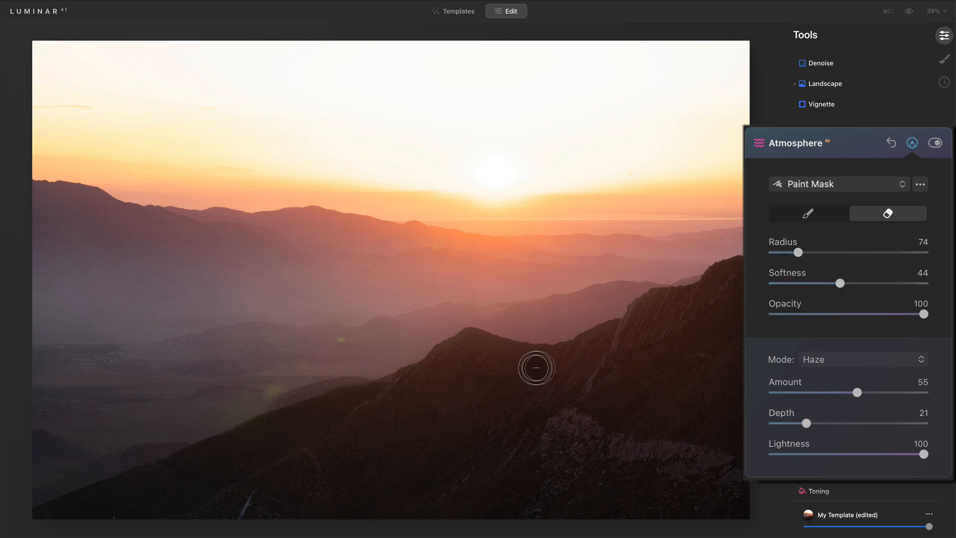
{"action": "left_click_drag", "start_coordinate": [536, 367], "coordinate": [476, 345]}
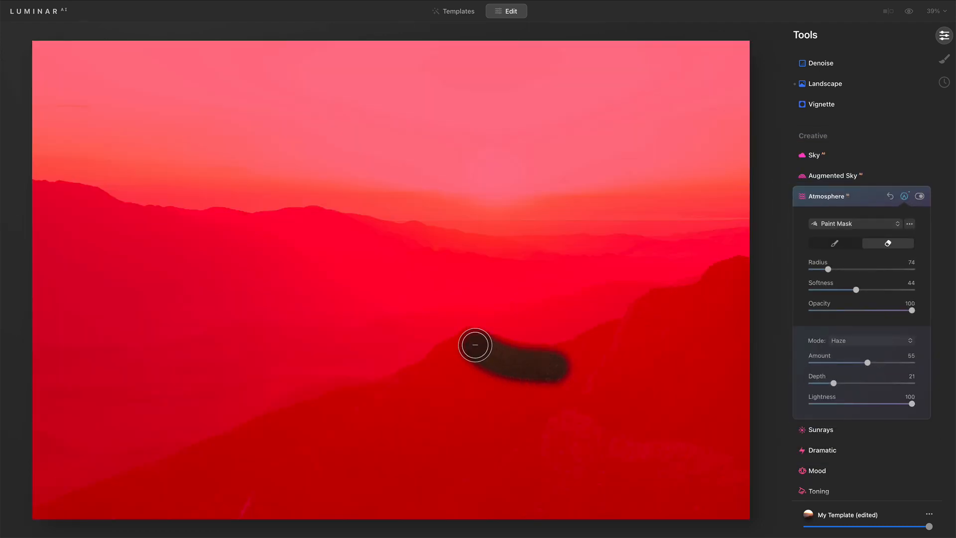
{"action": "left_click_drag", "start_coordinate": [475, 344], "coordinate": [447, 364]}
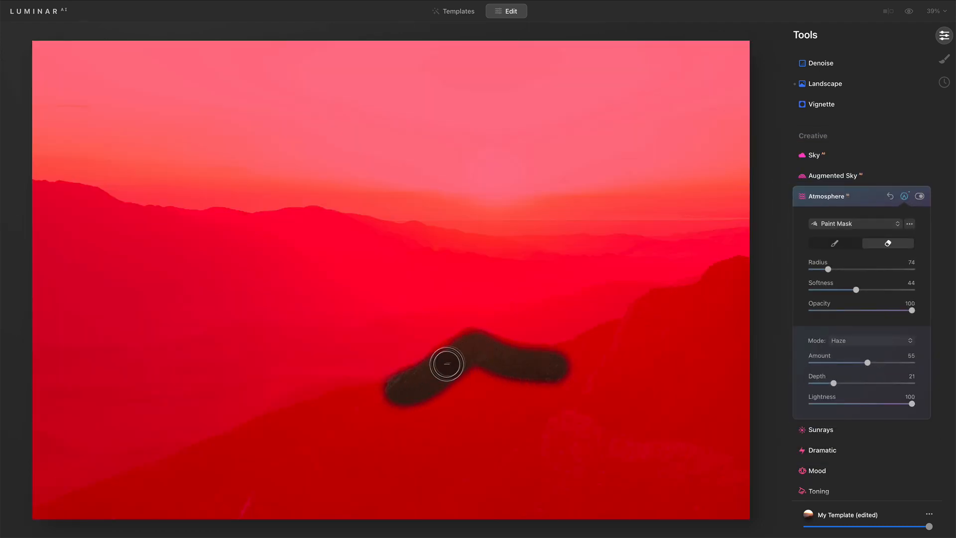
{"action": "left_click_drag", "start_coordinate": [447, 364], "coordinate": [517, 359]}
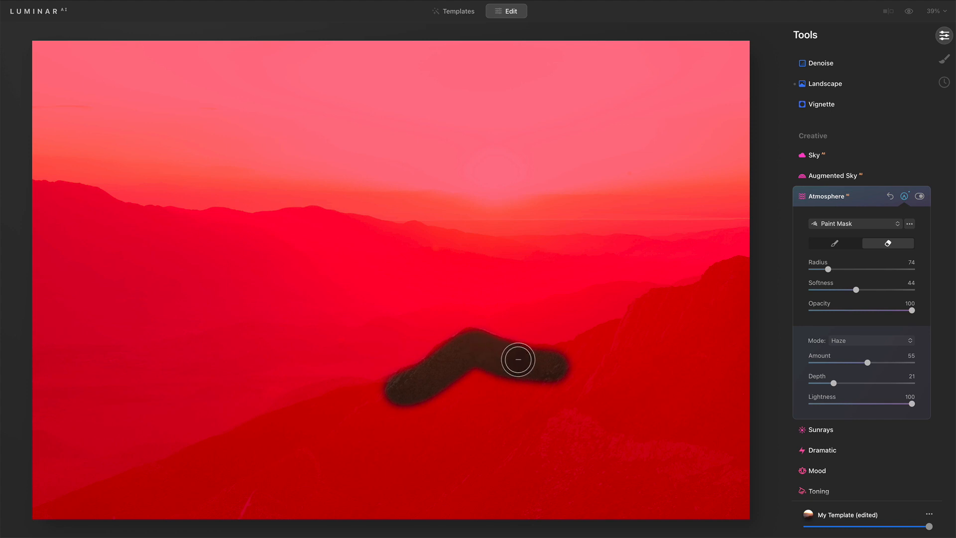
{"action": "left_click_drag", "start_coordinate": [518, 358], "coordinate": [611, 341]}
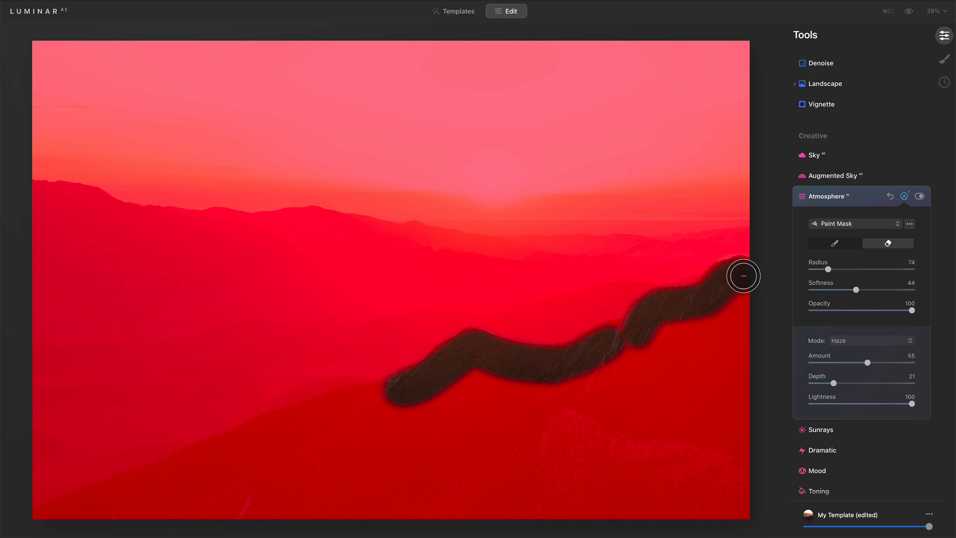
Extend the erased strip down the ridge to its lower left end
{"action": "left_click_drag", "start_coordinate": [743, 276], "coordinate": [607, 343]}
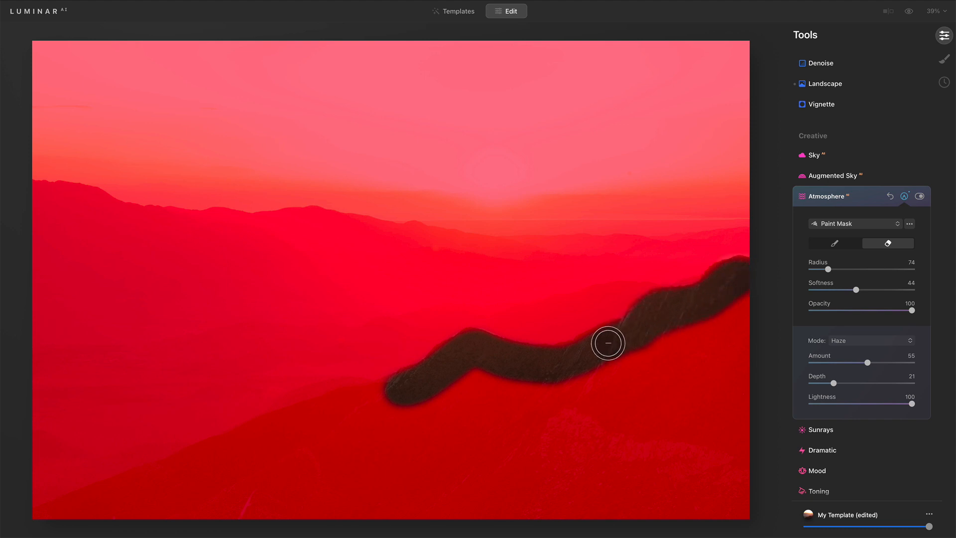
{"action": "left_click_drag", "start_coordinate": [607, 342], "coordinate": [547, 367]}
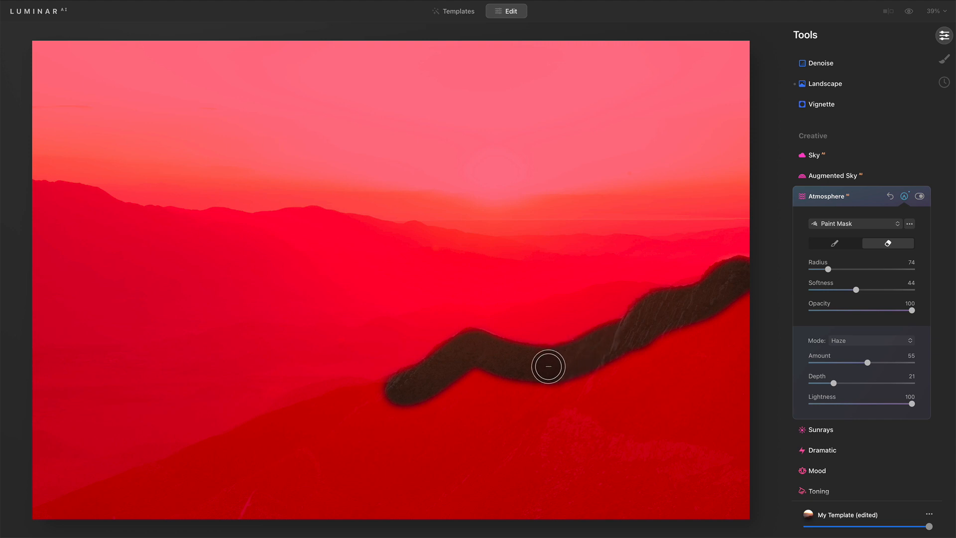
{"action": "left_click_drag", "start_coordinate": [547, 367], "coordinate": [386, 399]}
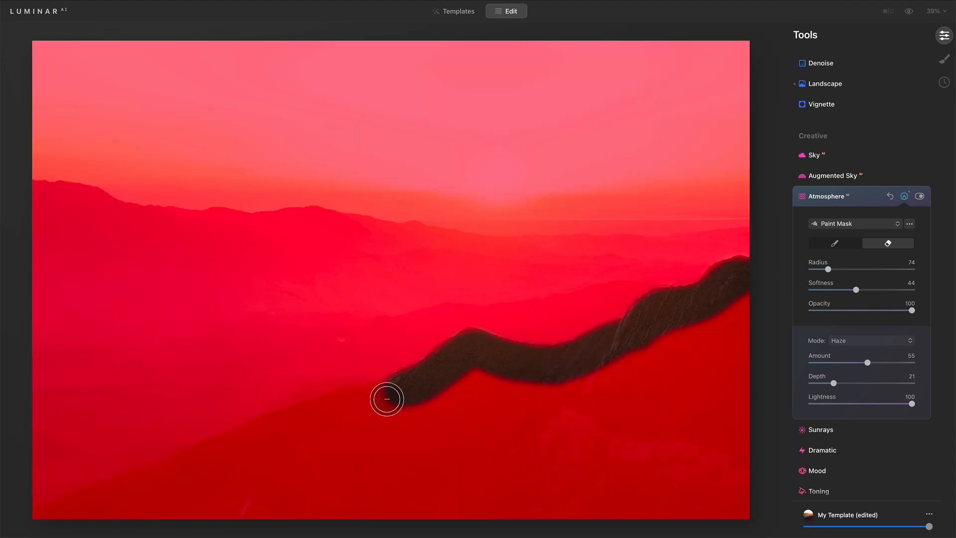
{"action": "left_click_drag", "start_coordinate": [388, 399], "coordinate": [221, 454]}
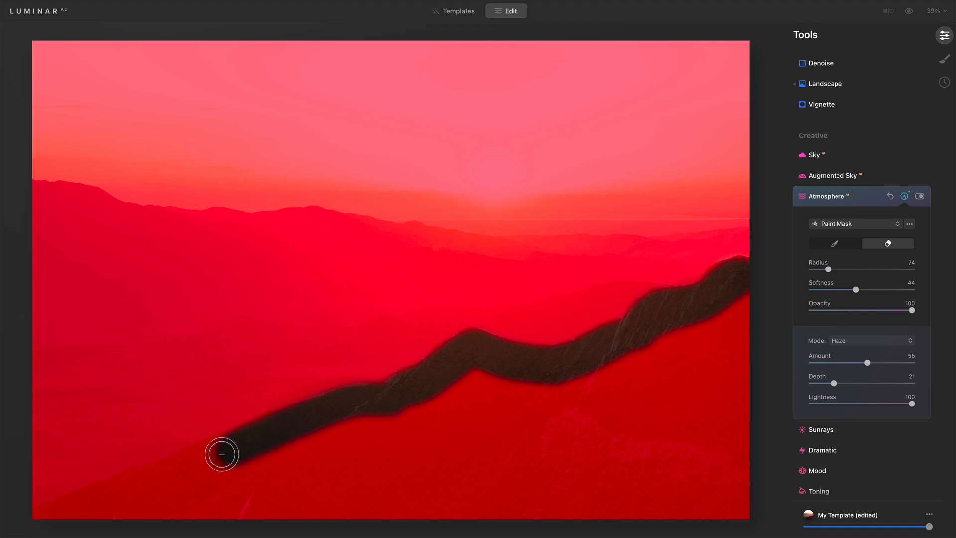
{"action": "left_click_drag", "start_coordinate": [221, 454], "coordinate": [151, 482]}
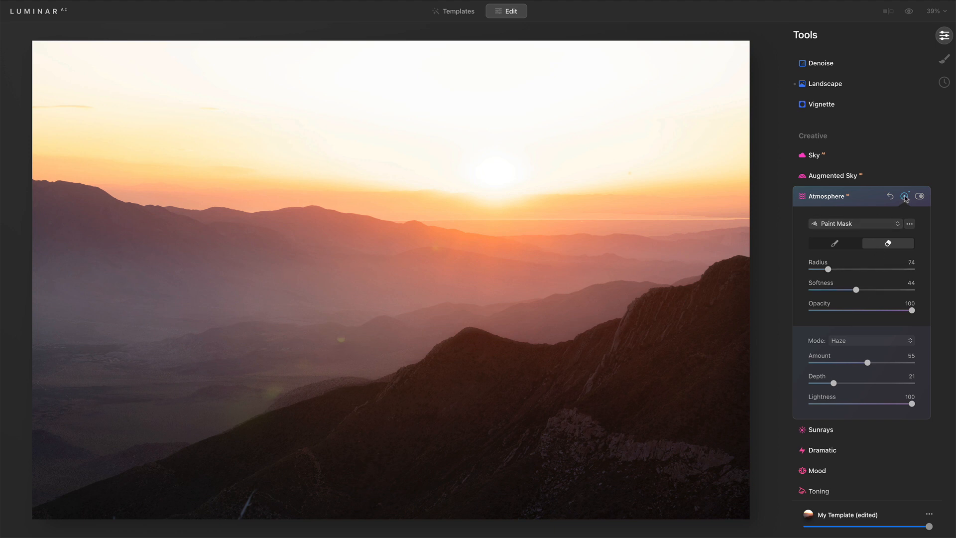
Sweep the masked haze depth through 31, 60 and 38, leaving it at 13
{"action": "left_click_drag", "start_coordinate": [843, 382], "coordinate": [819, 273]}
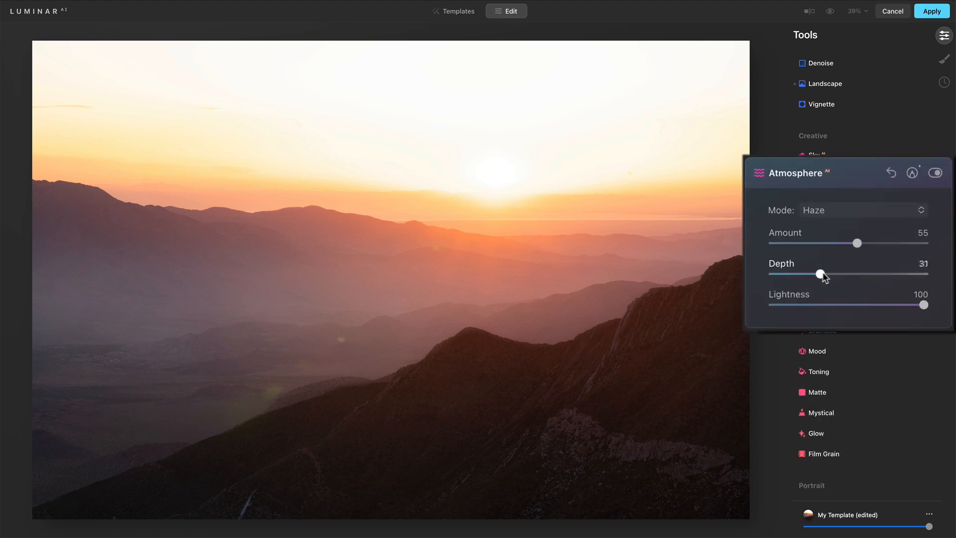
{"action": "left_click_drag", "start_coordinate": [820, 274], "coordinate": [864, 273]}
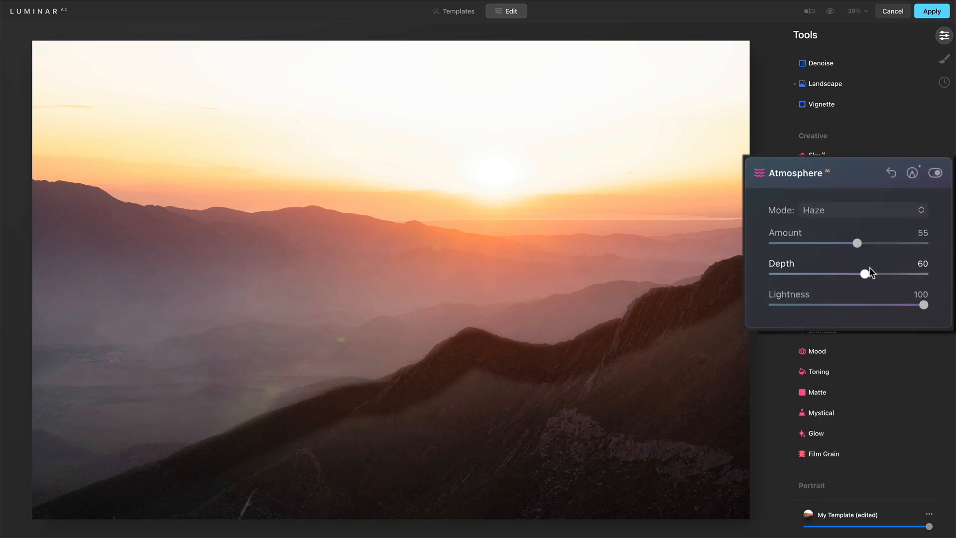
{"action": "left_click_drag", "start_coordinate": [864, 273], "coordinate": [830, 273]}
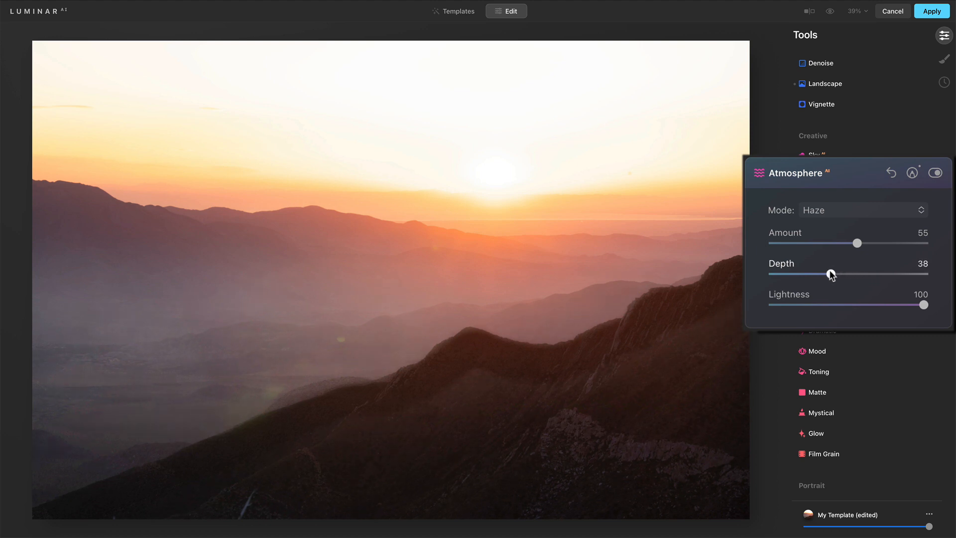
{"action": "left_click_drag", "start_coordinate": [830, 274], "coordinate": [793, 273]}
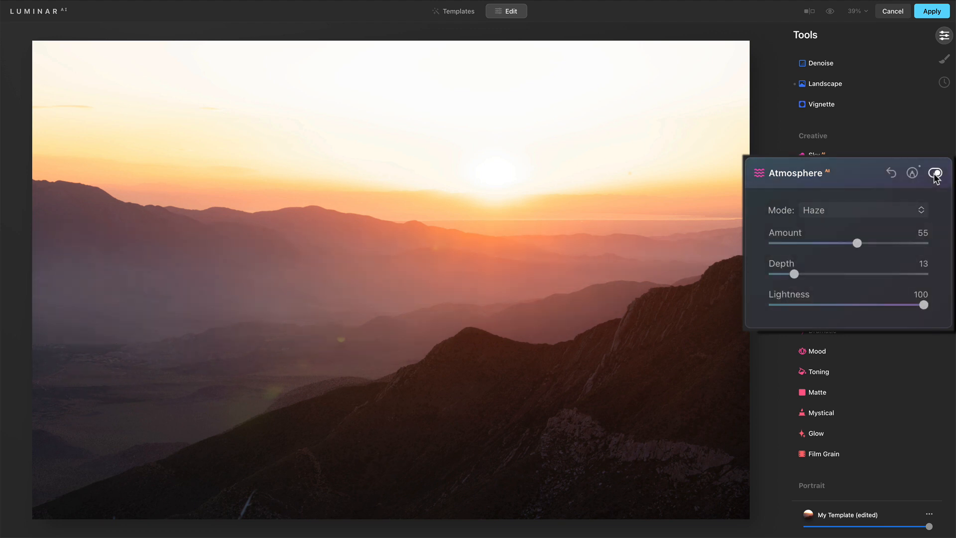
Toggle the Atmosphere effect off and on to compare the ridge with and without haze
{"action": "left_click", "coordinate": [936, 172]}
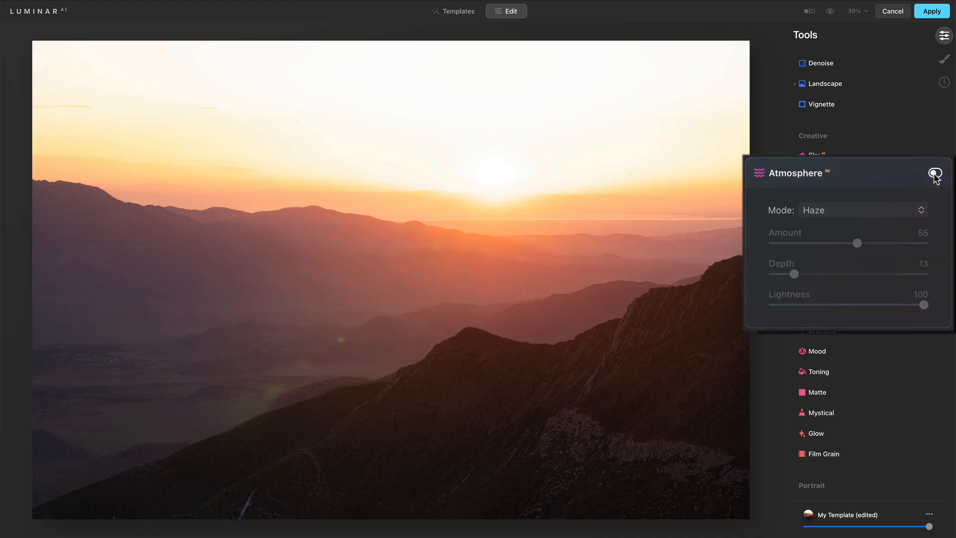
{"action": "left_click", "coordinate": [935, 172]}
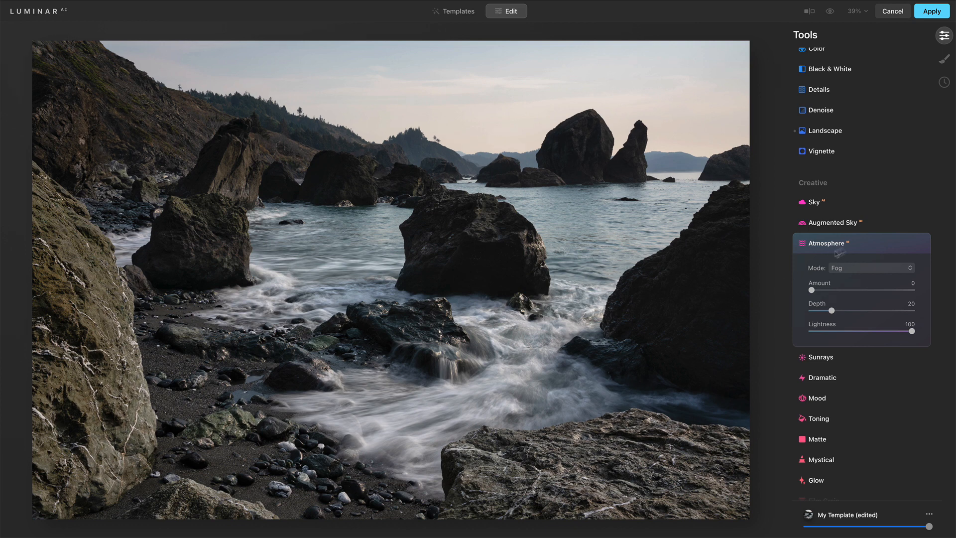
{"action": "mouse_move", "coordinate": [824, 252]}
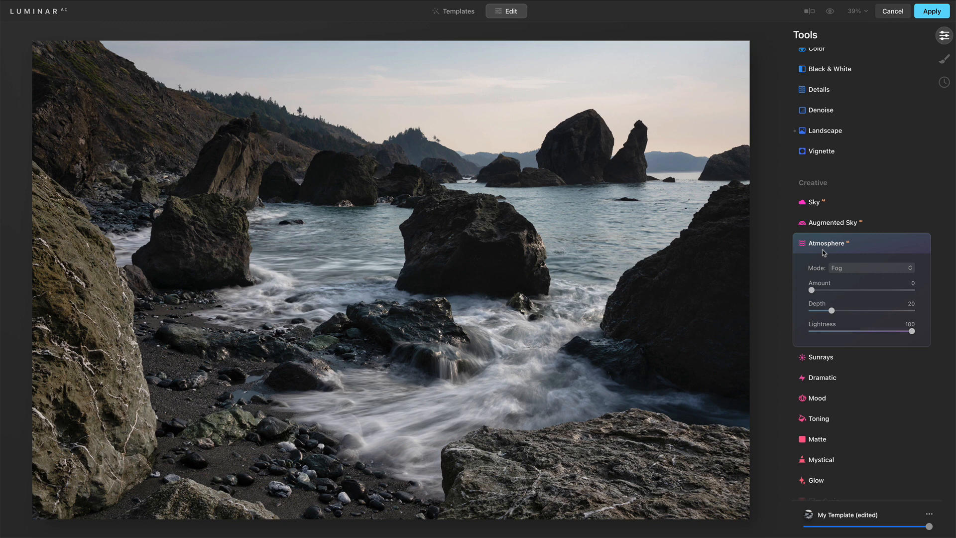
Raise the seascape's Fog amount to 70, pushing depth up to 67 along the way
{"action": "left_click", "coordinate": [824, 243]}
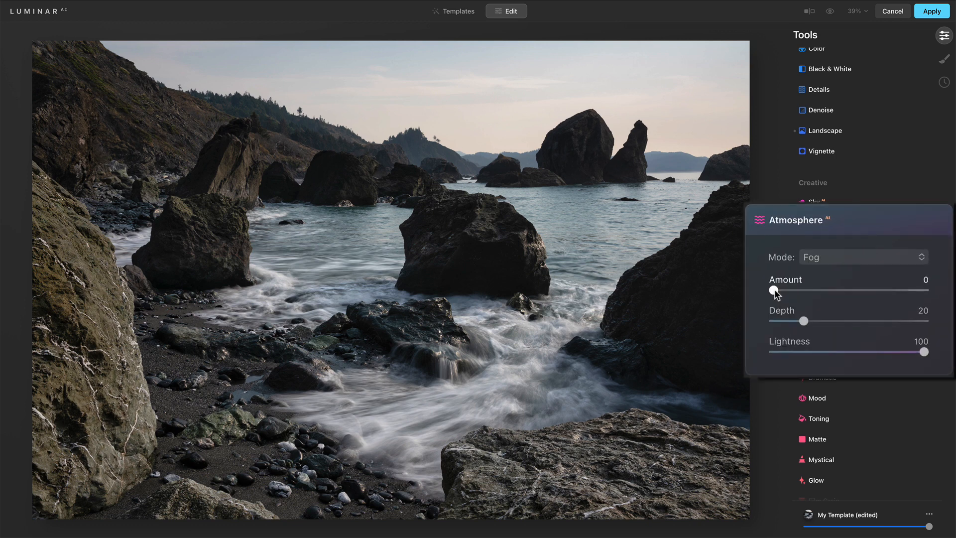
{"action": "left_click_drag", "start_coordinate": [773, 289], "coordinate": [851, 290]}
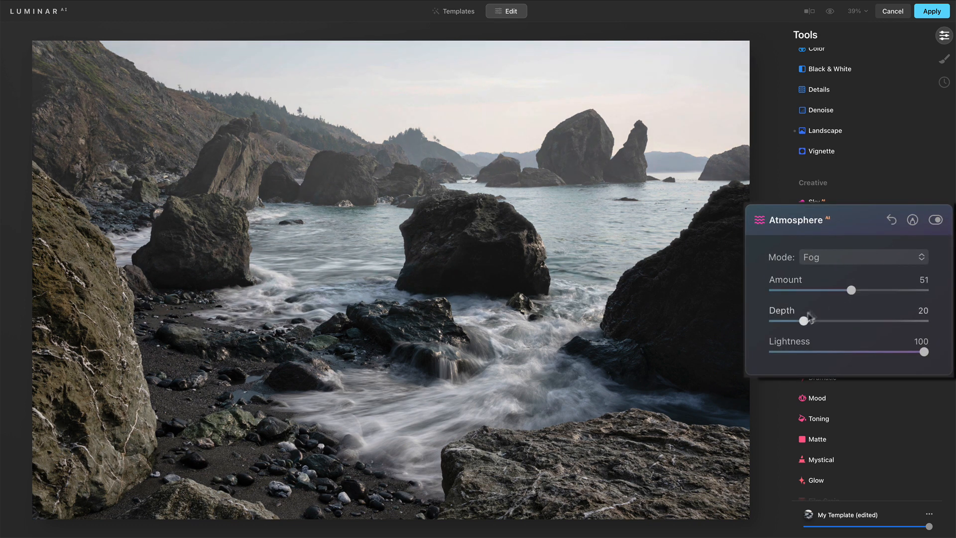
{"action": "left_click_drag", "start_coordinate": [804, 320], "coordinate": [876, 319]}
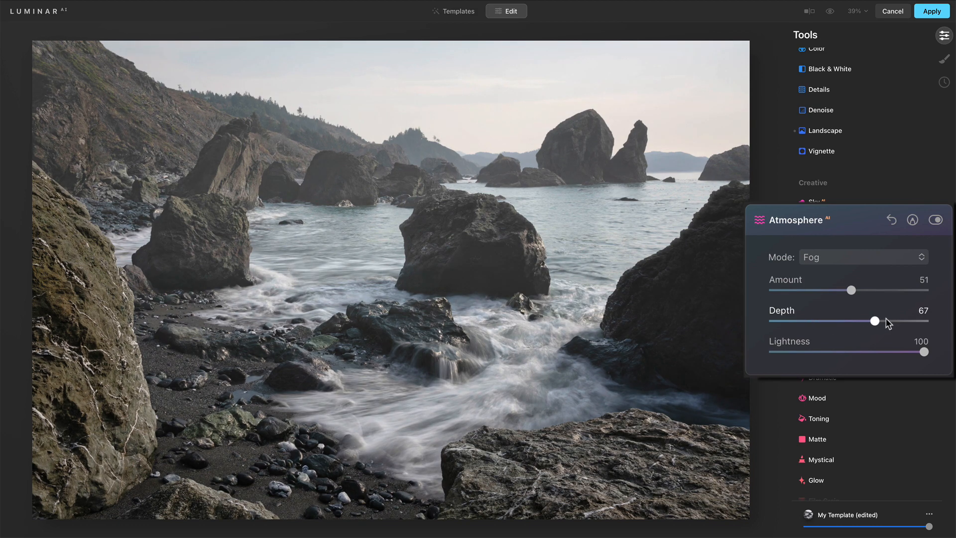
{"action": "left_click_drag", "start_coordinate": [851, 290], "coordinate": [880, 289]}
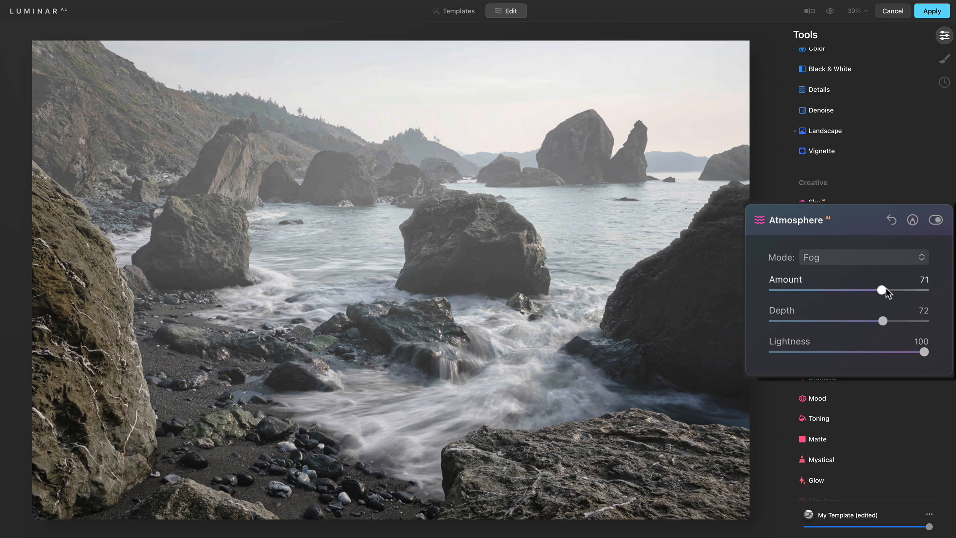
{"action": "left_click_drag", "start_coordinate": [883, 289], "coordinate": [880, 289]}
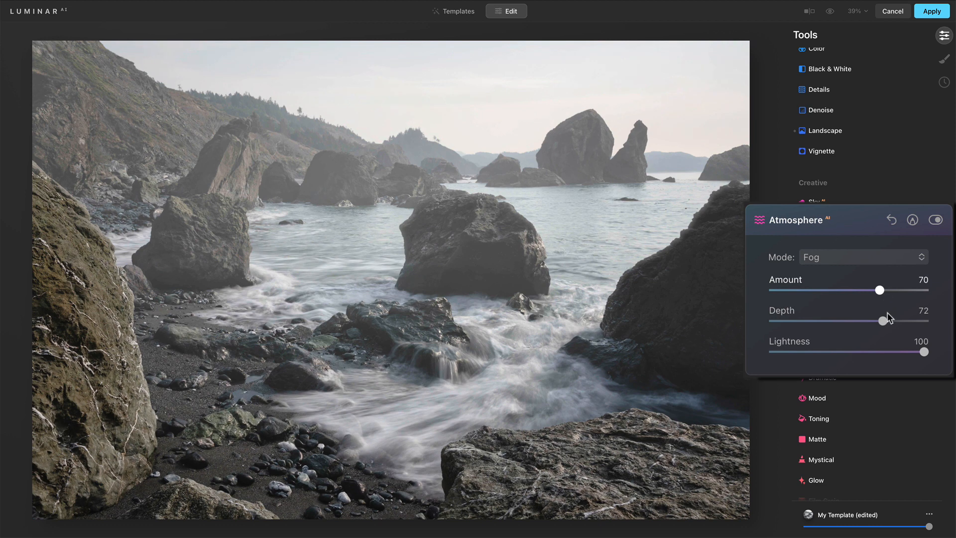
Bring the fog depth back down to about 48
{"action": "left_click_drag", "start_coordinate": [898, 320], "coordinate": [844, 321]}
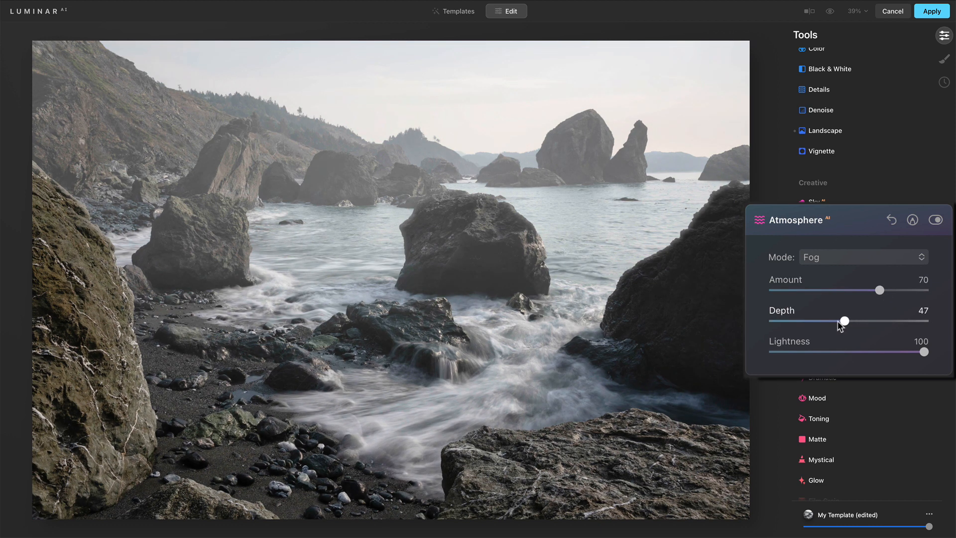
{"action": "left_click_drag", "start_coordinate": [845, 321], "coordinate": [834, 321]}
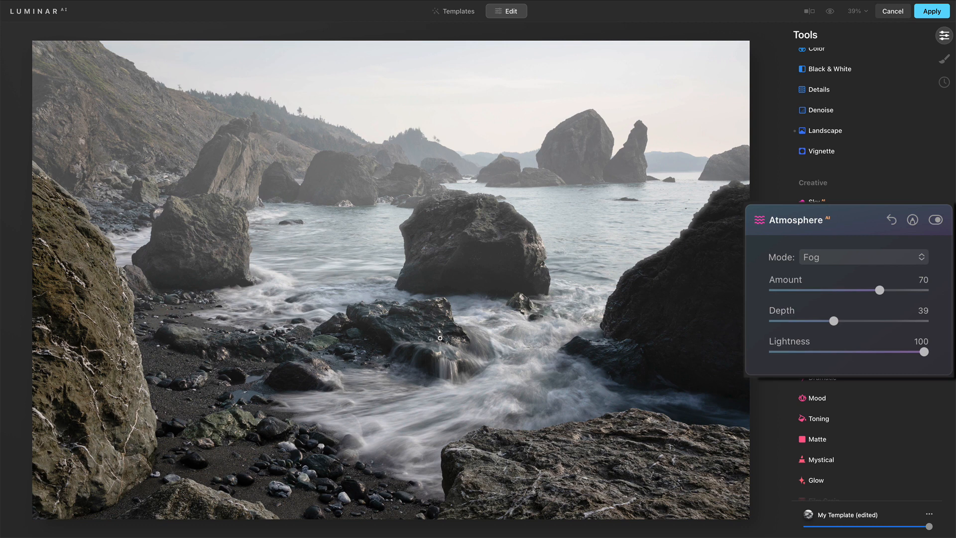
{"action": "left_click_drag", "start_coordinate": [838, 320], "coordinate": [834, 322]}
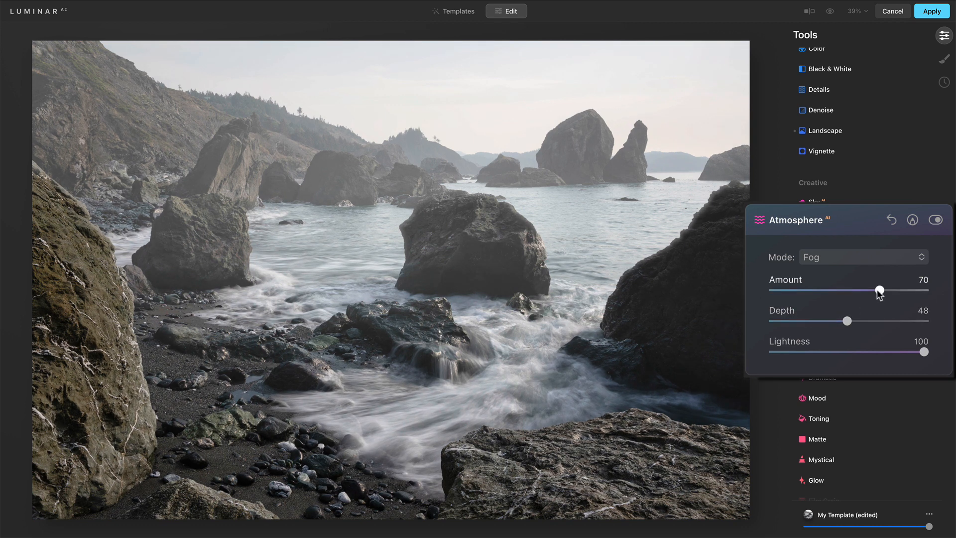
Switch the seascape's atmosphere to Mist and set its depth to 70
{"action": "left_click", "coordinate": [862, 257]}
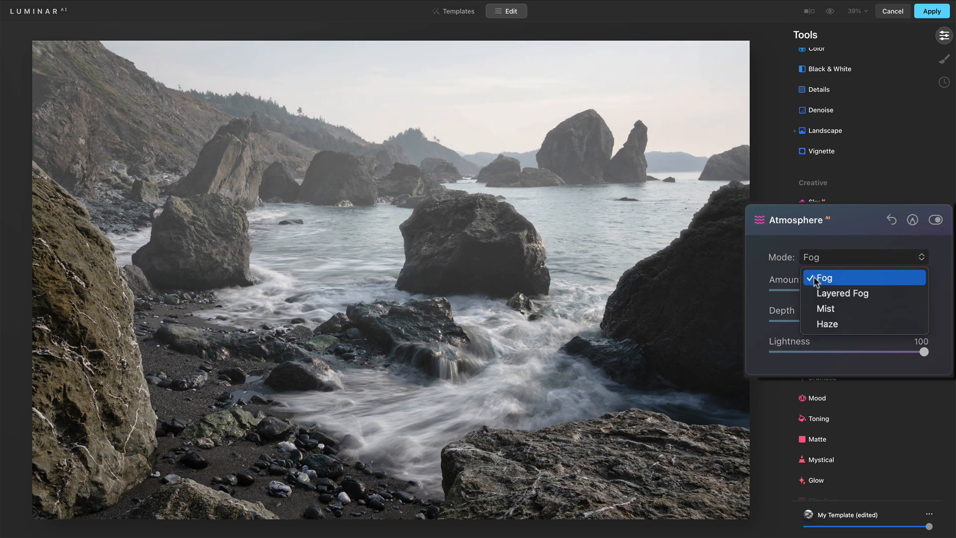
{"action": "left_click", "coordinate": [824, 307]}
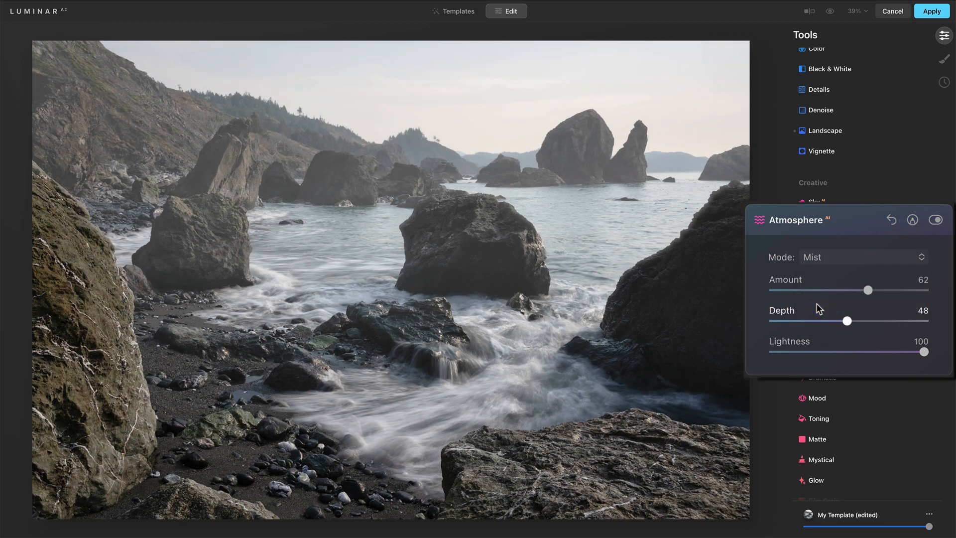
{"action": "left_click_drag", "start_coordinate": [847, 320], "coordinate": [878, 321]}
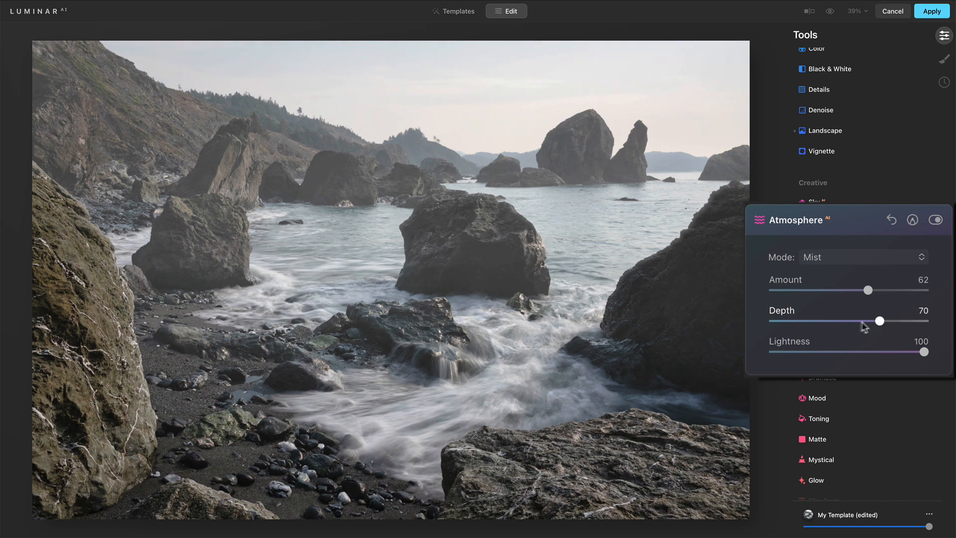
{"action": "left_click_drag", "start_coordinate": [876, 322], "coordinate": [850, 321]}
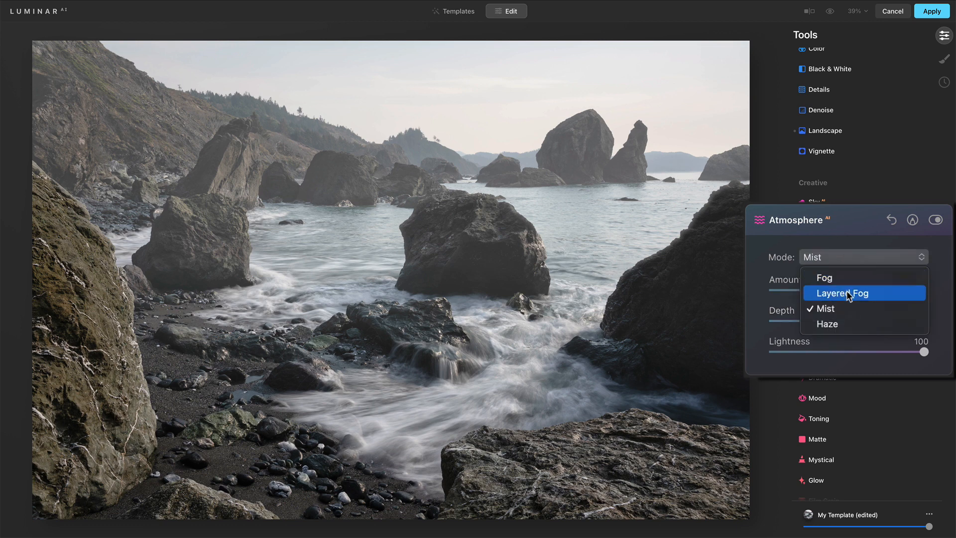
Choose Layered Fog and work its depth up and back to 78, amount staying at 62
{"action": "left_click", "coordinate": [843, 292]}
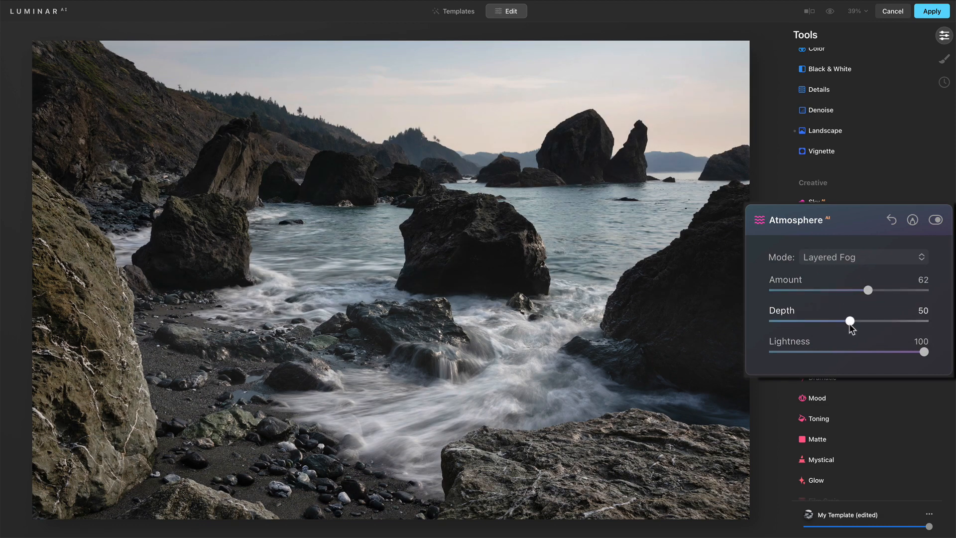
{"action": "left_click_drag", "start_coordinate": [849, 322], "coordinate": [897, 321]}
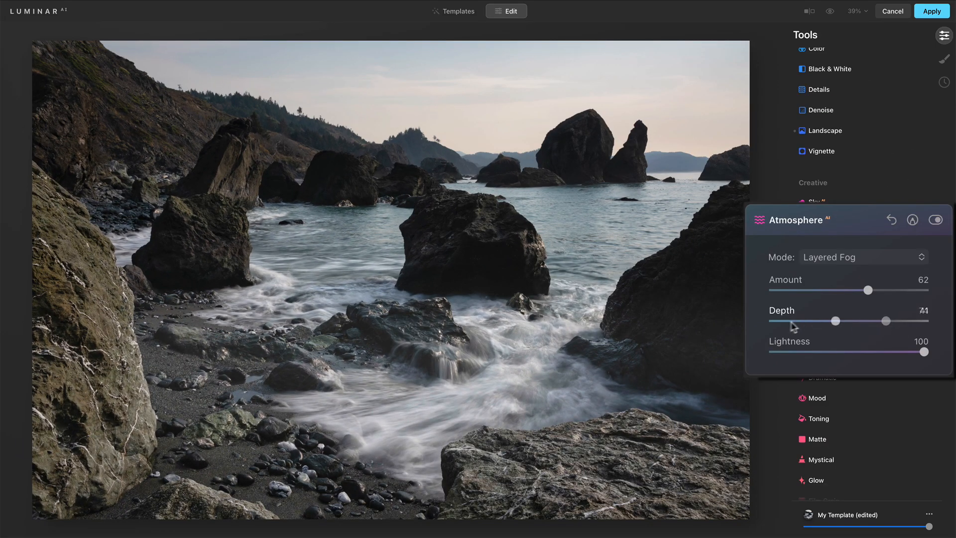
{"action": "left_click_drag", "start_coordinate": [835, 320], "coordinate": [886, 319]}
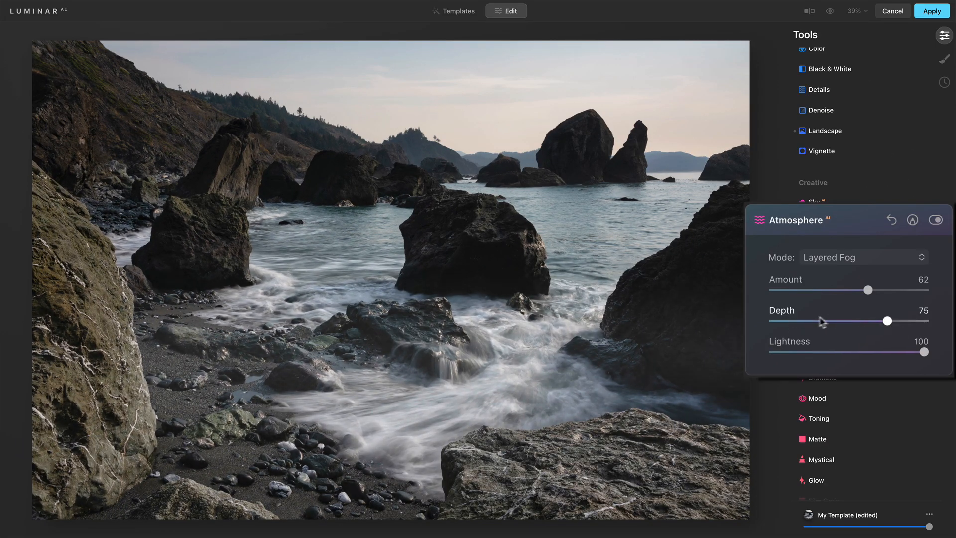
{"action": "left_click_drag", "start_coordinate": [904, 321], "coordinate": [882, 322]}
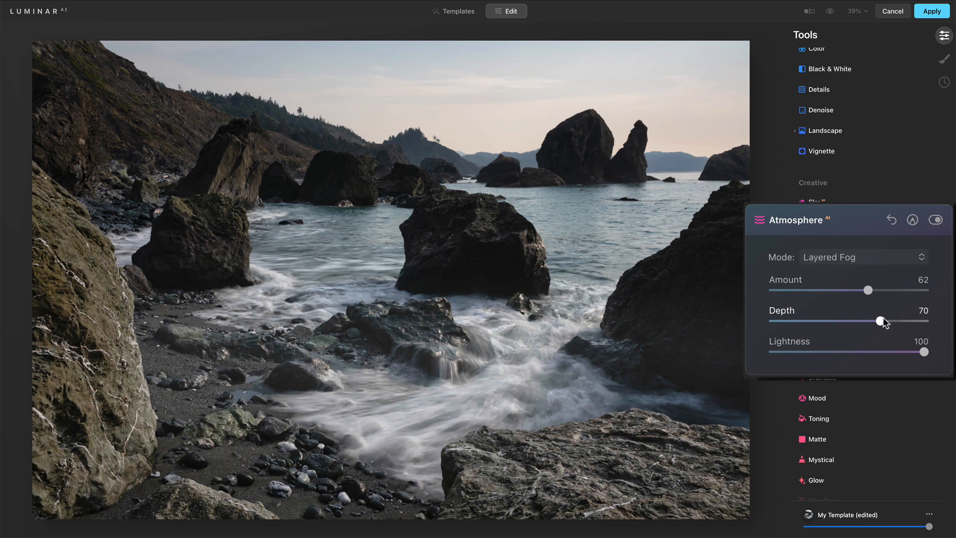
{"action": "left_click_drag", "start_coordinate": [880, 320], "coordinate": [892, 321]}
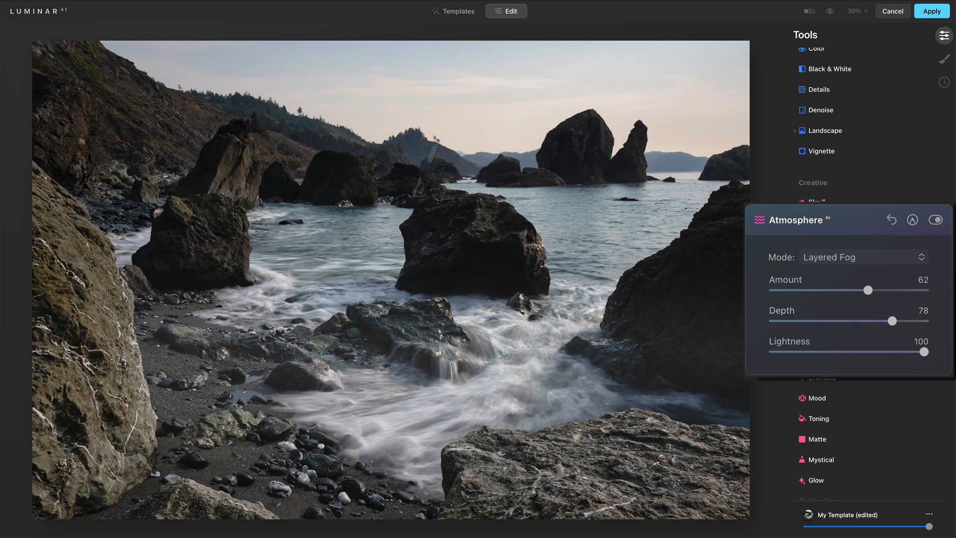
Switch the atmosphere to Haze, pushing depth to 89 then easing it to 84
{"action": "left_click", "coordinate": [862, 257]}
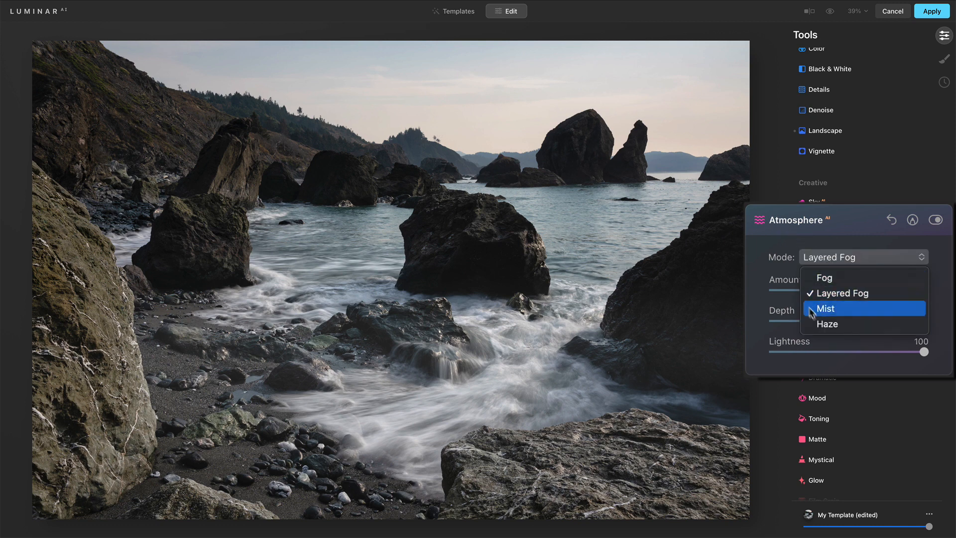
{"action": "left_click", "coordinate": [826, 323]}
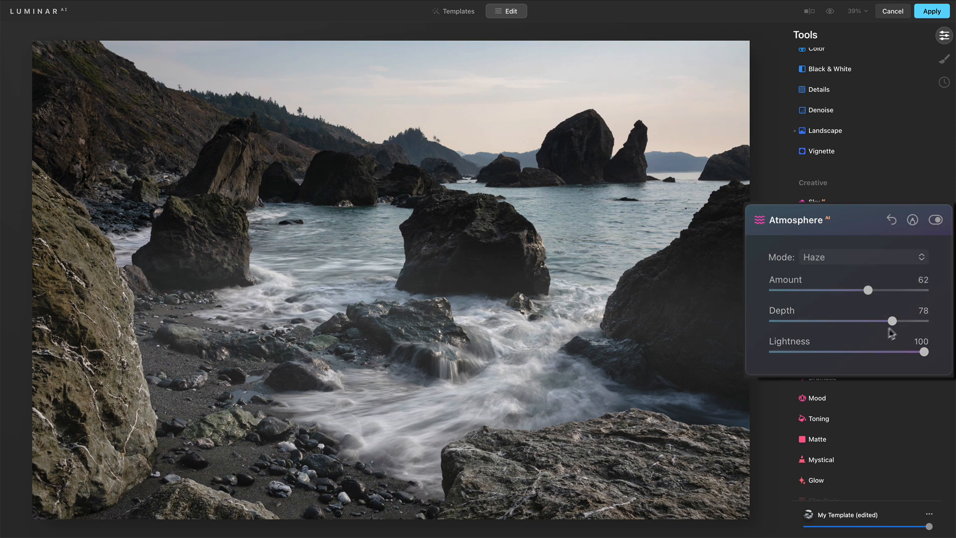
{"action": "left_click_drag", "start_coordinate": [891, 319], "coordinate": [909, 319]}
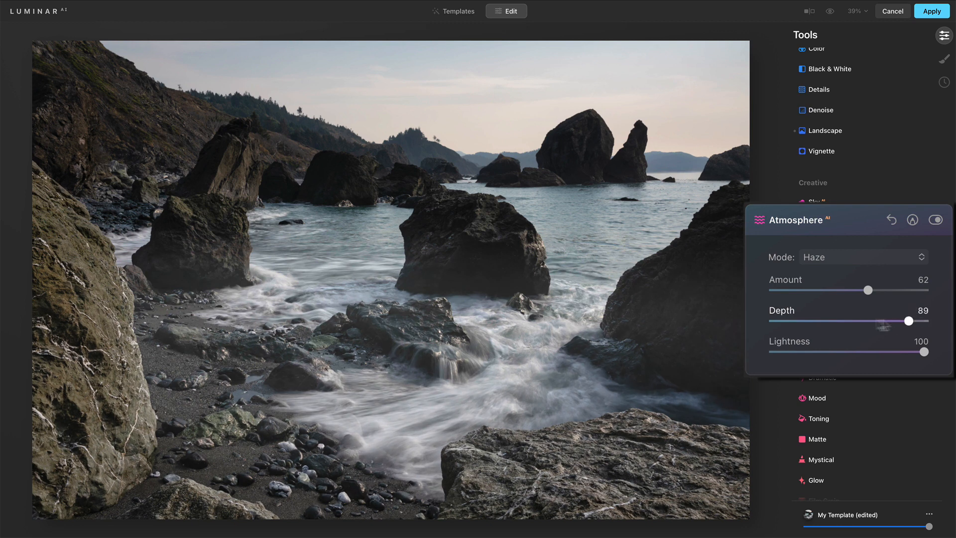
{"action": "left_click_drag", "start_coordinate": [892, 321], "coordinate": [899, 321]}
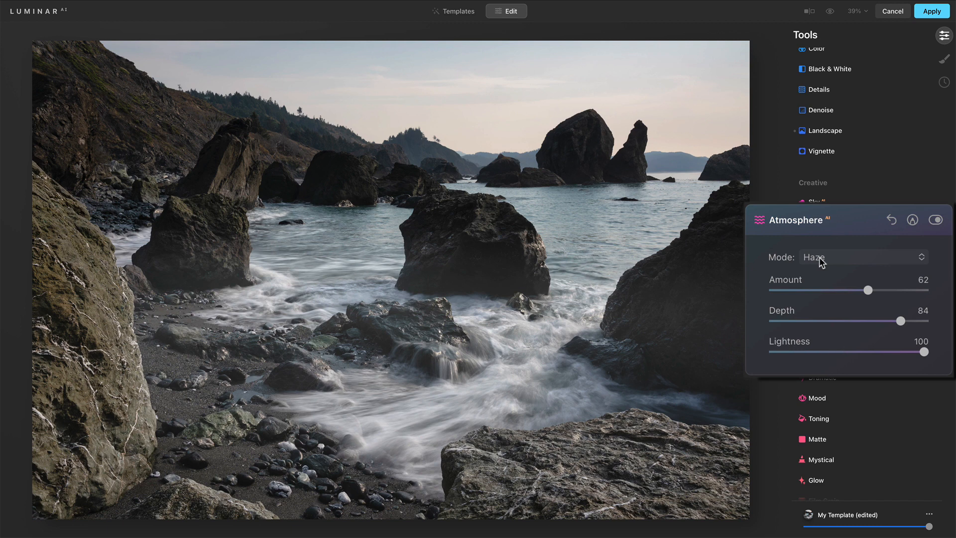
Return to Fog and pull its depth down to 16, then back up to 41
{"action": "left_click", "coordinate": [859, 257]}
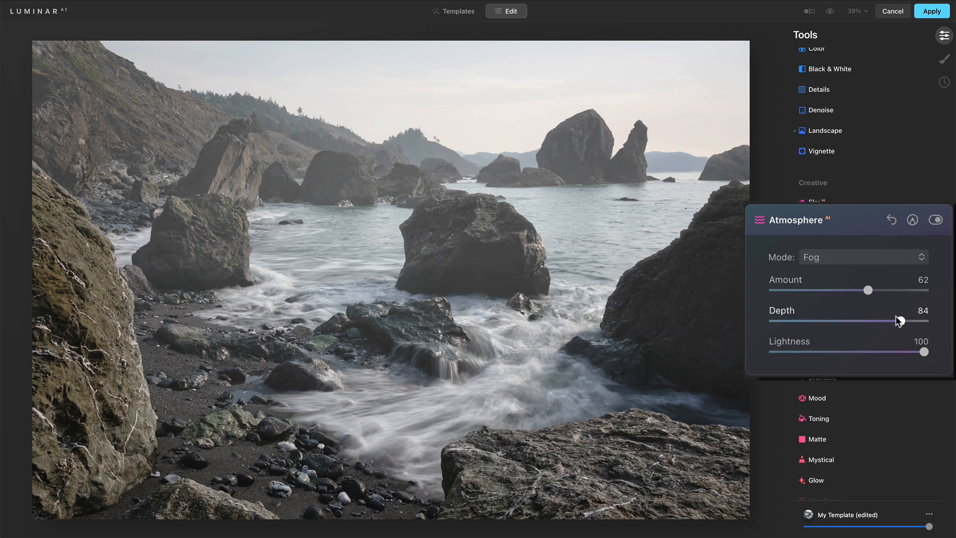
{"action": "left_click_drag", "start_coordinate": [906, 320], "coordinate": [818, 320]}
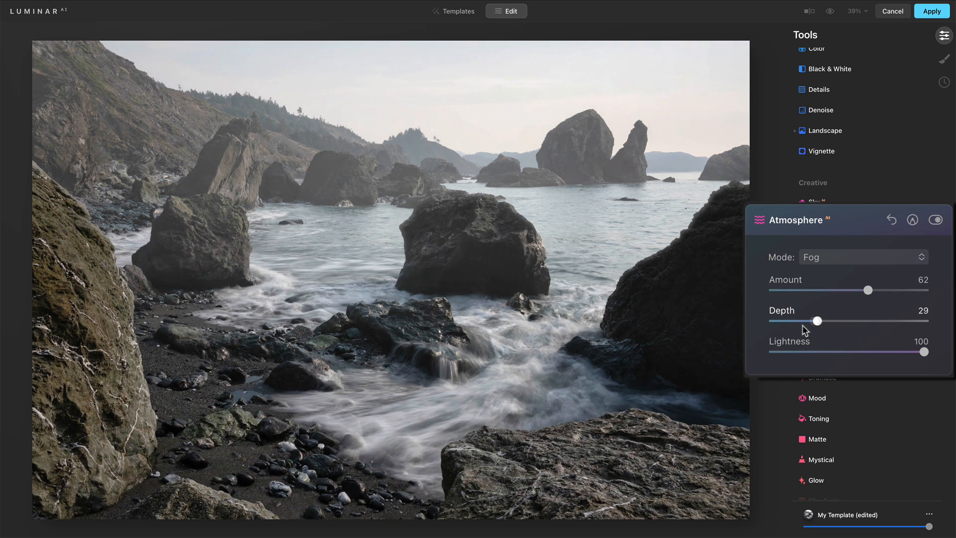
{"action": "left_click_drag", "start_coordinate": [819, 320], "coordinate": [791, 321]}
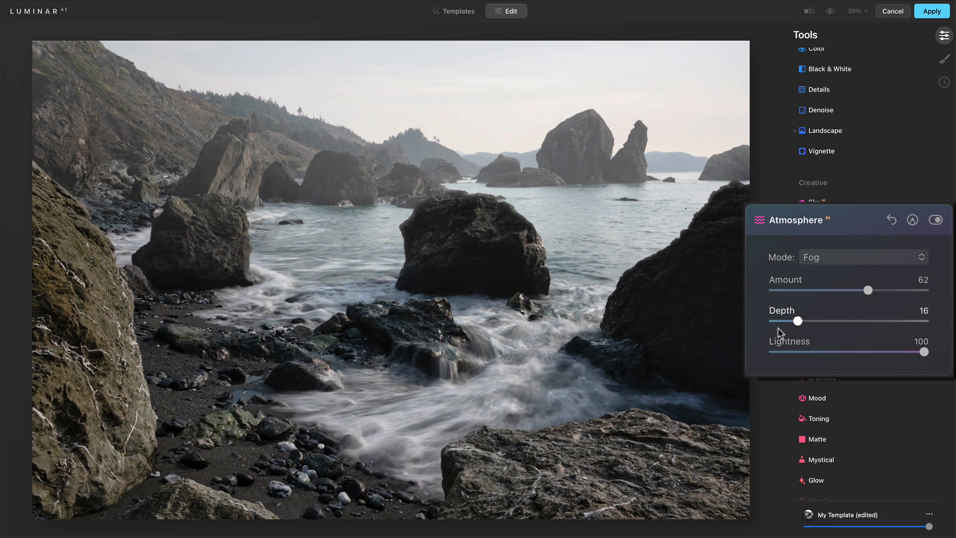
{"action": "left_click_drag", "start_coordinate": [795, 320], "coordinate": [824, 319]}
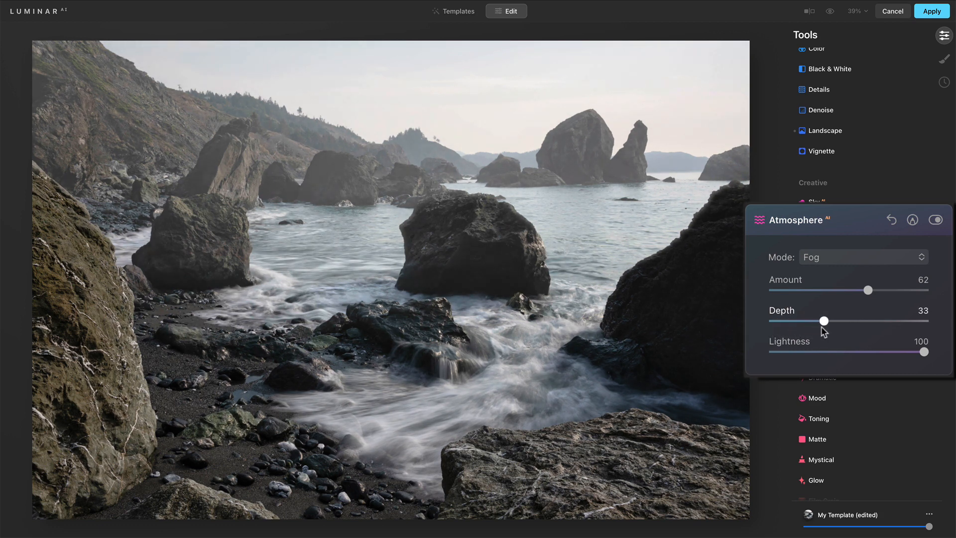
{"action": "left_click_drag", "start_coordinate": [823, 320], "coordinate": [838, 320]}
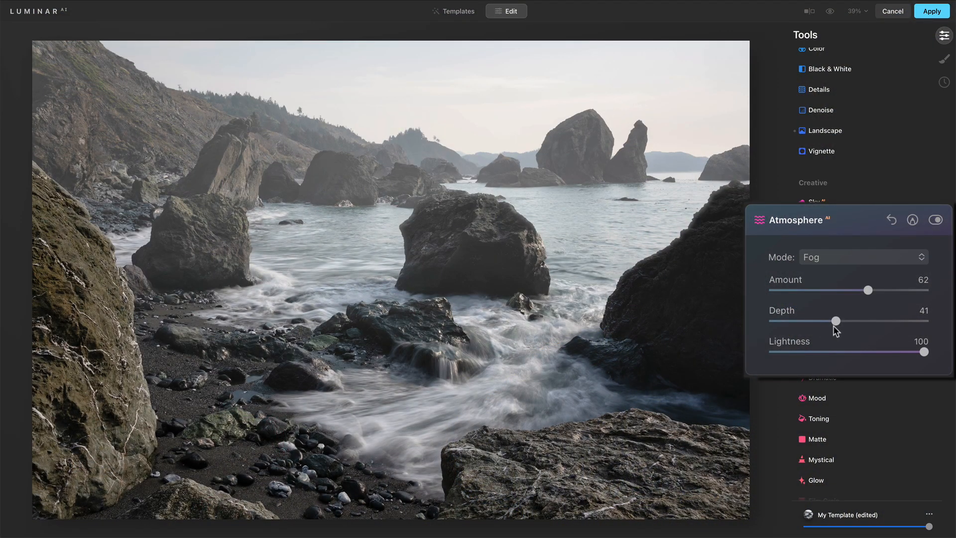
Open masking for the Fog effect and keep Paint Mask, radius and softness at 100
{"action": "left_click", "coordinate": [912, 220]}
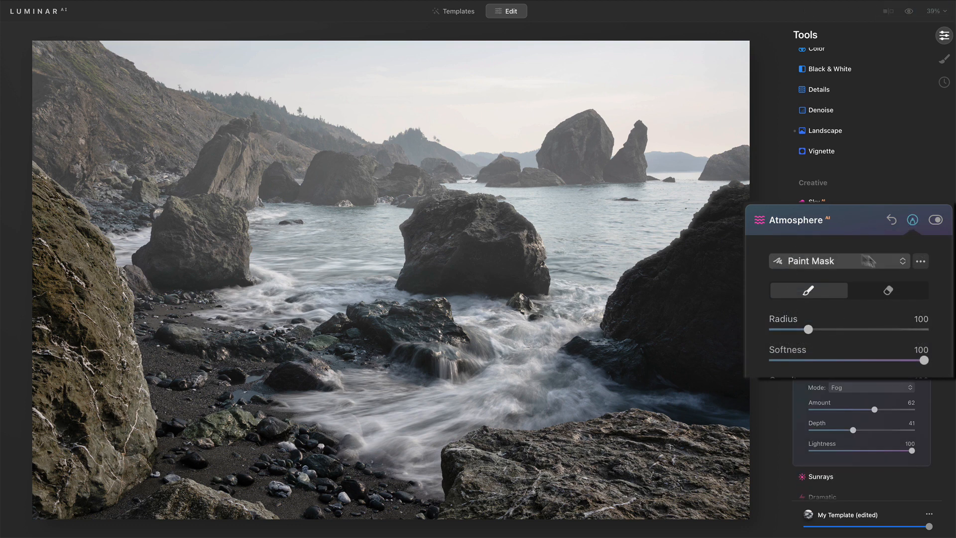
{"action": "mouse_move", "coordinate": [807, 290]}
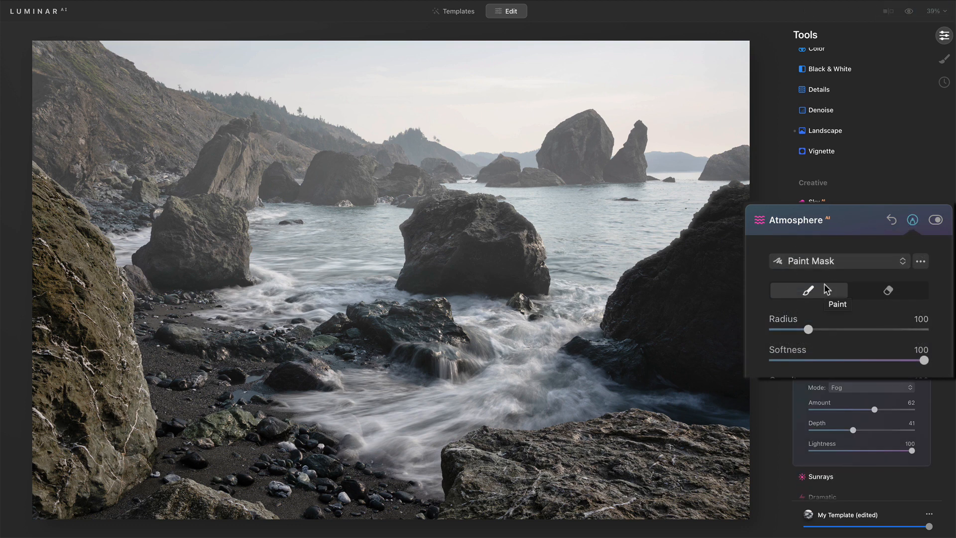
{"action": "left_click", "coordinate": [838, 261]}
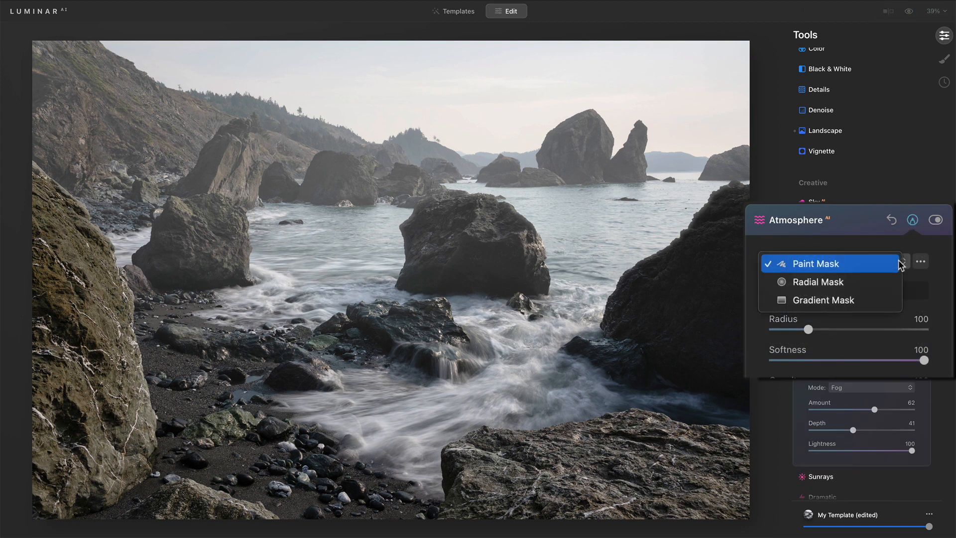
{"action": "left_click", "coordinate": [813, 263]}
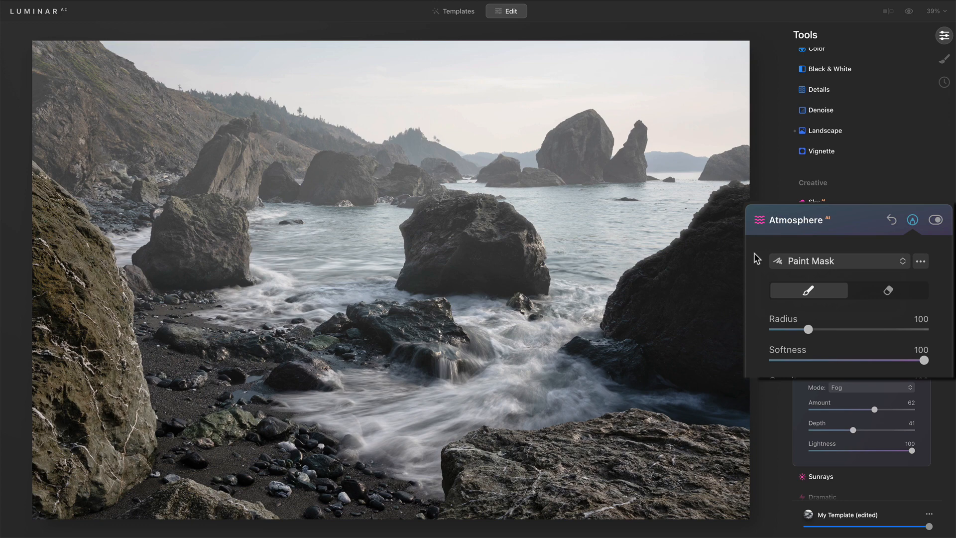